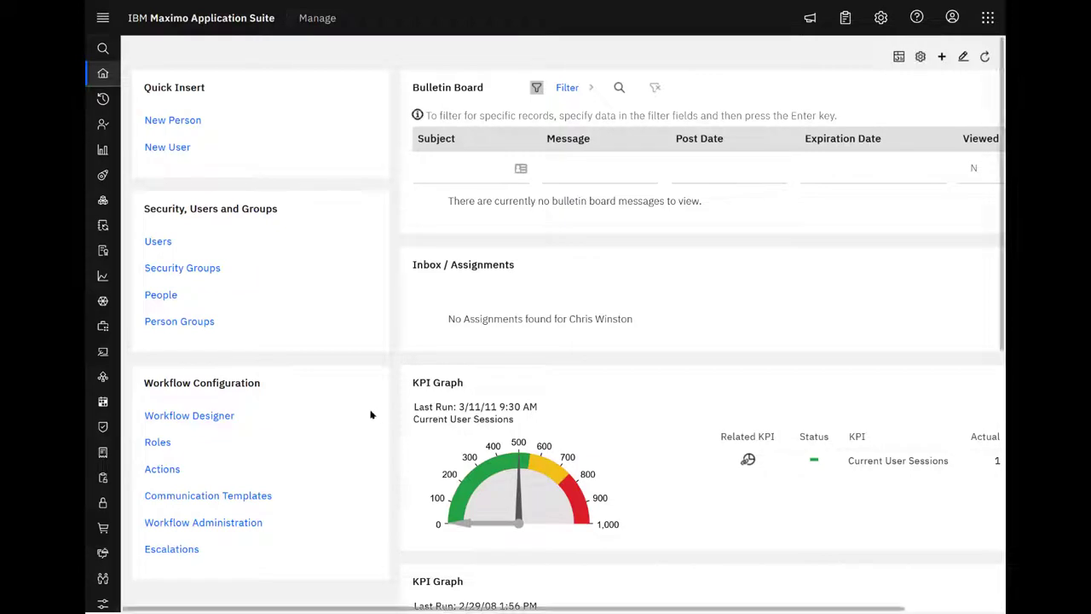
- Switch to the Item Master application from My Recent Applications
{"action": "left_click", "coordinate": [102, 17]}
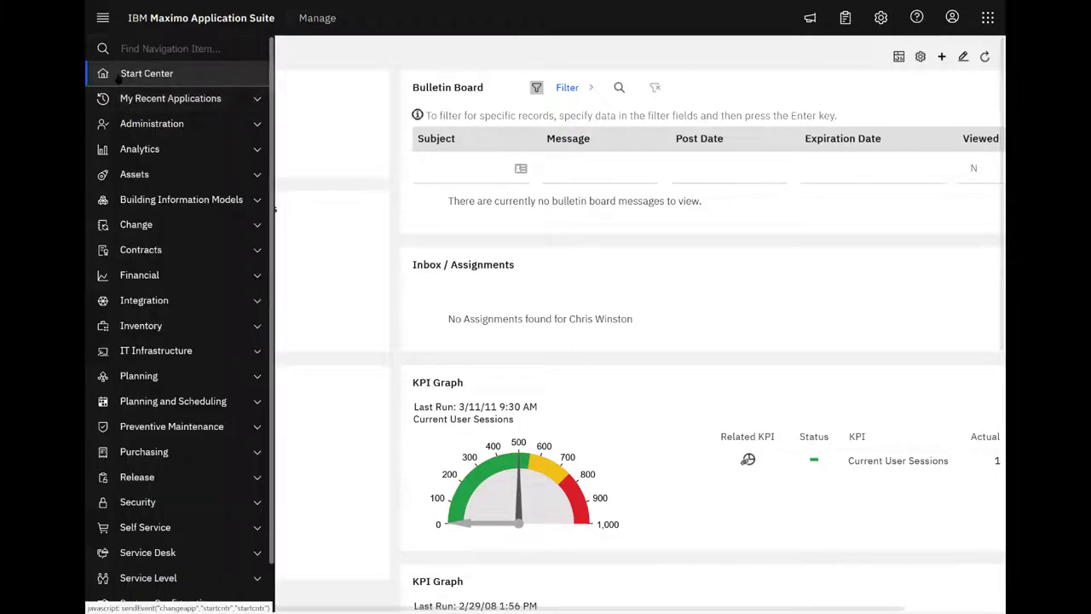
{"action": "left_click", "coordinate": [171, 97]}
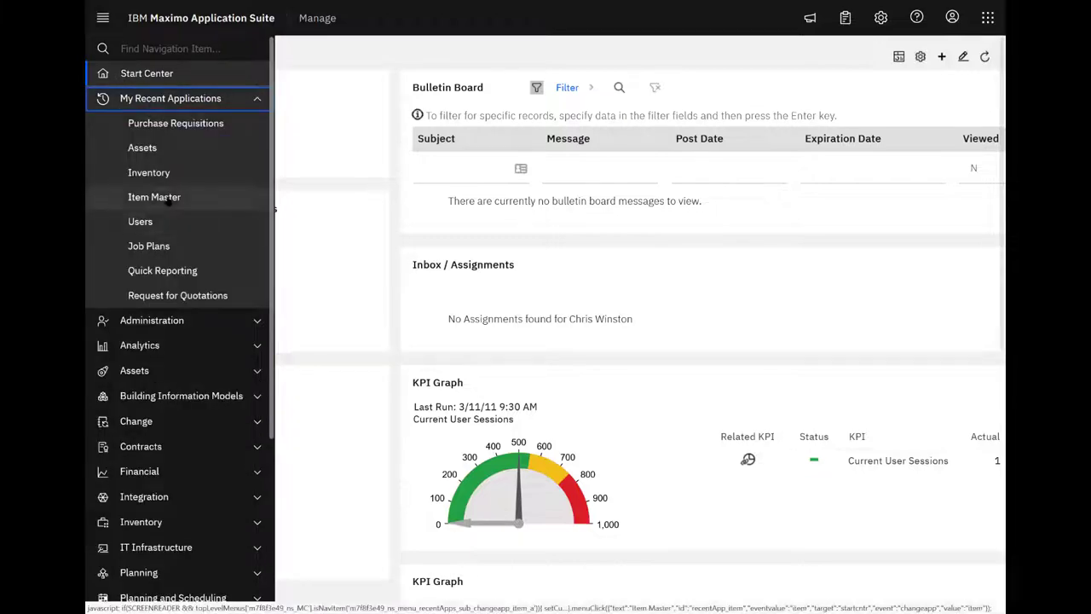
{"action": "left_click", "coordinate": [154, 198]}
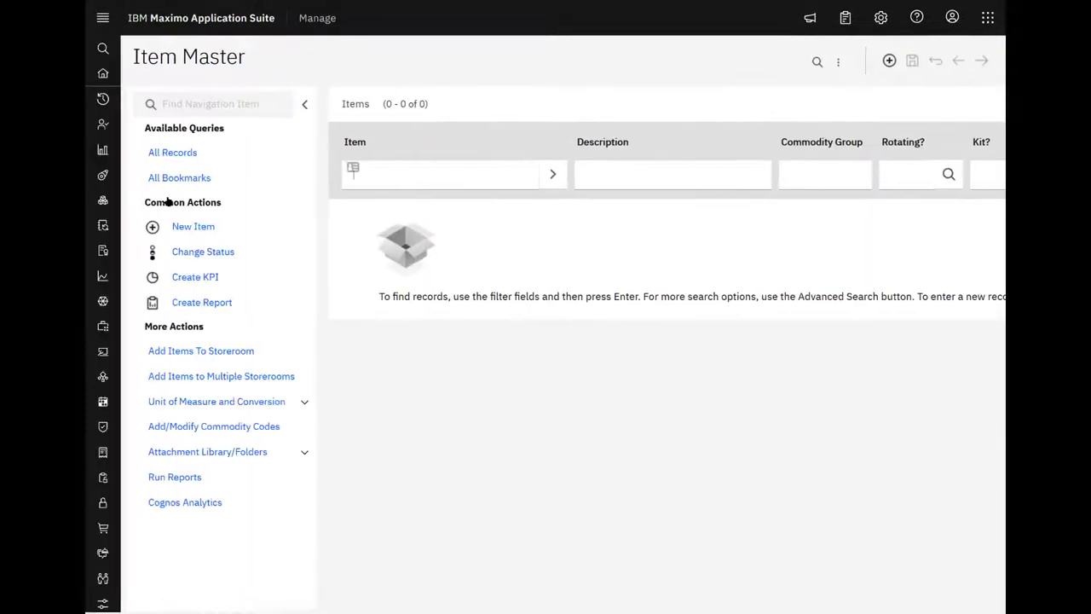
- Find and open item 11453, the self-aligning mechanical seal
{"action": "left_click", "coordinate": [817, 61]}
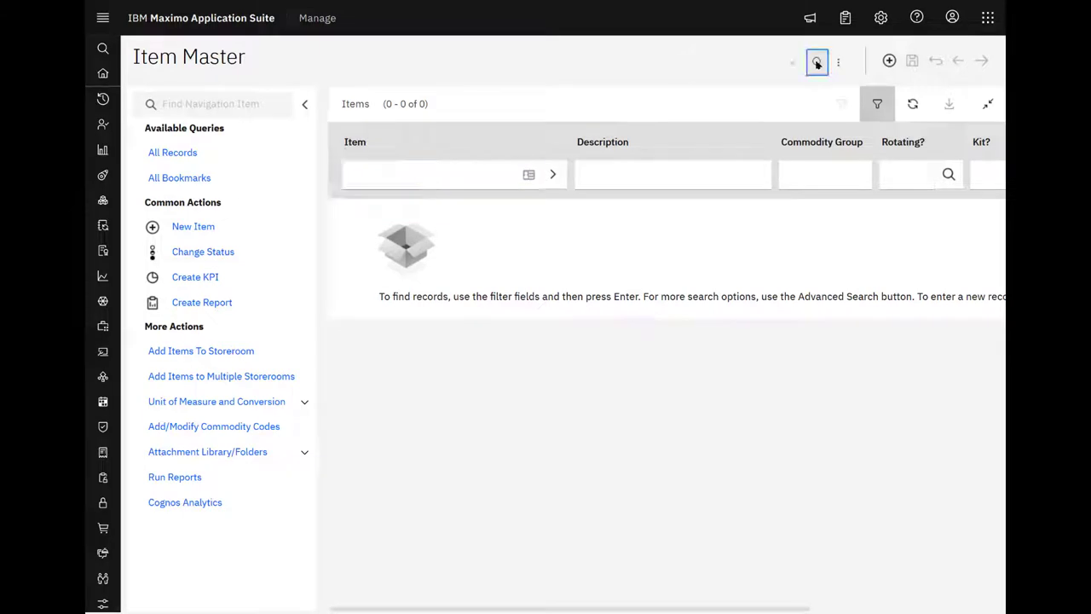
{"action": "left_click", "coordinate": [815, 61]}
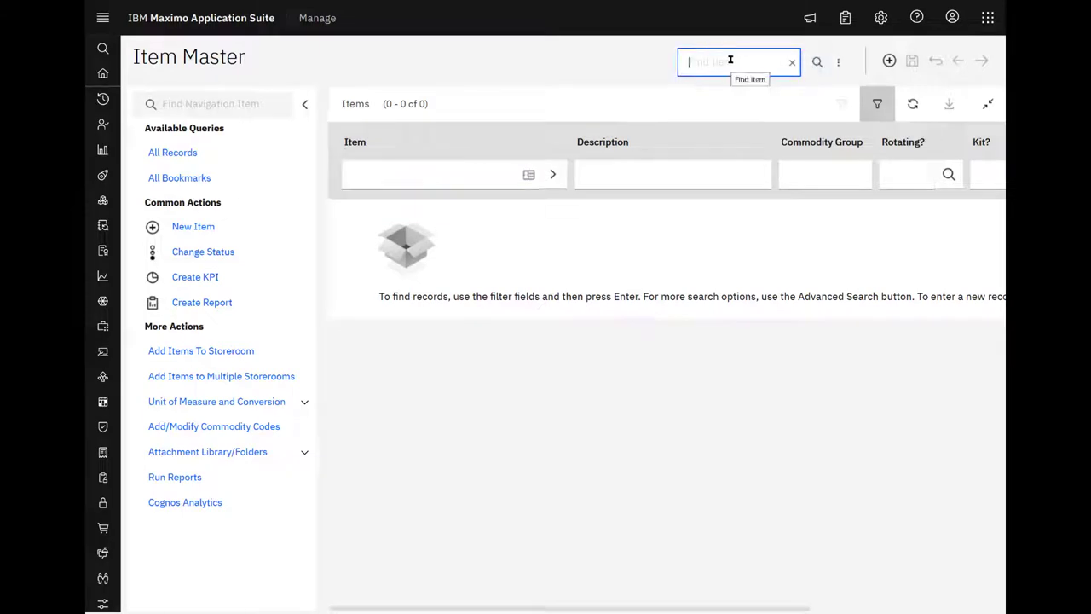
{"action": "type", "text": "11454"}
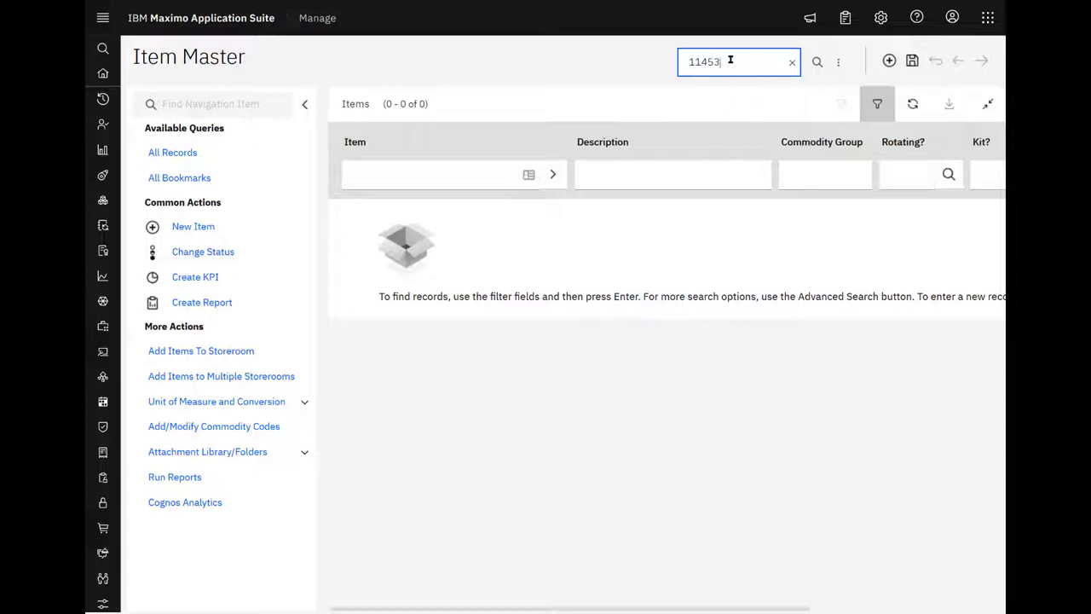
{"action": "key", "text": "Enter"}
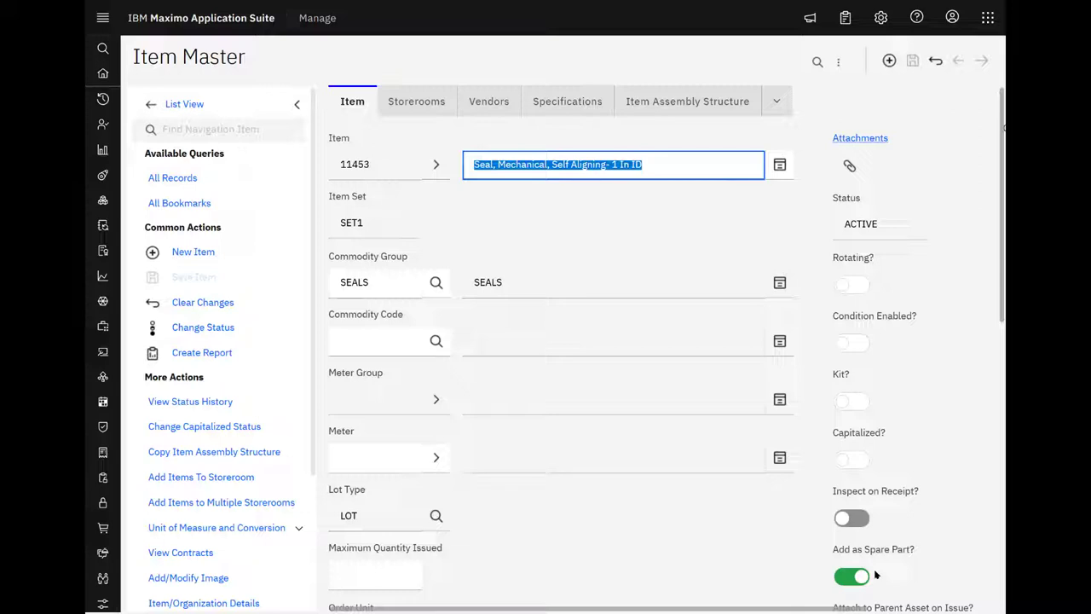
{"action": "mouse_move", "coordinate": [779, 283]}
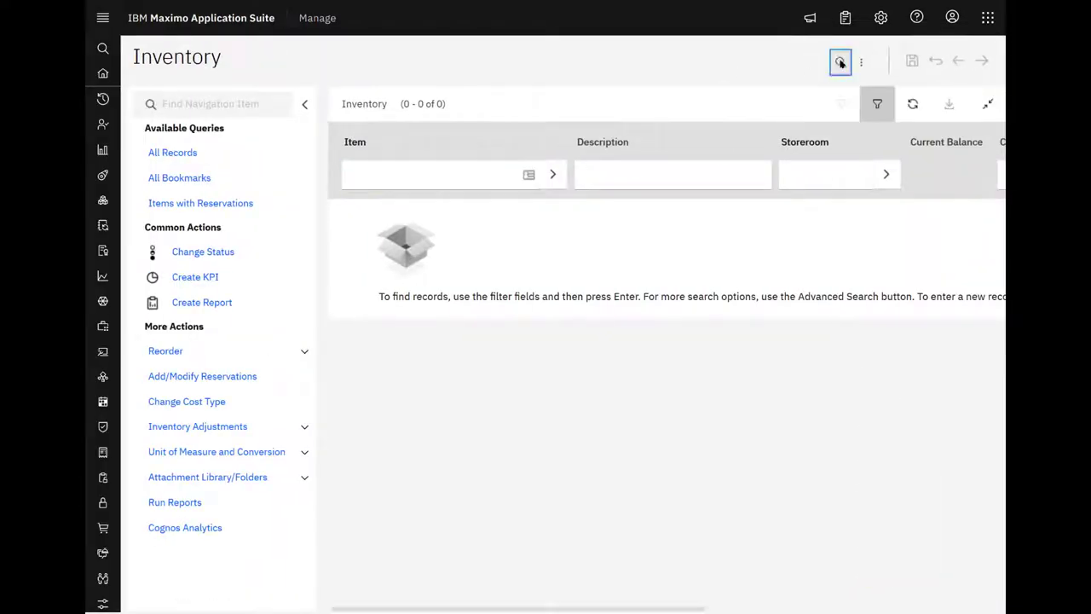
- Look up inventory for item 11453 and view where the seal is used
{"action": "left_click", "coordinate": [839, 61]}
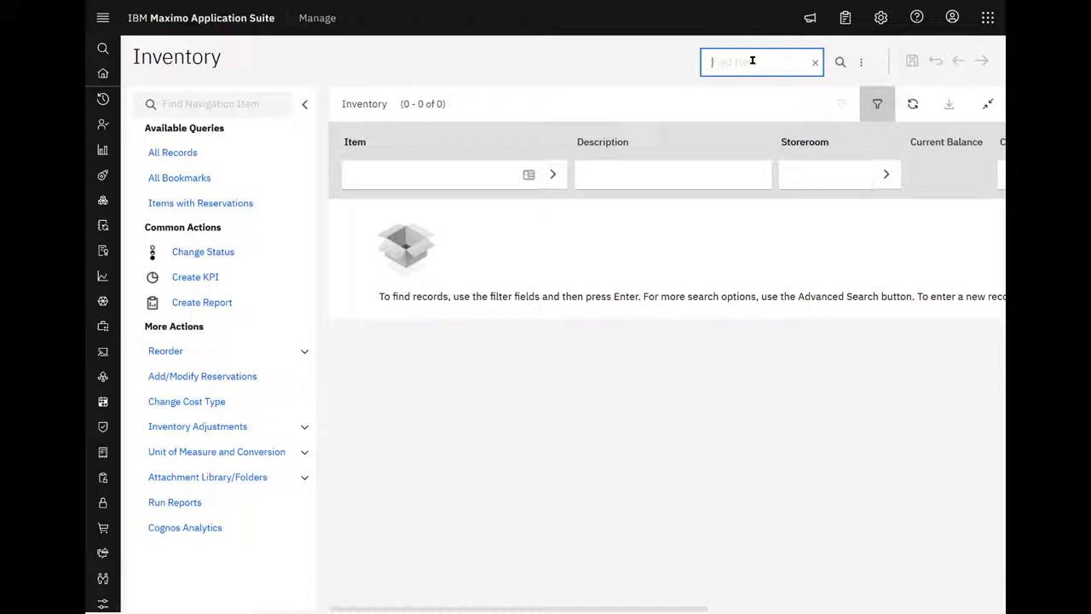
{"action": "type", "text": "11453"}
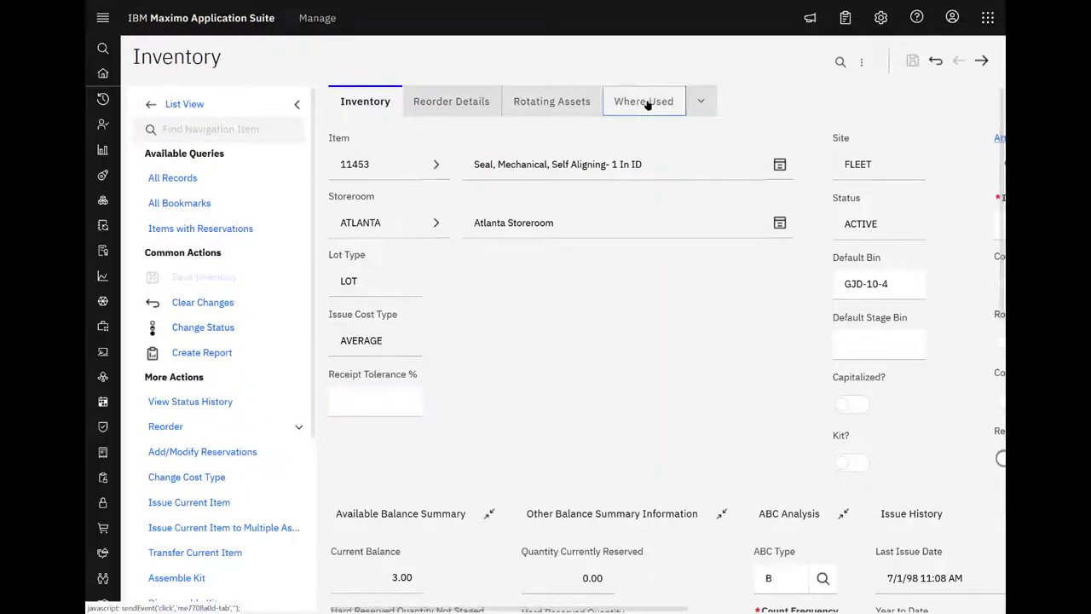
{"action": "left_click", "coordinate": [645, 101]}
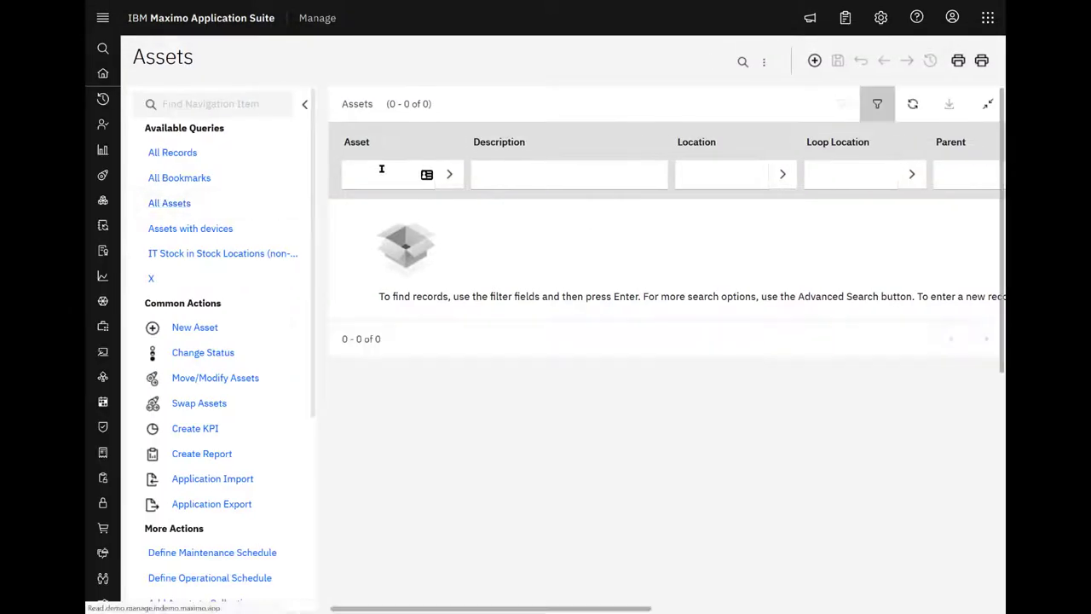
- Find asset 11450 and review its six spare parts, including seal 11453
{"action": "left_click", "coordinate": [382, 174]}
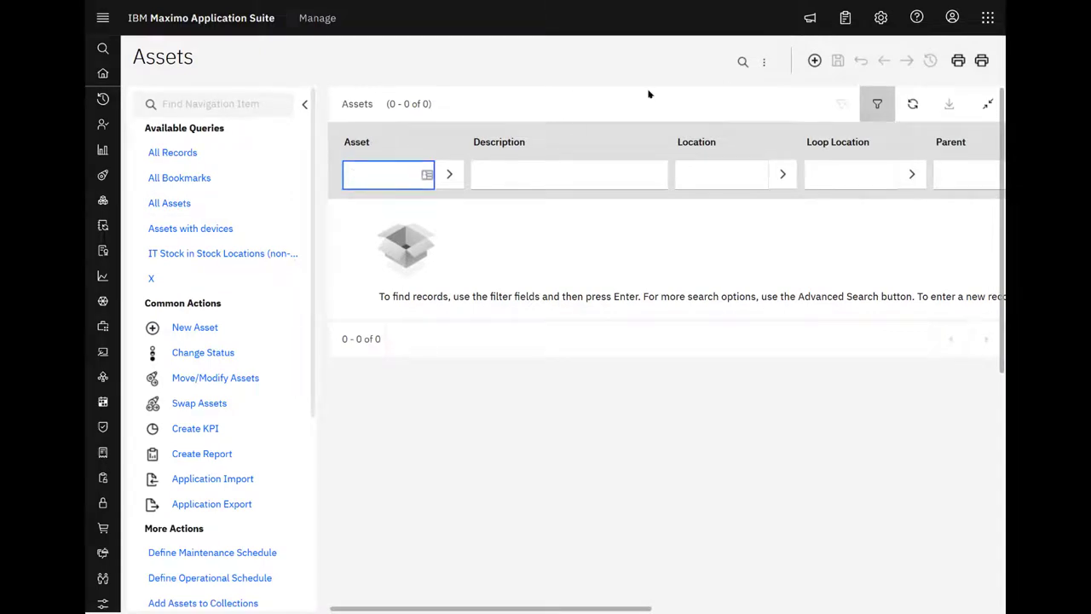
{"action": "left_click", "coordinate": [743, 61]}
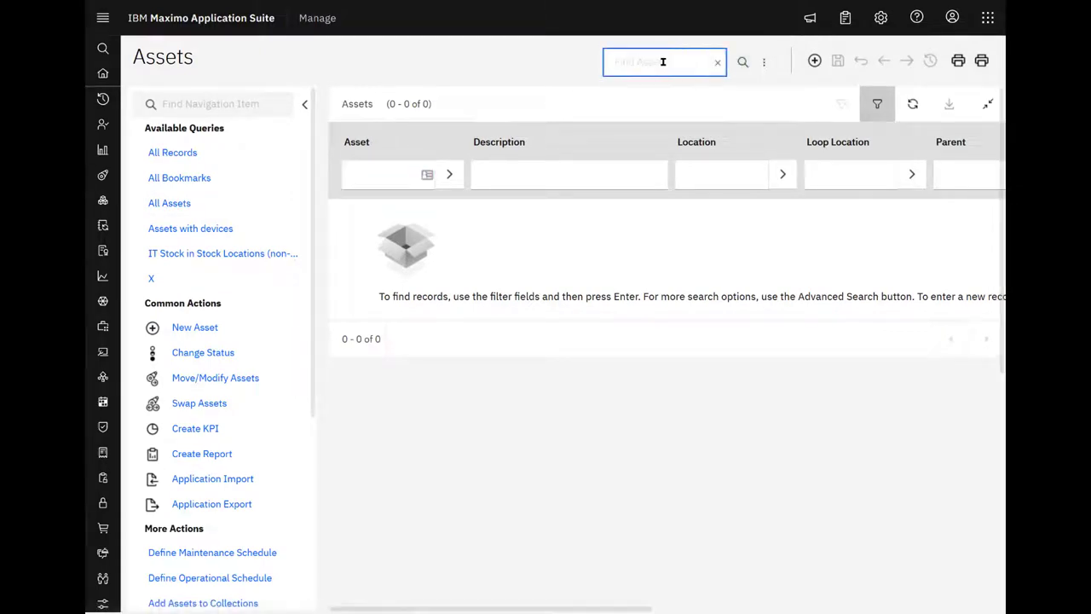
{"action": "type", "text": "11450"}
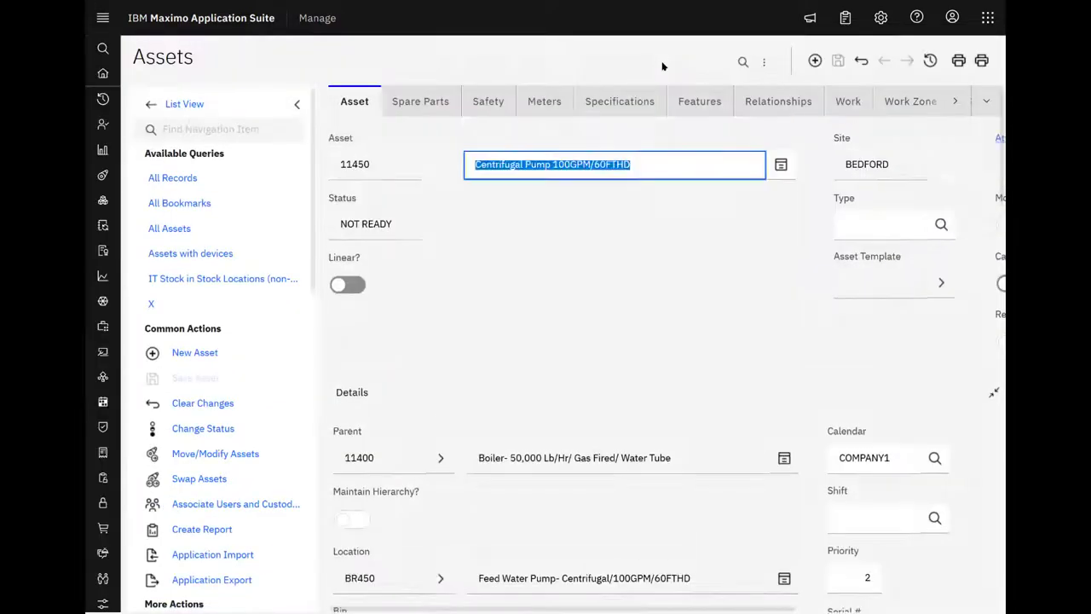
{"action": "left_click", "coordinate": [419, 100]}
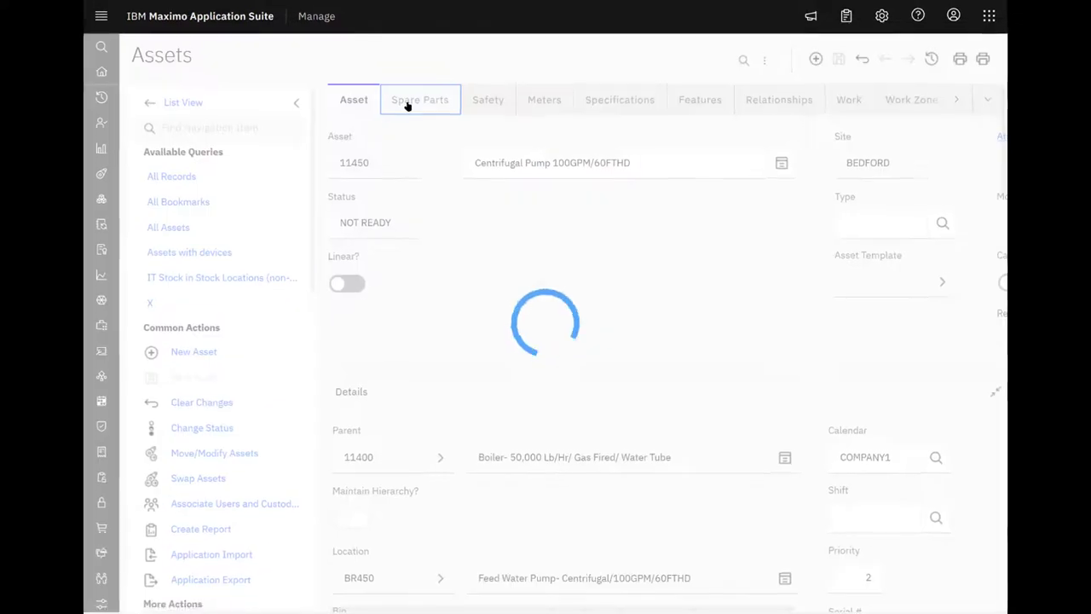
{"action": "left_click", "coordinate": [419, 99]}
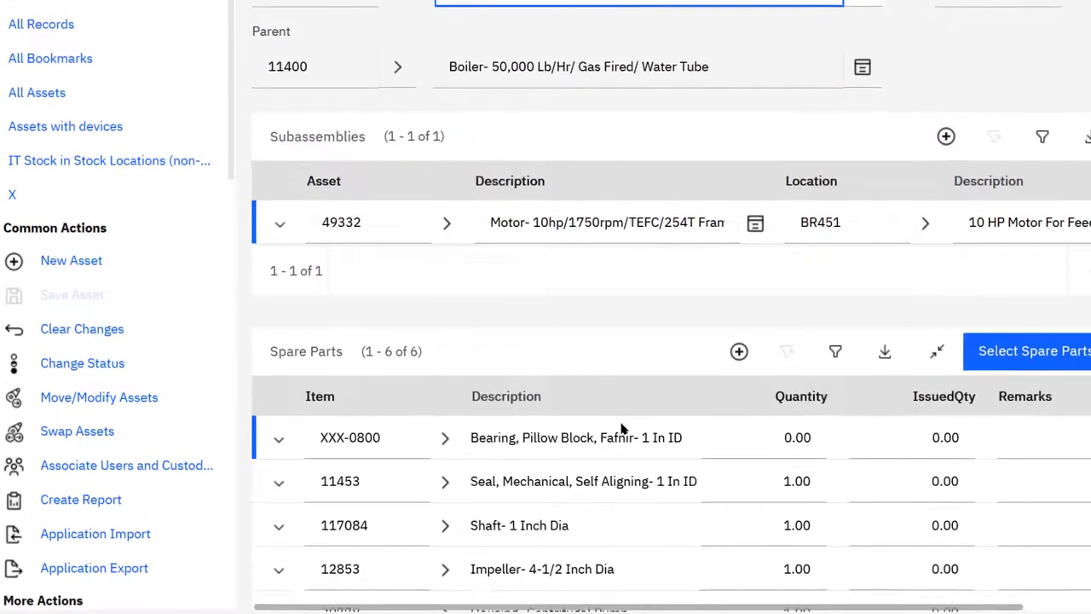
{"action": "scroll", "scroll_direction": "down", "scroll_amount": 3}
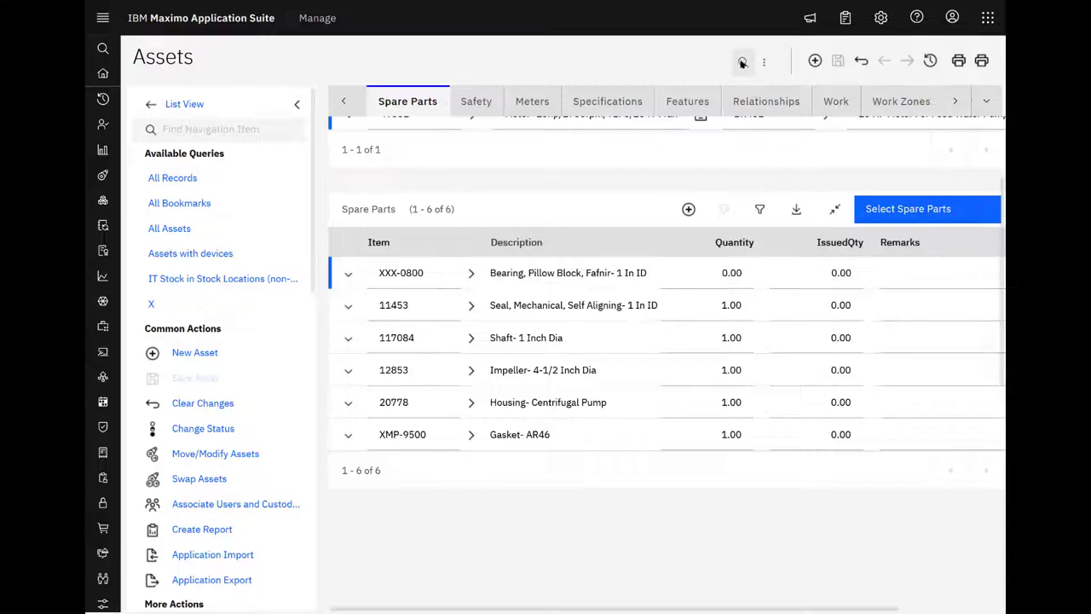
- Search for and open asset 11440, Centrifugal Pump #2
{"action": "left_click", "coordinate": [743, 62]}
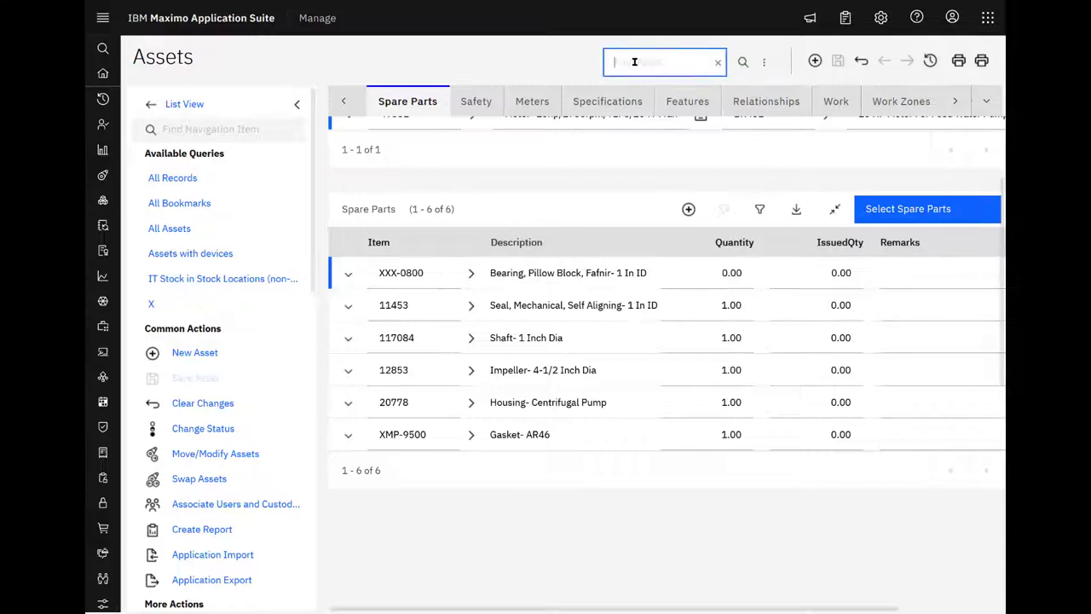
{"action": "type", "text": "114"}
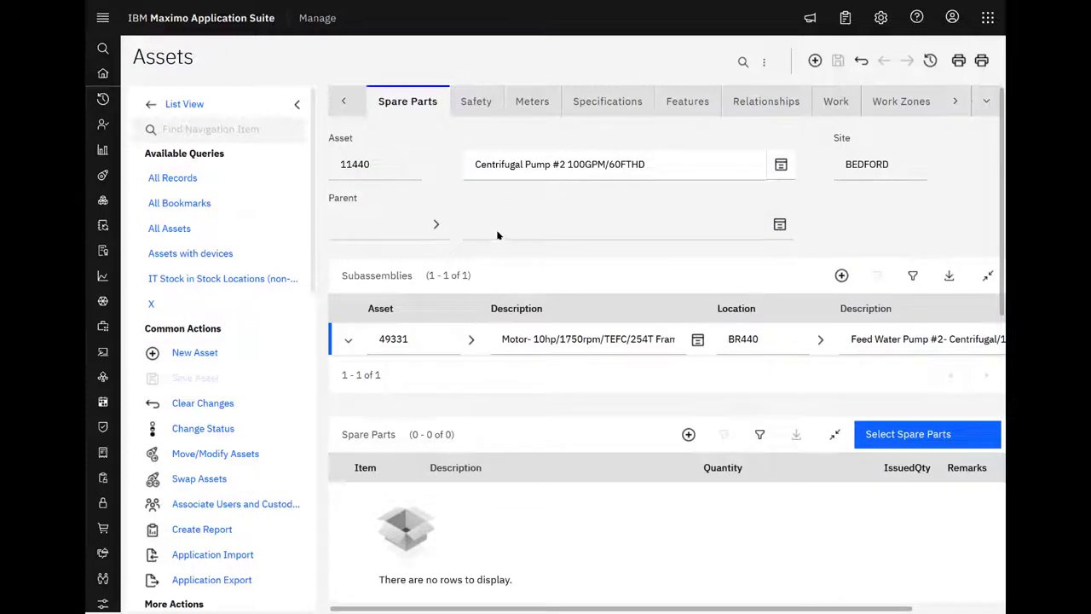
{"action": "mouse_move", "coordinate": [476, 527]}
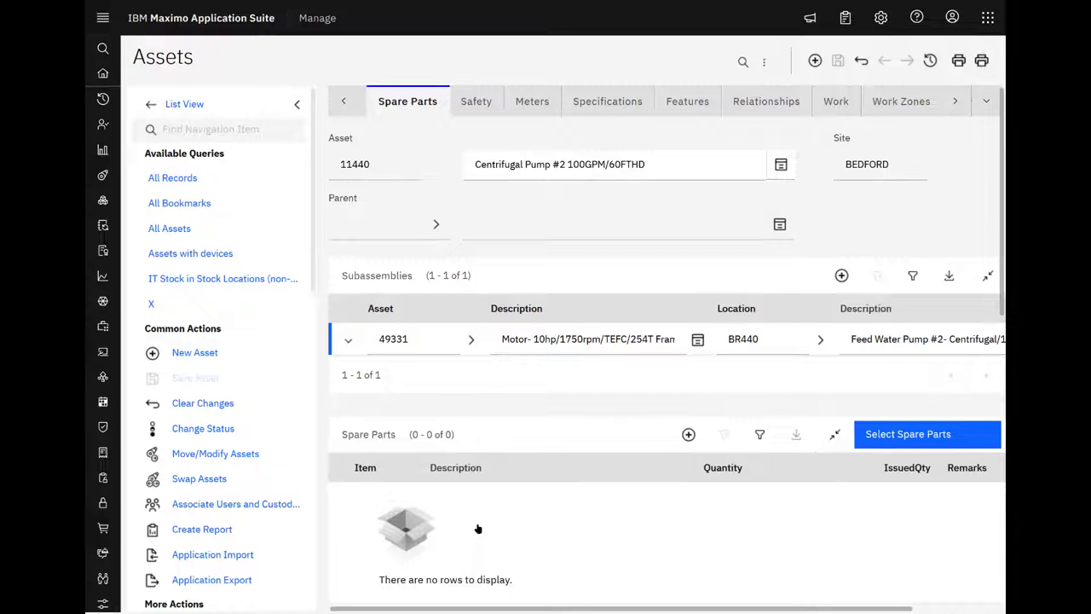
{"action": "mouse_move", "coordinate": [480, 526]}
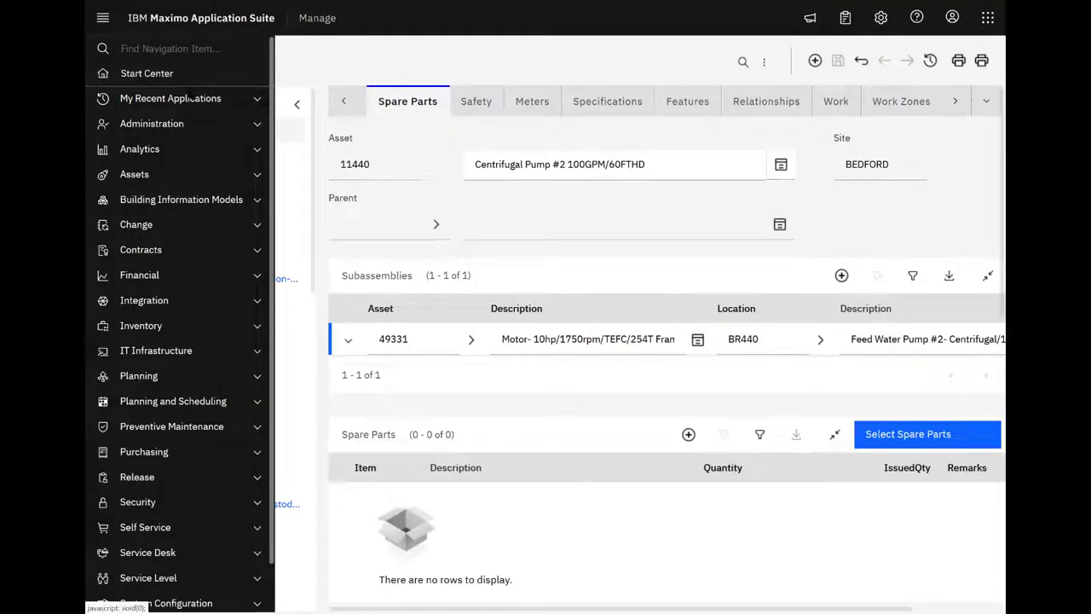
- Create a Quick Reporting work order 'replace mechanical seal' for asset 11440
{"action": "left_click", "coordinate": [171, 97]}
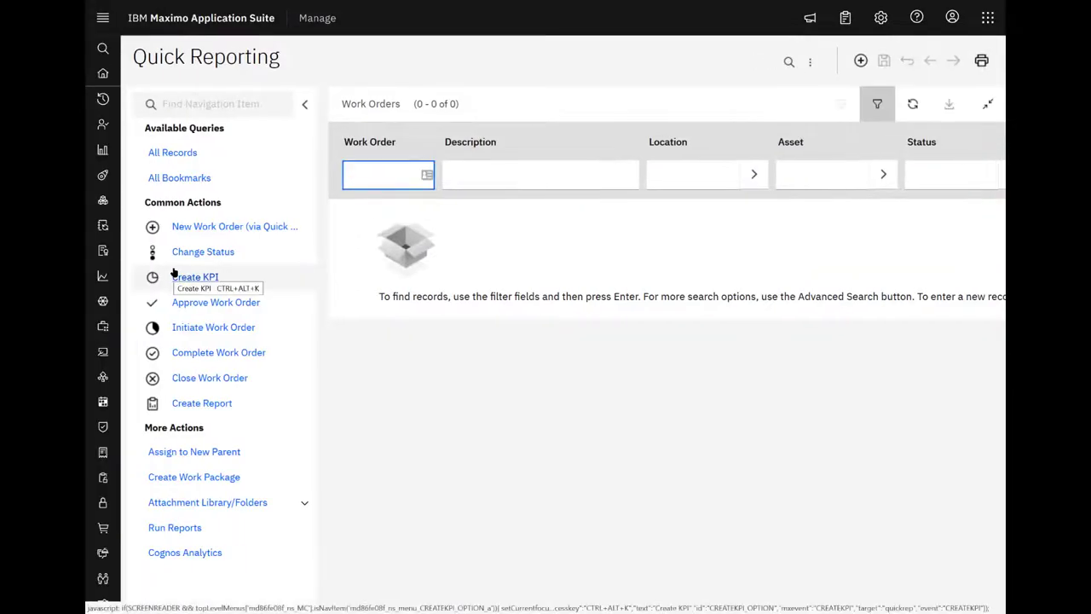
{"action": "left_click", "coordinate": [195, 276]}
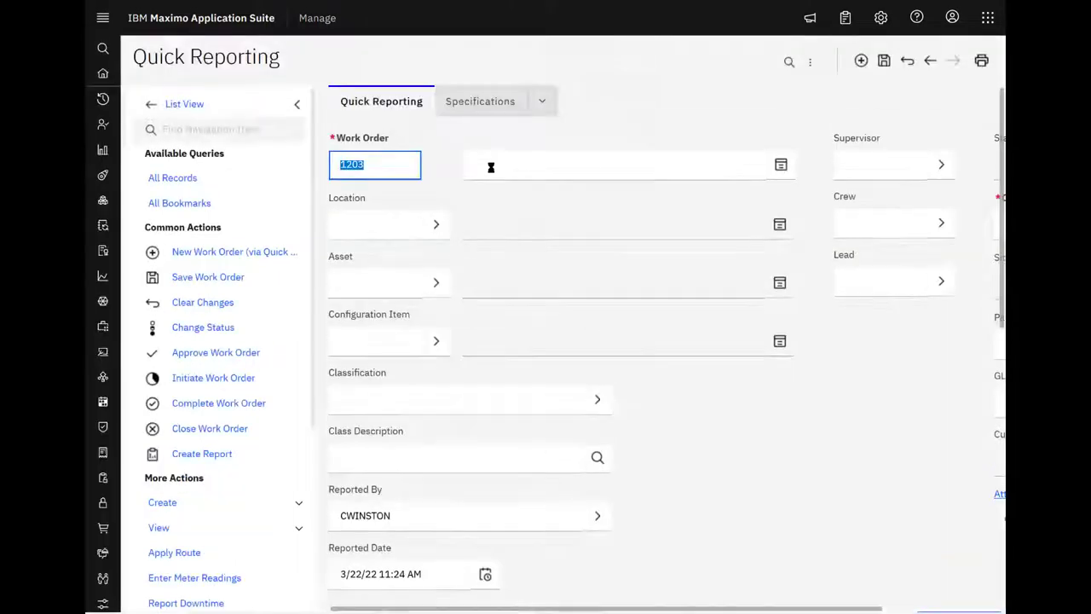
{"action": "left_click", "coordinate": [614, 164]}
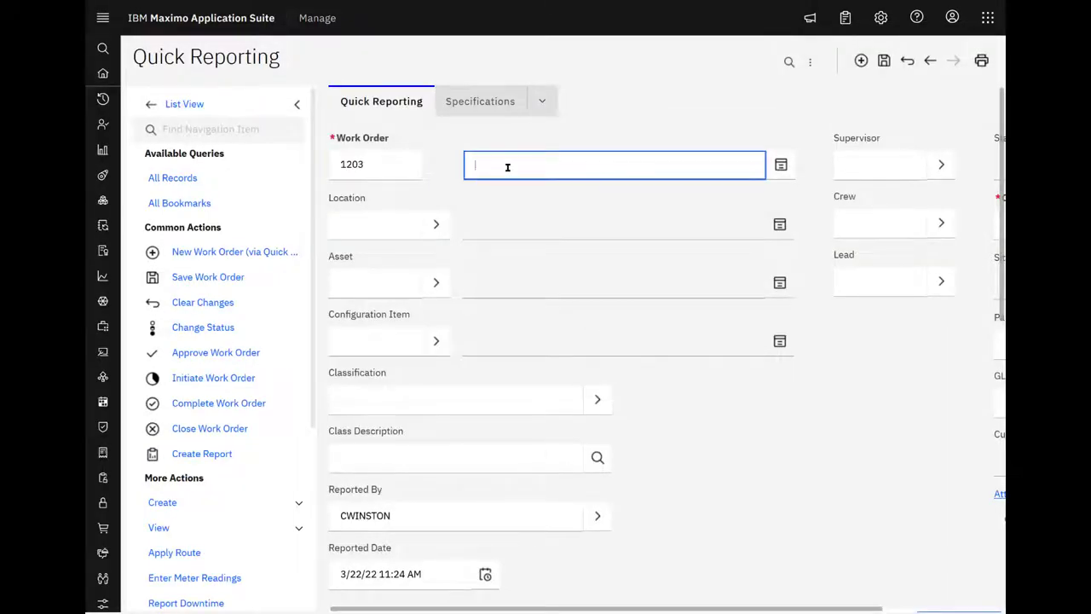
{"action": "type", "text": "replace mechanical seal"}
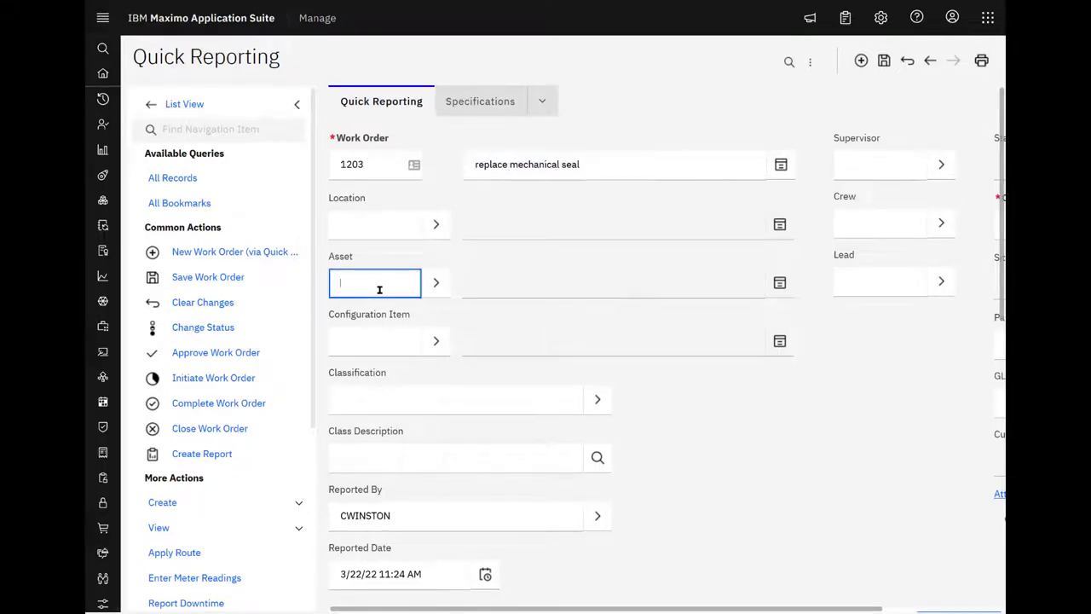
{"action": "type", "text": "11440"}
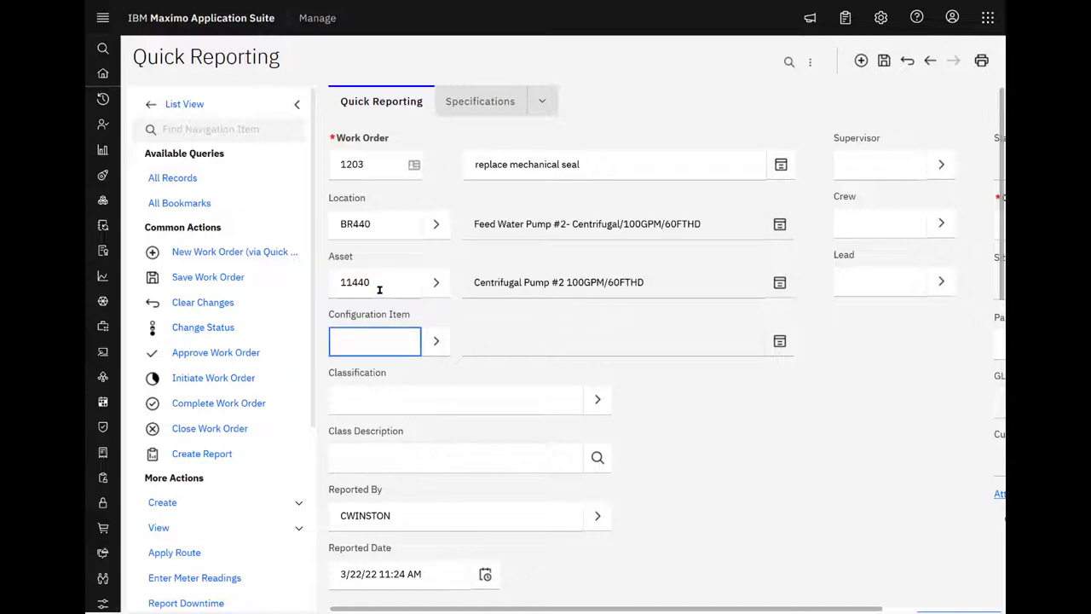
{"action": "mouse_move", "coordinate": [656, 75]}
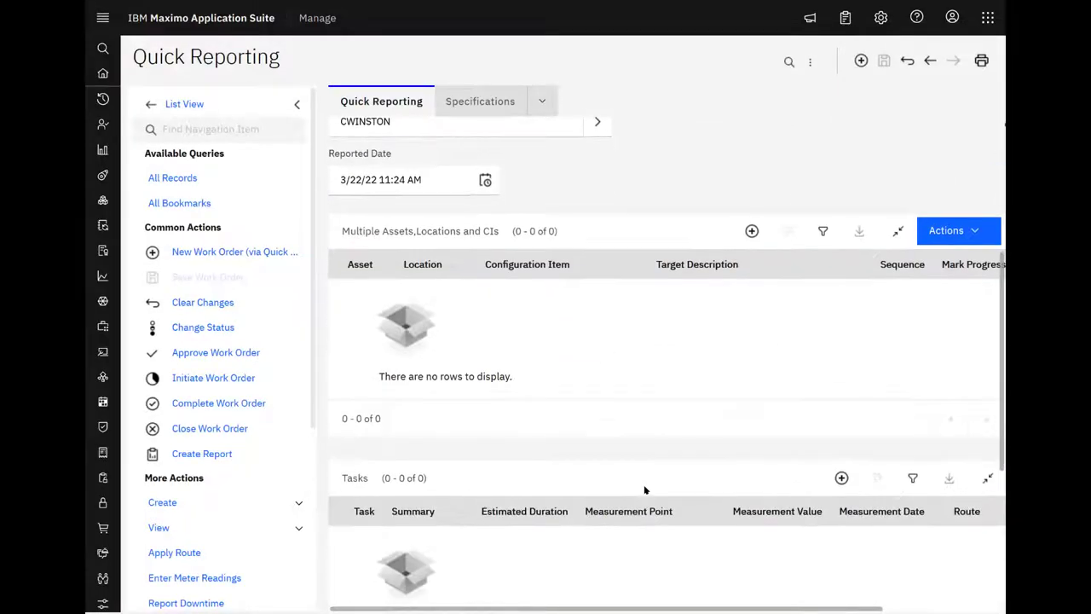
- Choose Select Asset Spare Parts from the Materials Actions menu
{"action": "scroll", "scroll_direction": "down", "scroll_amount": 3}
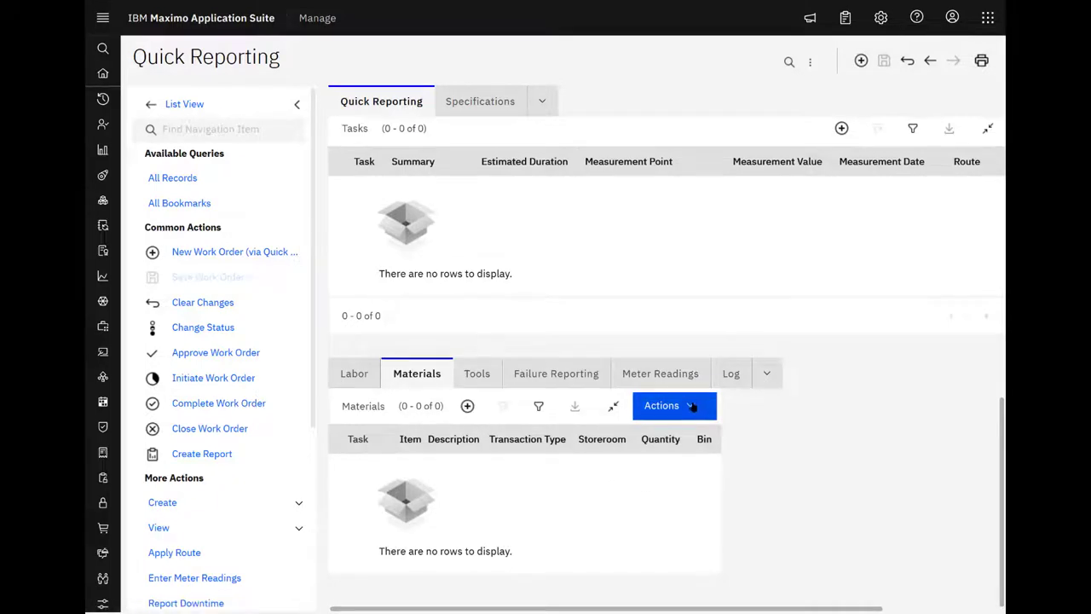
{"action": "left_click", "coordinate": [668, 405]}
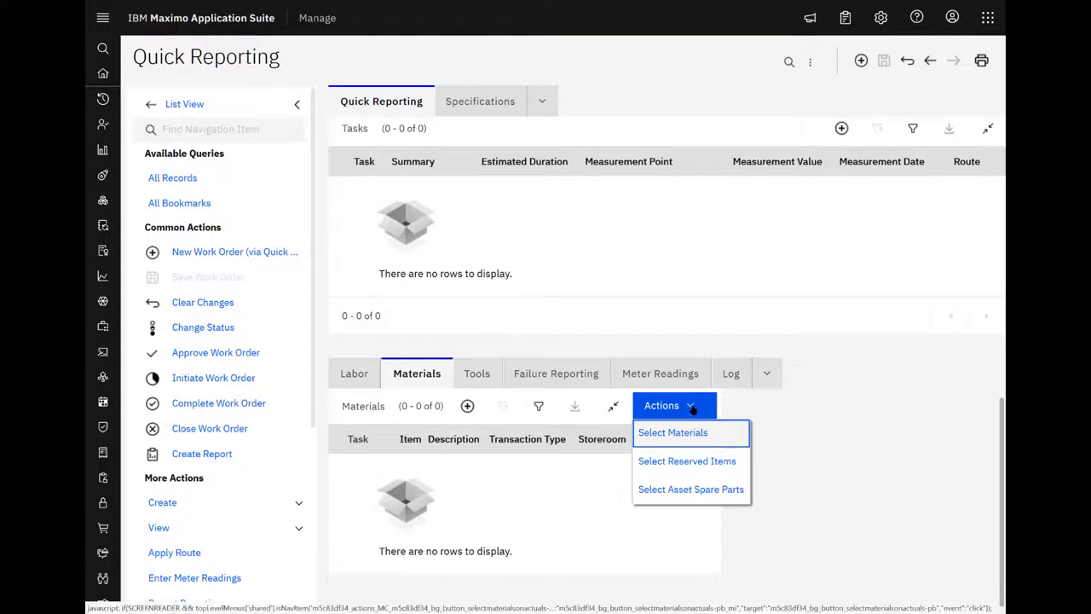
{"action": "mouse_move", "coordinate": [667, 486]}
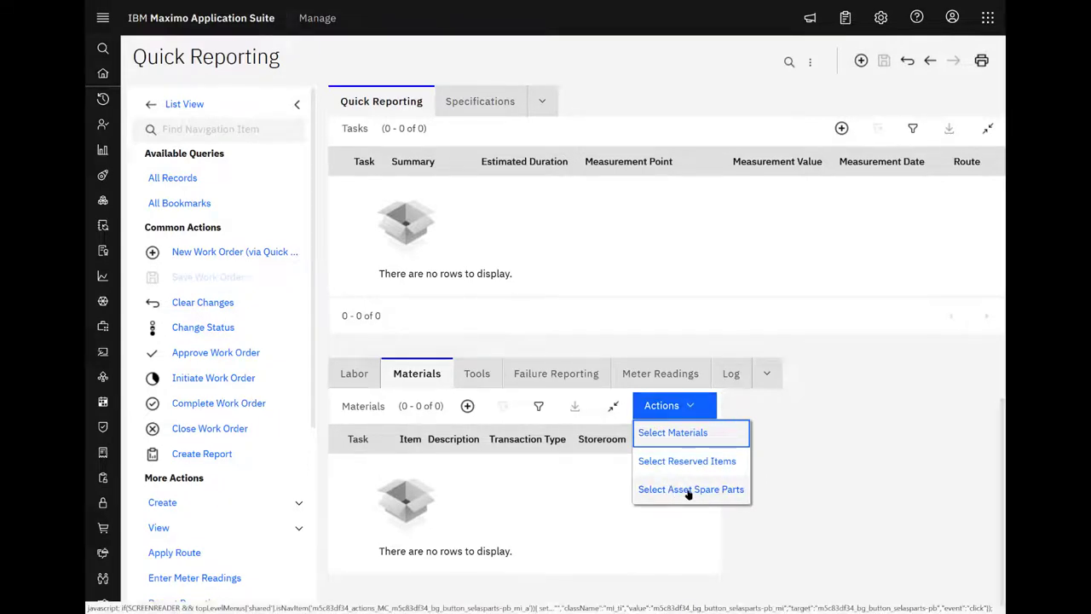
{"action": "mouse_move", "coordinate": [690, 488]}
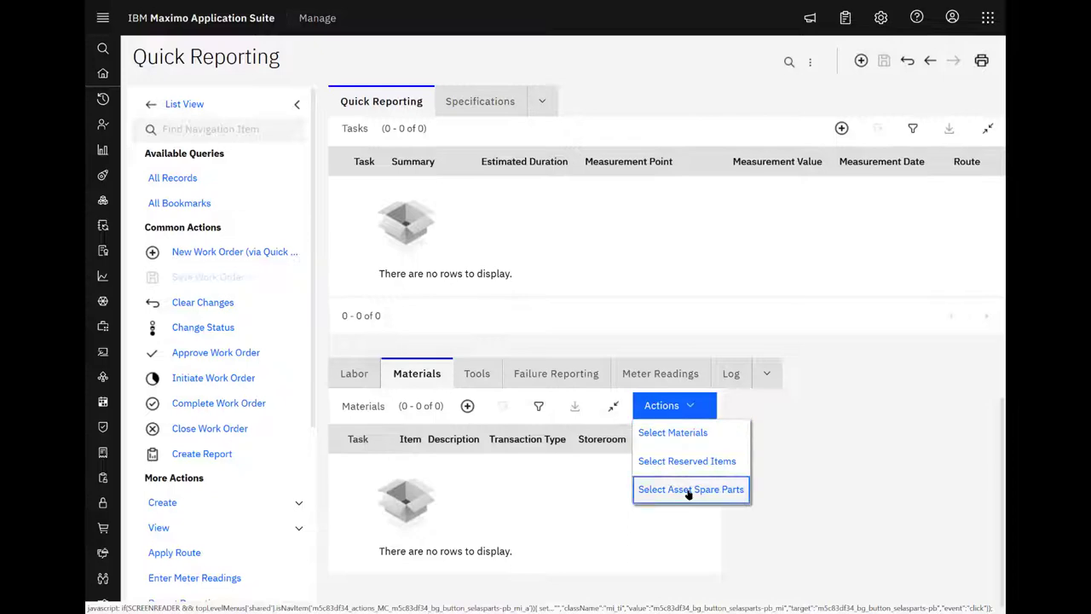
{"action": "left_click", "coordinate": [691, 487]}
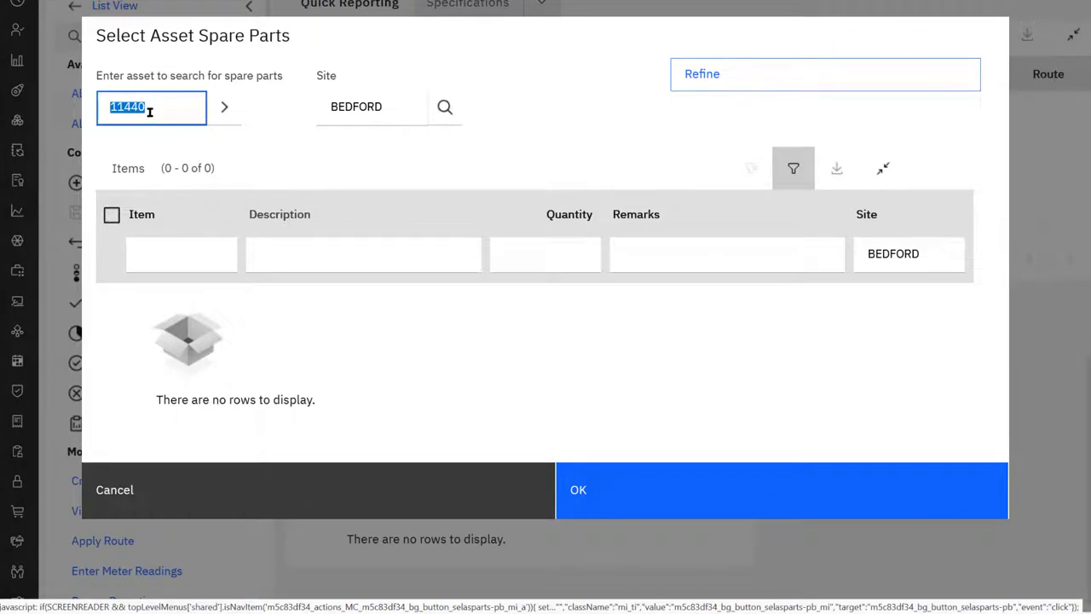
{"action": "mouse_move", "coordinate": [311, 368]}
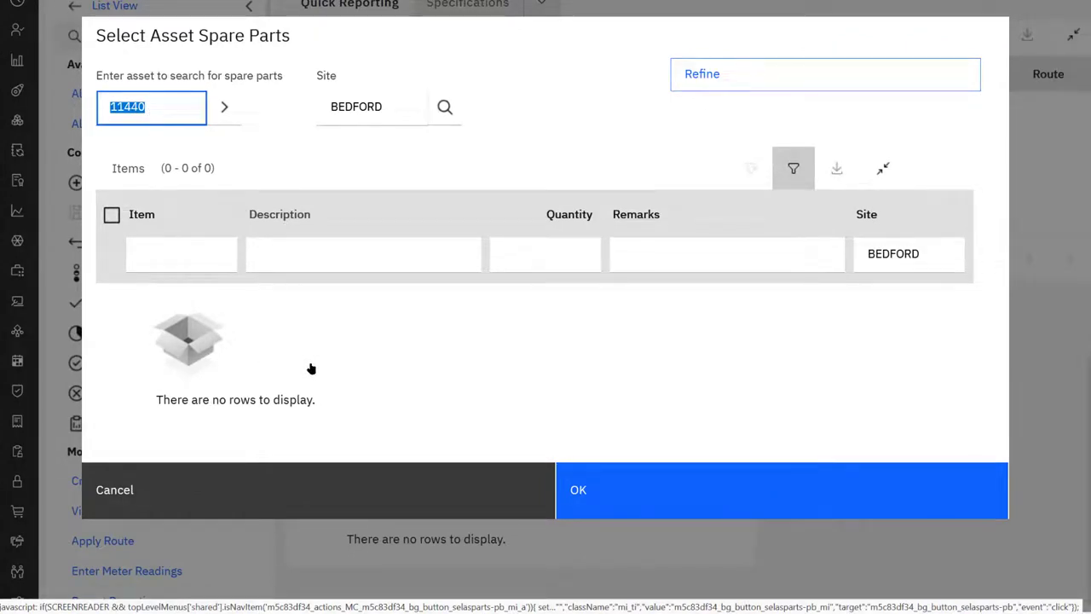
- Add seal 11453 from asset 11450's spare parts as a material line
{"action": "type", "text": "11450"}
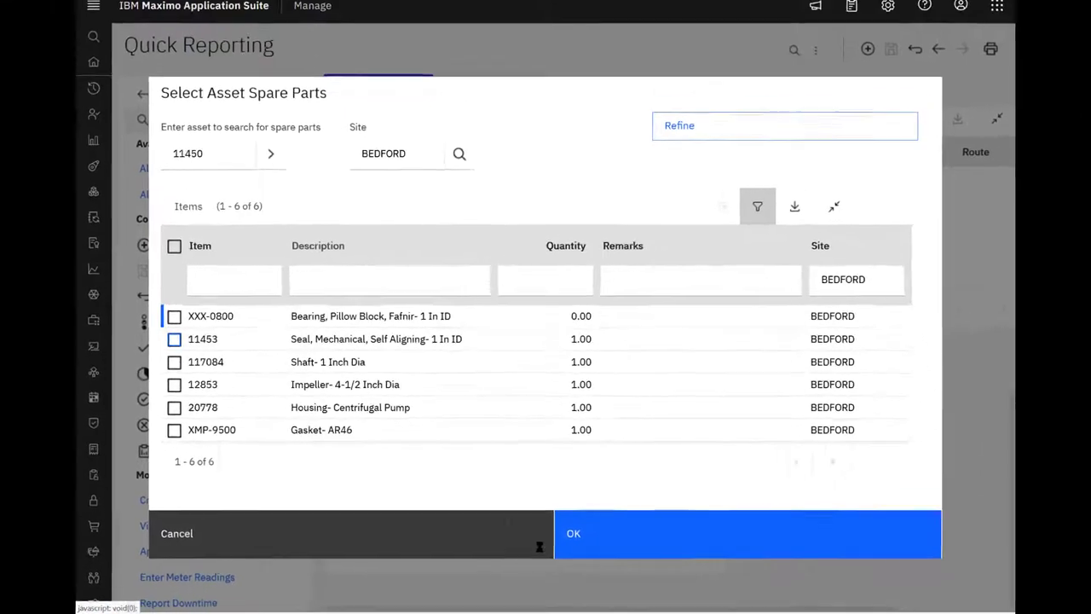
{"action": "left_click", "coordinate": [181, 344]}
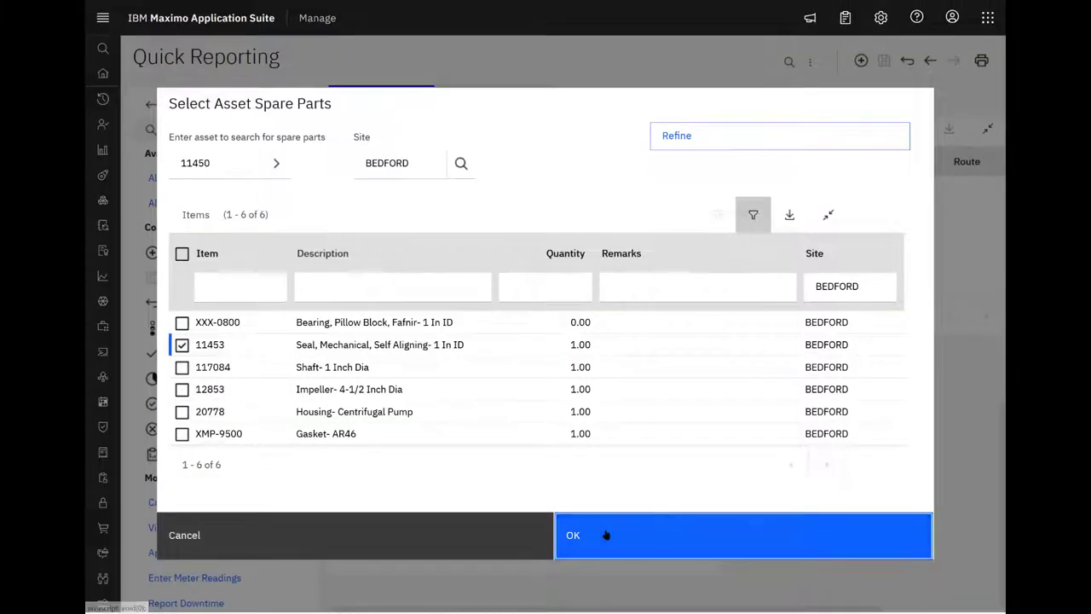
{"action": "left_click", "coordinate": [573, 536]}
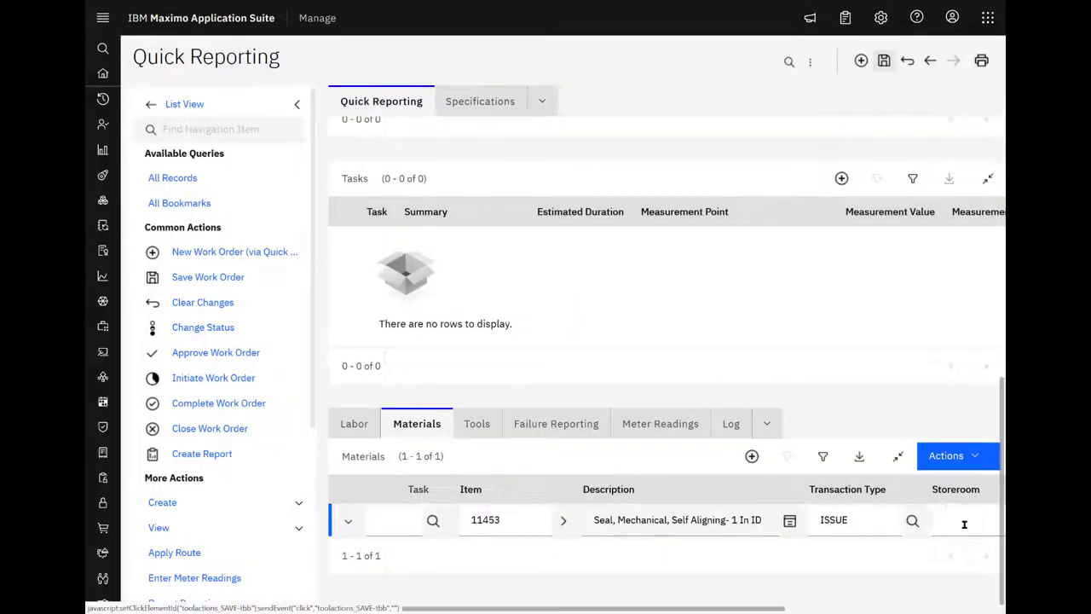
- Set the seal line's storeroom to CENTRAL and save work order 1203
{"action": "type", "text": "cen"}
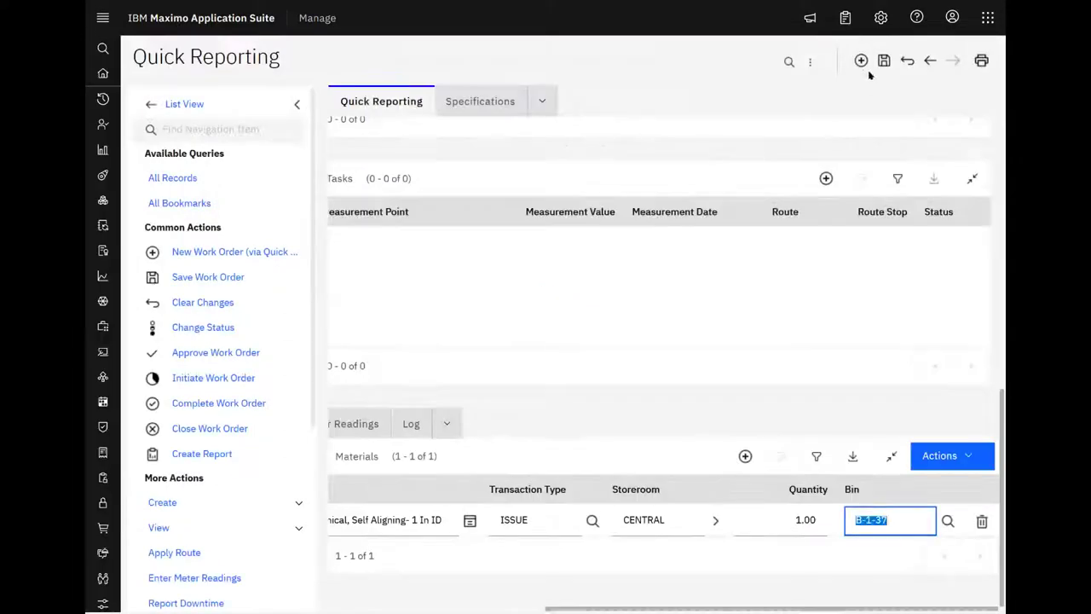
{"action": "left_click", "coordinate": [883, 61]}
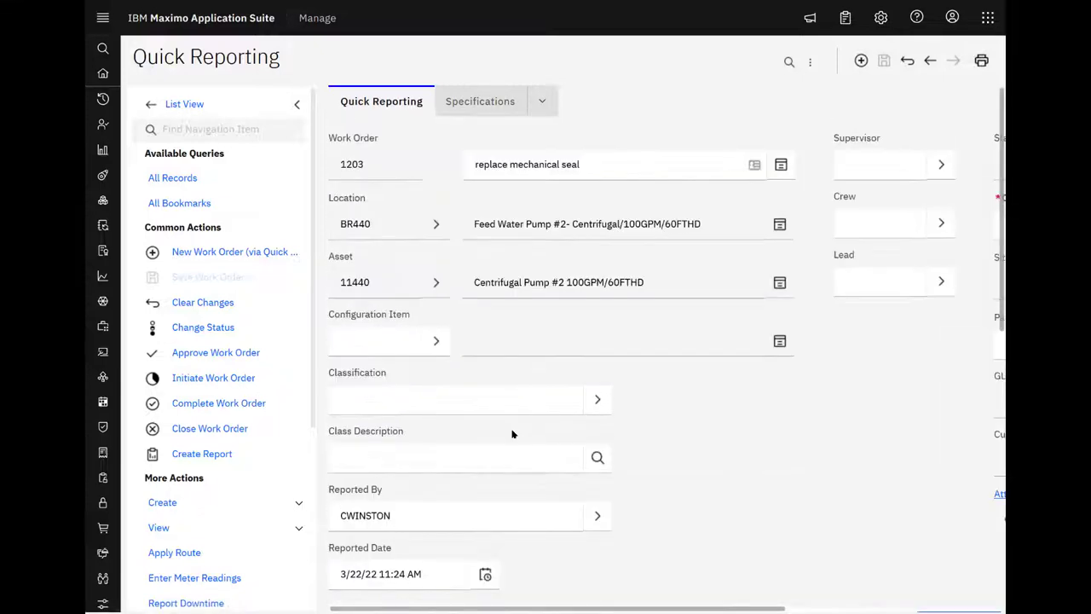
{"action": "left_click", "coordinate": [437, 283]}
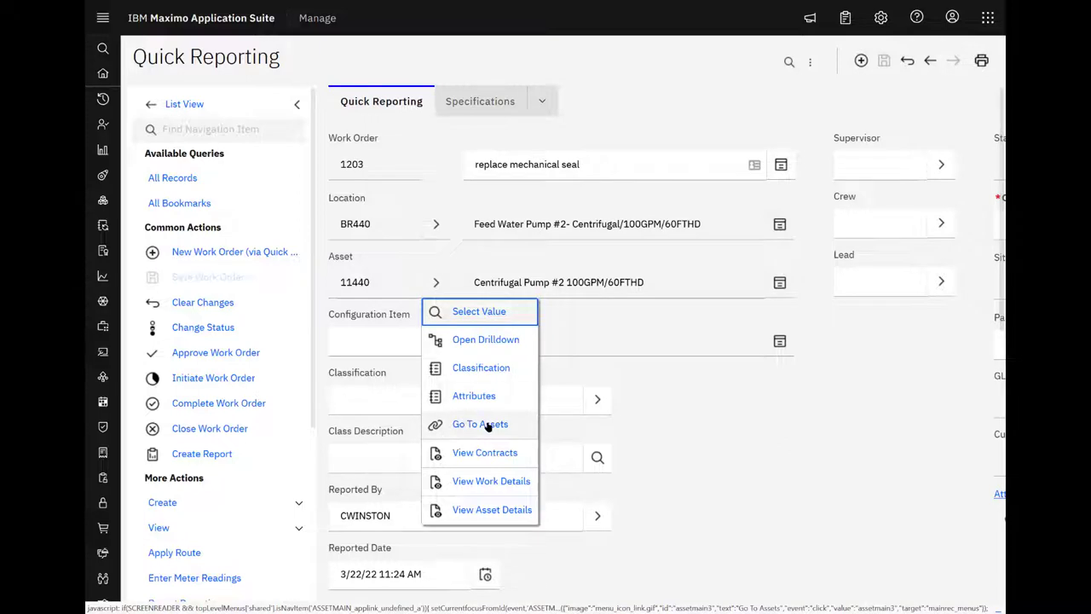
- Go to asset 11440's record and view its spare parts
{"action": "left_click", "coordinate": [480, 423]}
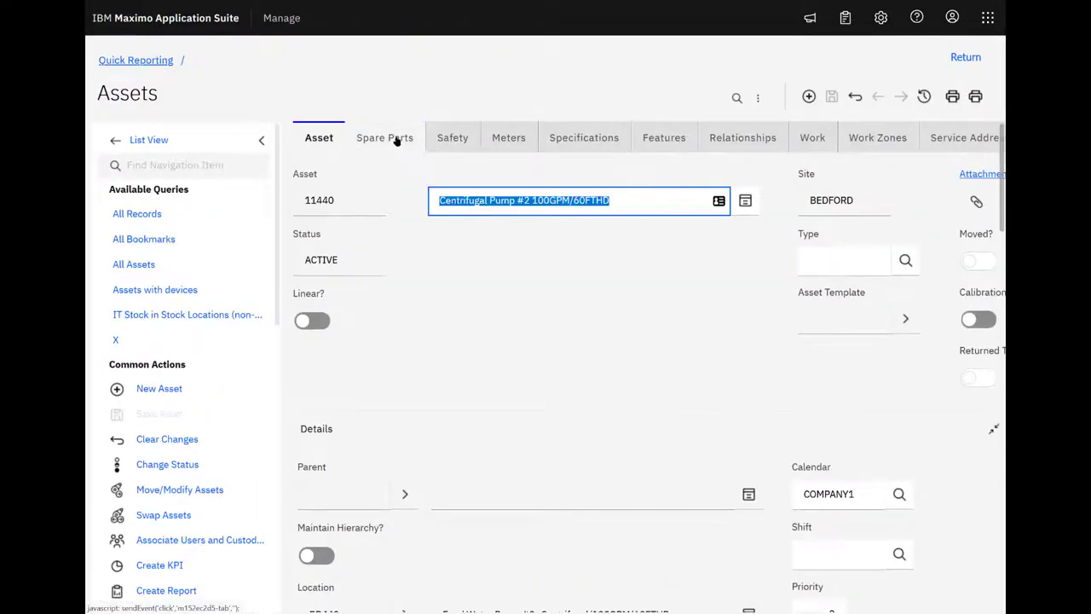
{"action": "left_click", "coordinate": [385, 136]}
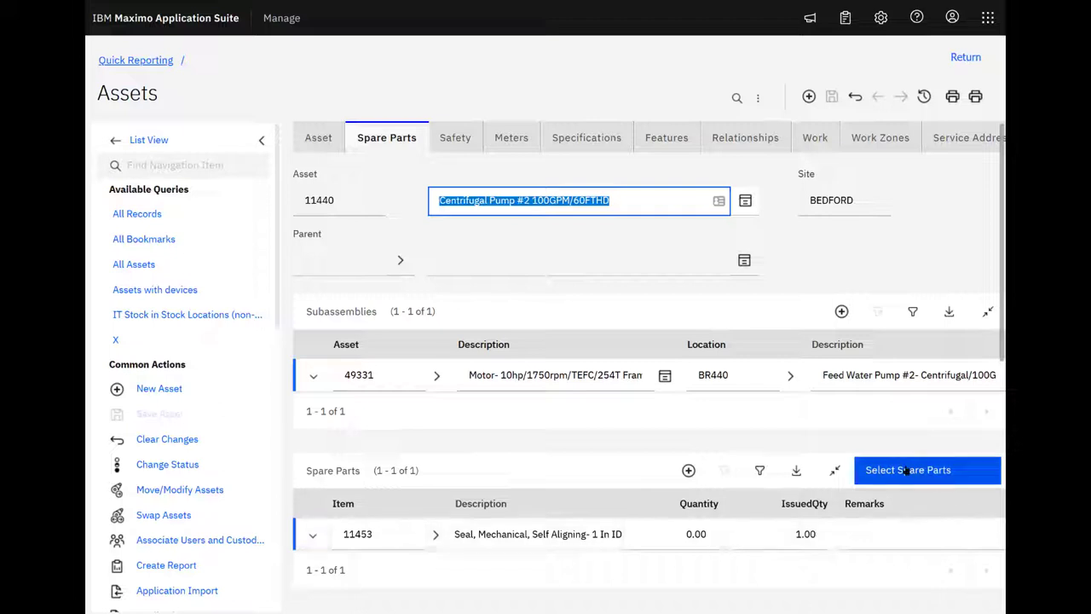
{"action": "mouse_move", "coordinate": [907, 470]}
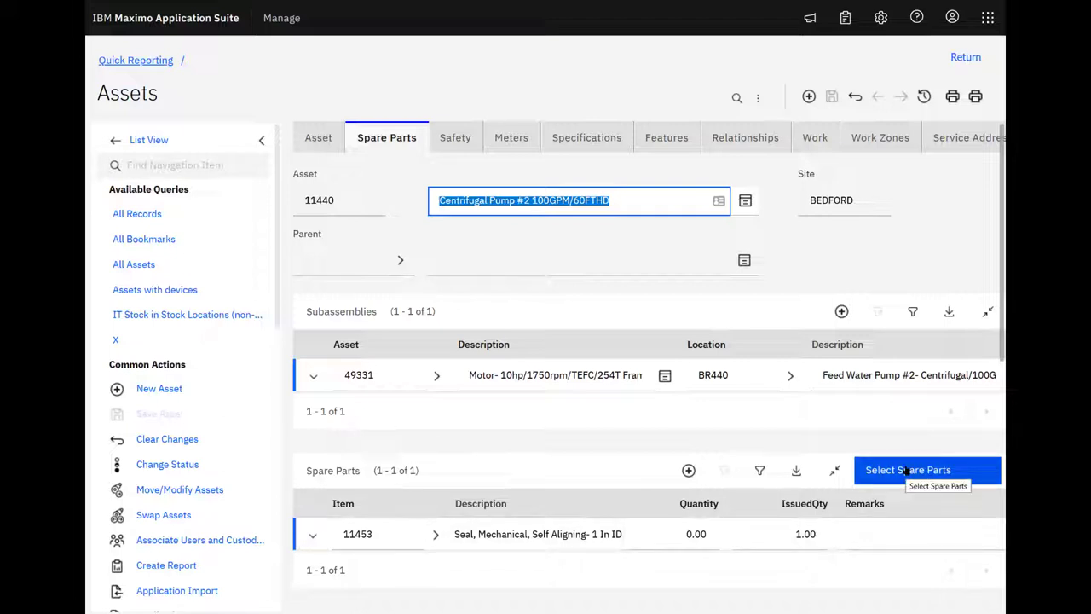
- Copy all six spare parts from asset 11450 onto asset 11440
{"action": "left_click", "coordinate": [907, 470]}
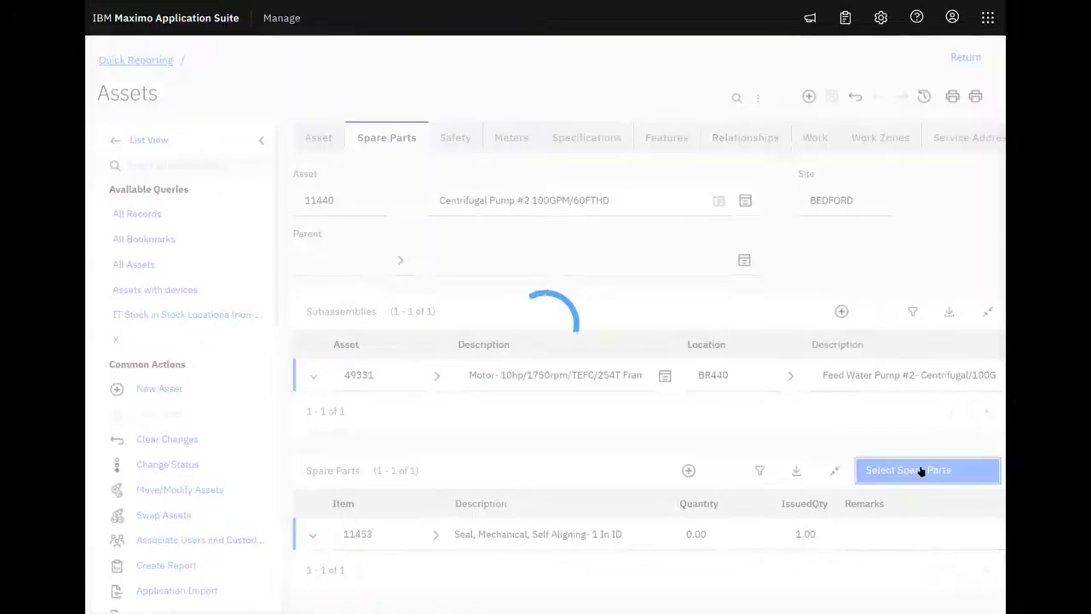
{"action": "left_click", "coordinate": [928, 470]}
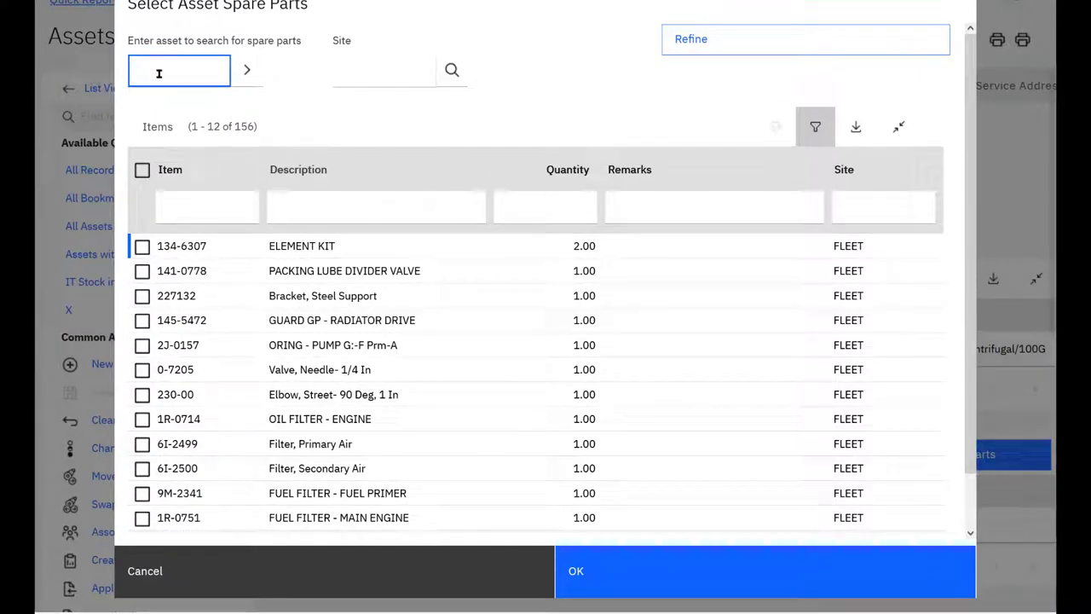
{"action": "type", "text": "11450"}
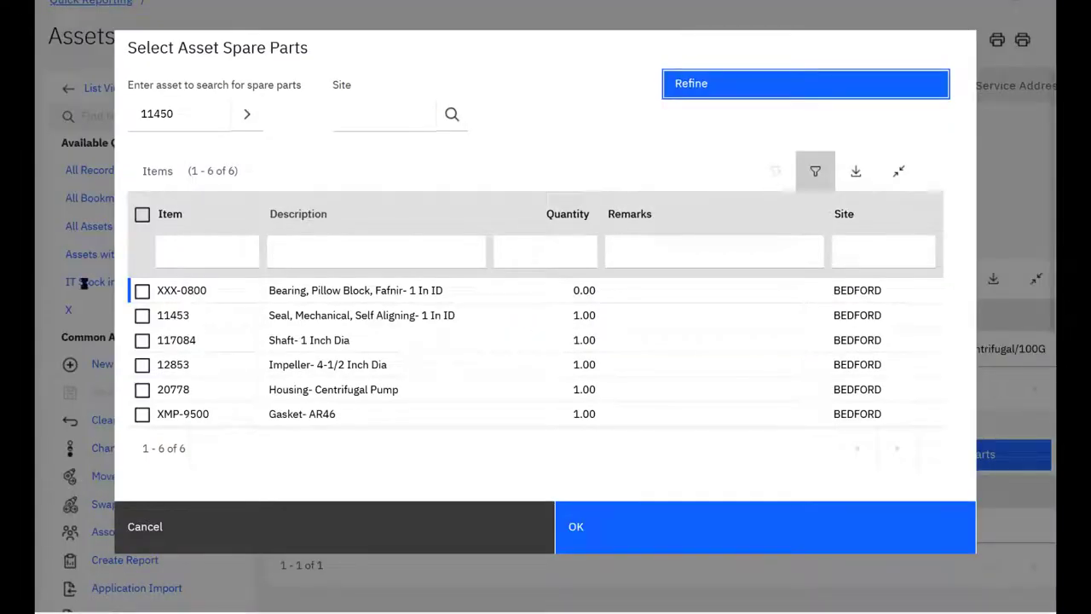
{"action": "left_click", "coordinate": [142, 214]}
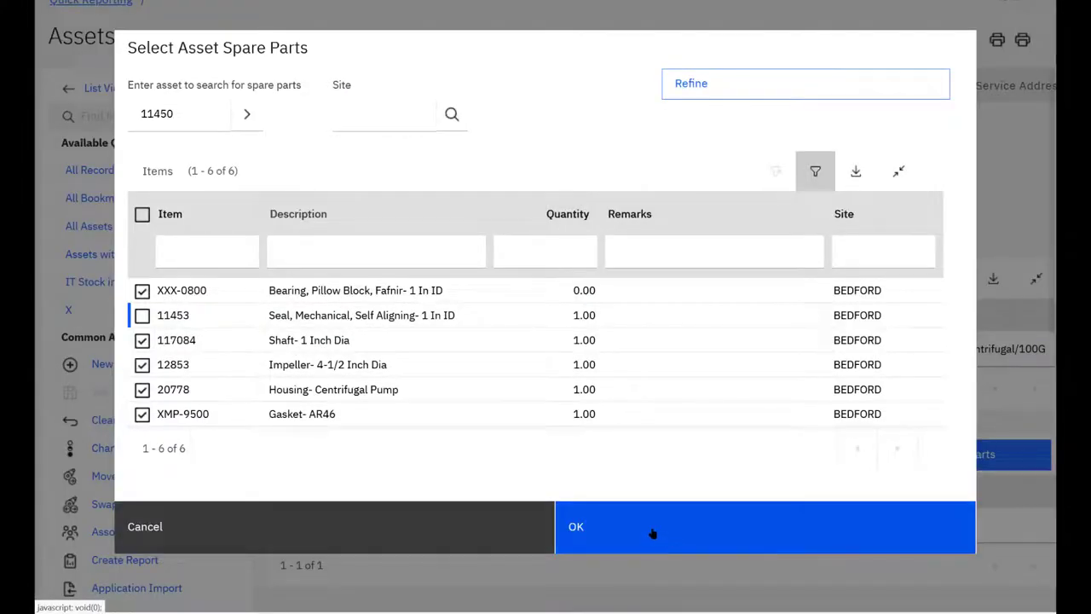
{"action": "left_click", "coordinate": [576, 525]}
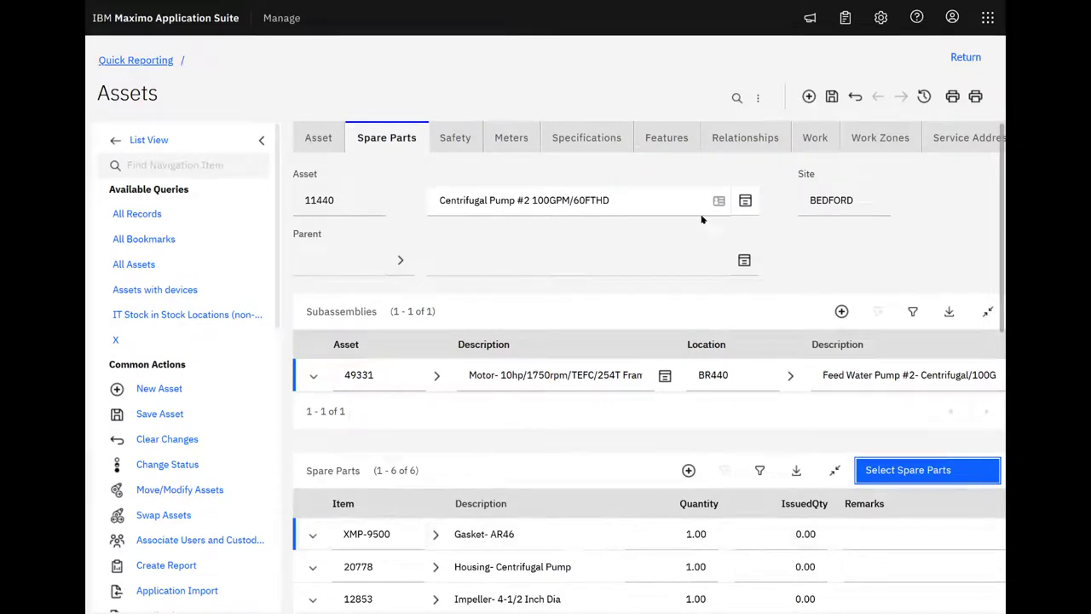
- Return to Quick Reporting and check asset 11440's six spare parts in the picker
{"action": "left_click", "coordinate": [832, 95]}
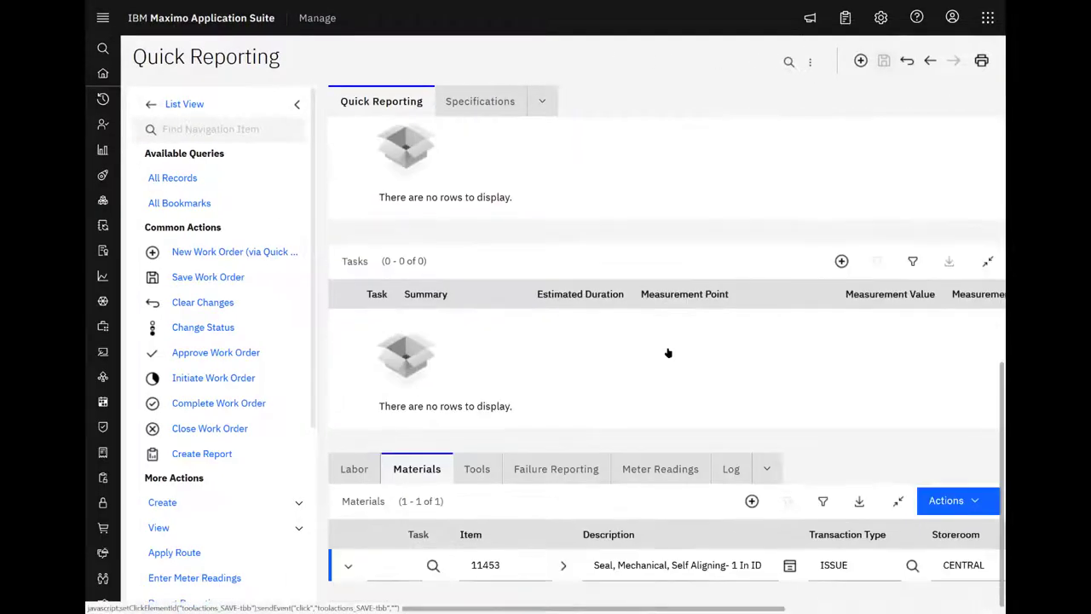
{"action": "left_click", "coordinate": [951, 501]}
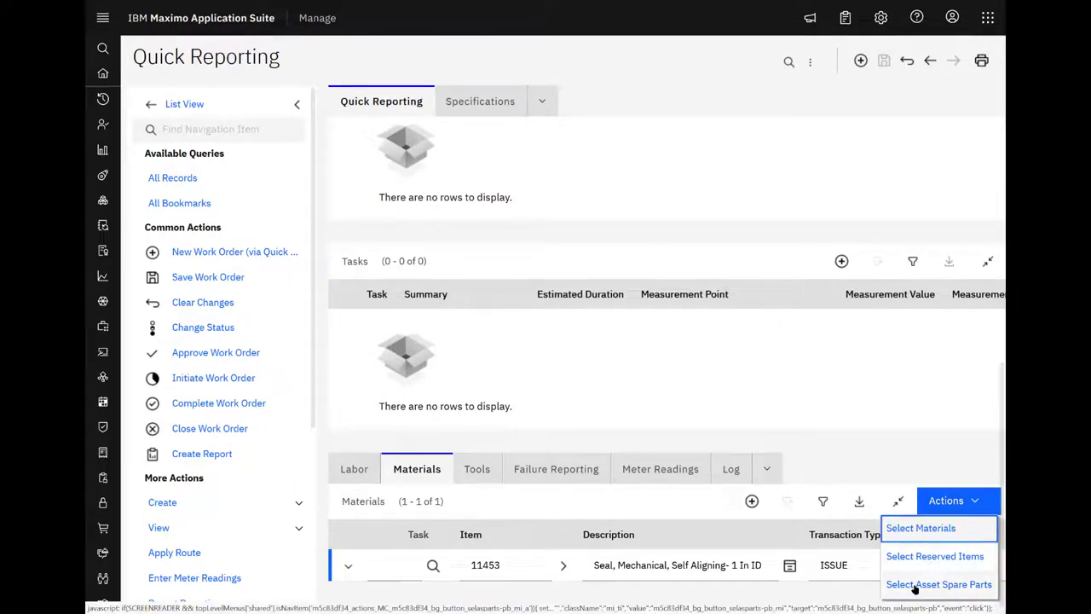
{"action": "left_click", "coordinate": [938, 583]}
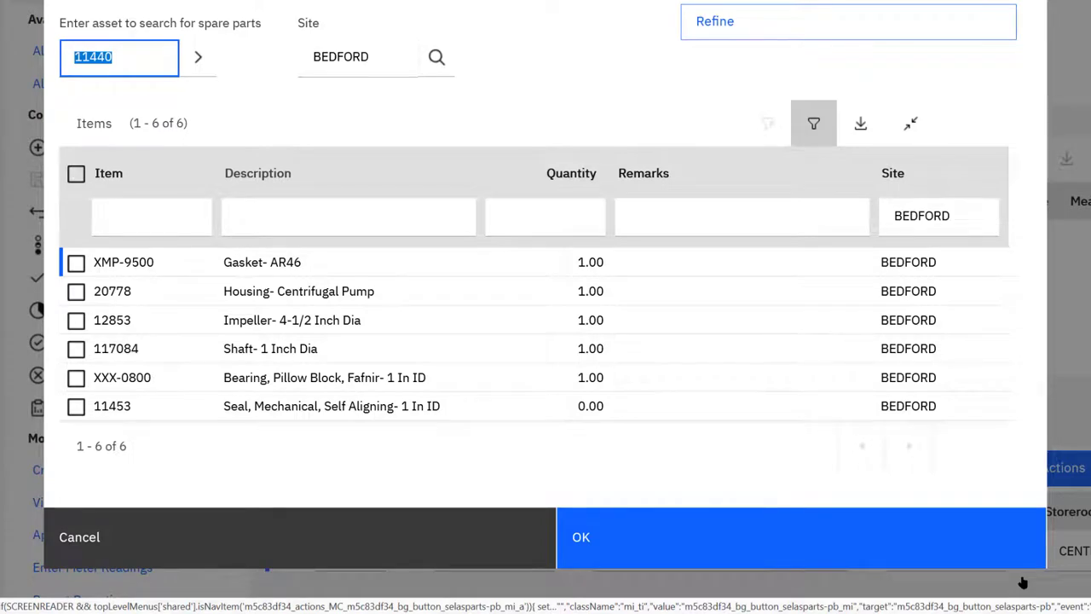
{"action": "mouse_move", "coordinate": [273, 536]}
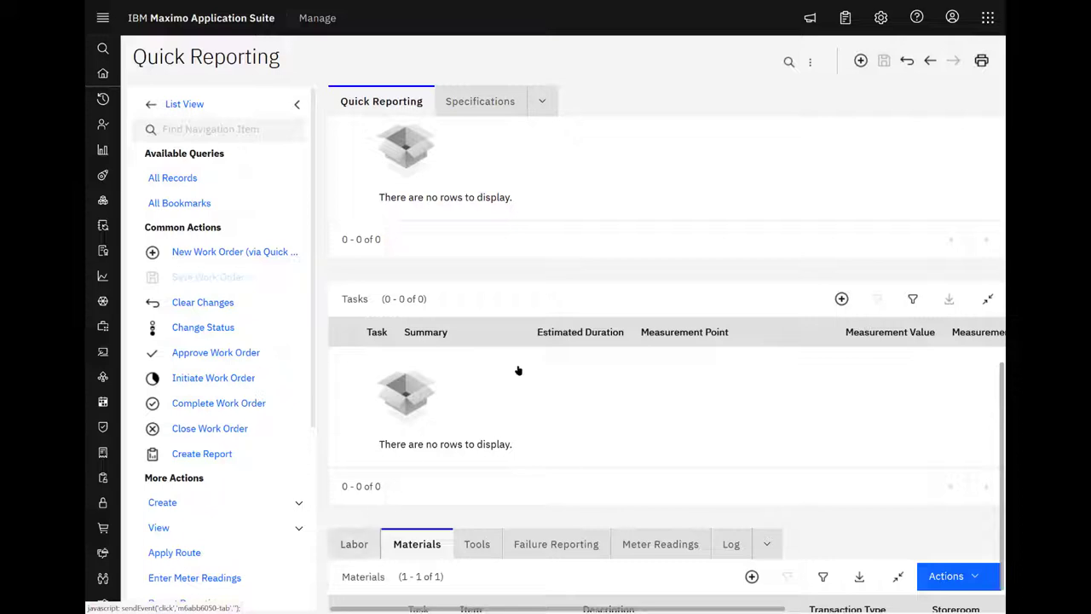
- Switch to the Job Plans application from the recent applications list
{"action": "left_click", "coordinate": [103, 17]}
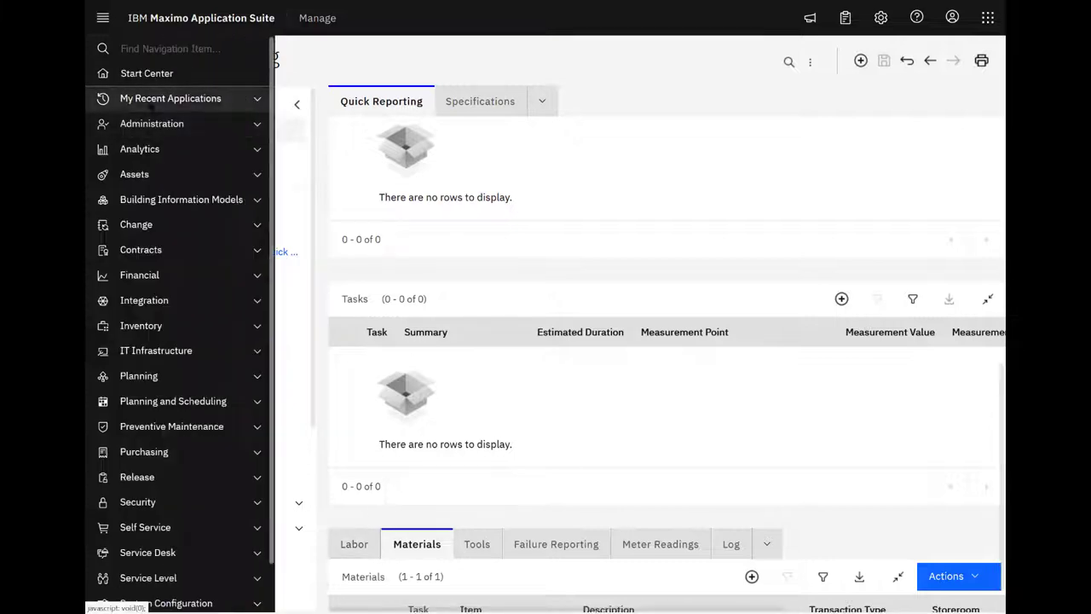
{"action": "left_click", "coordinate": [171, 98]}
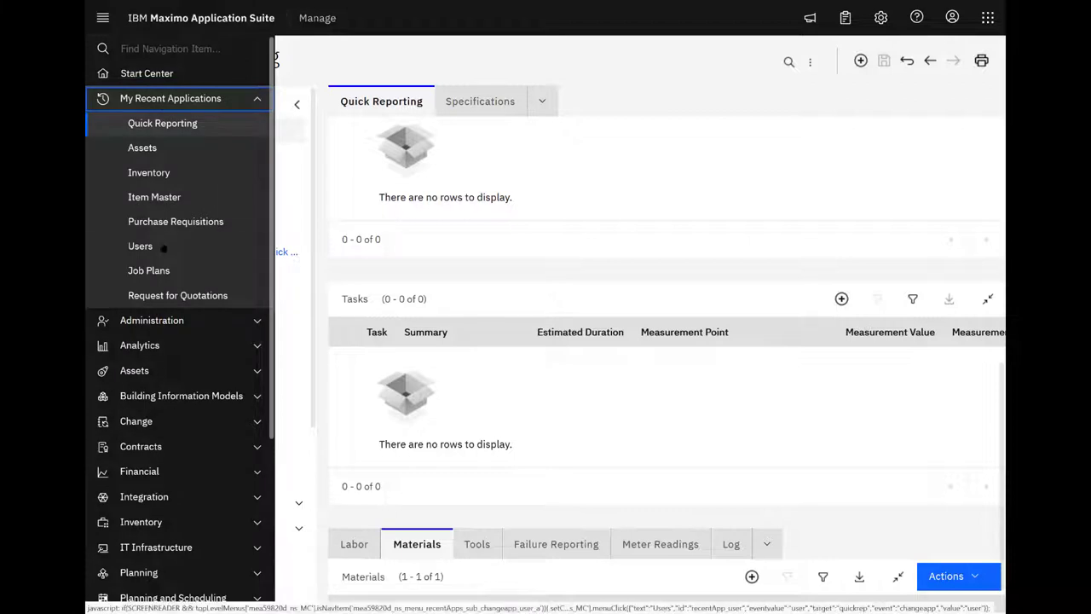
{"action": "left_click", "coordinate": [148, 269]}
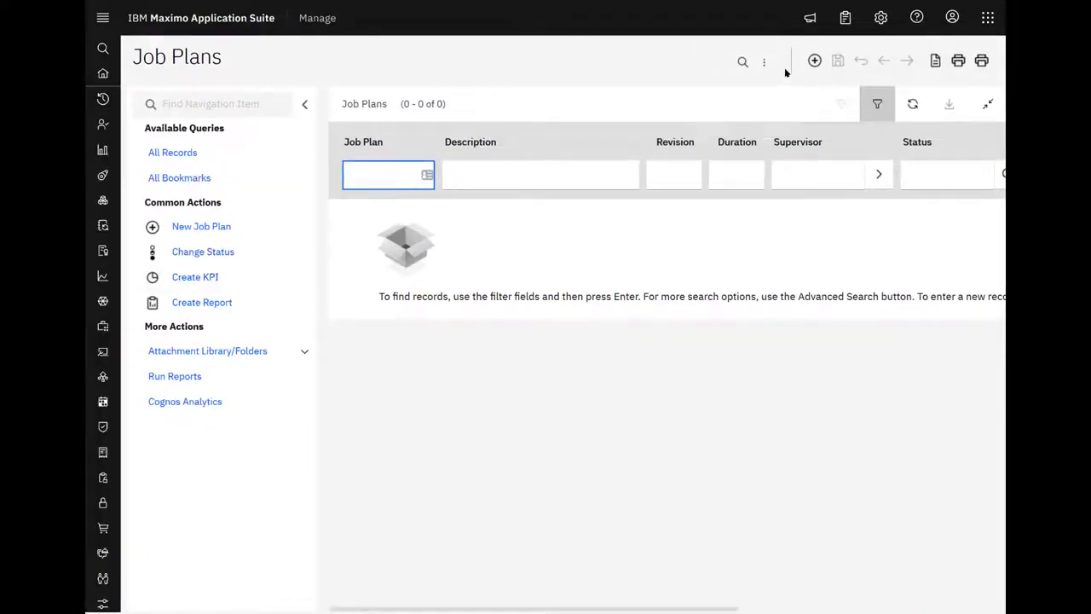
- Find job plan JP11440 by quick search and show its Work Assets
{"action": "left_click", "coordinate": [744, 61]}
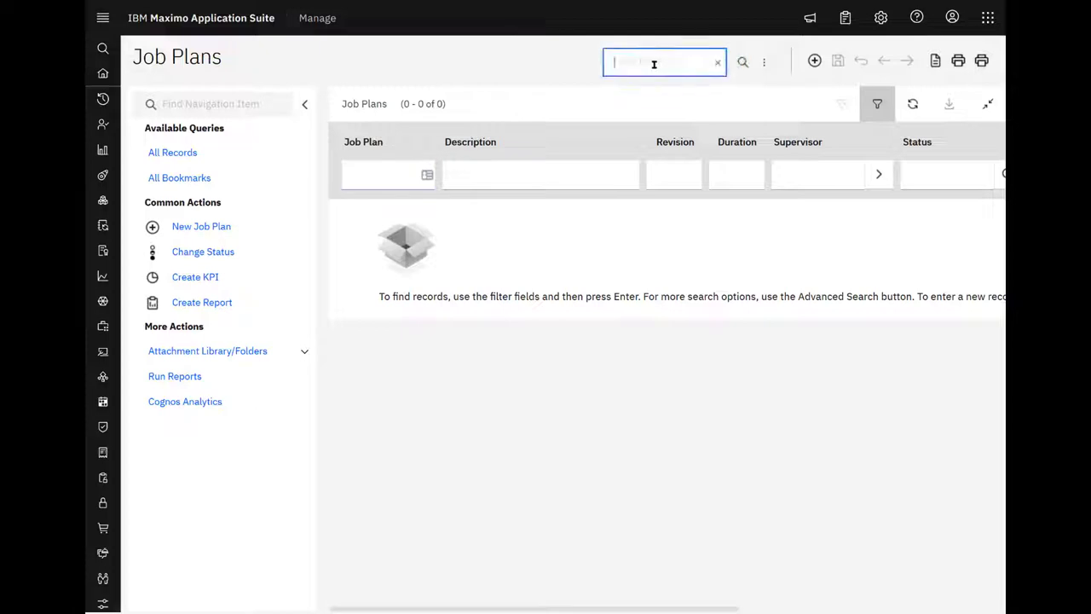
{"action": "type", "text": "jp11440"}
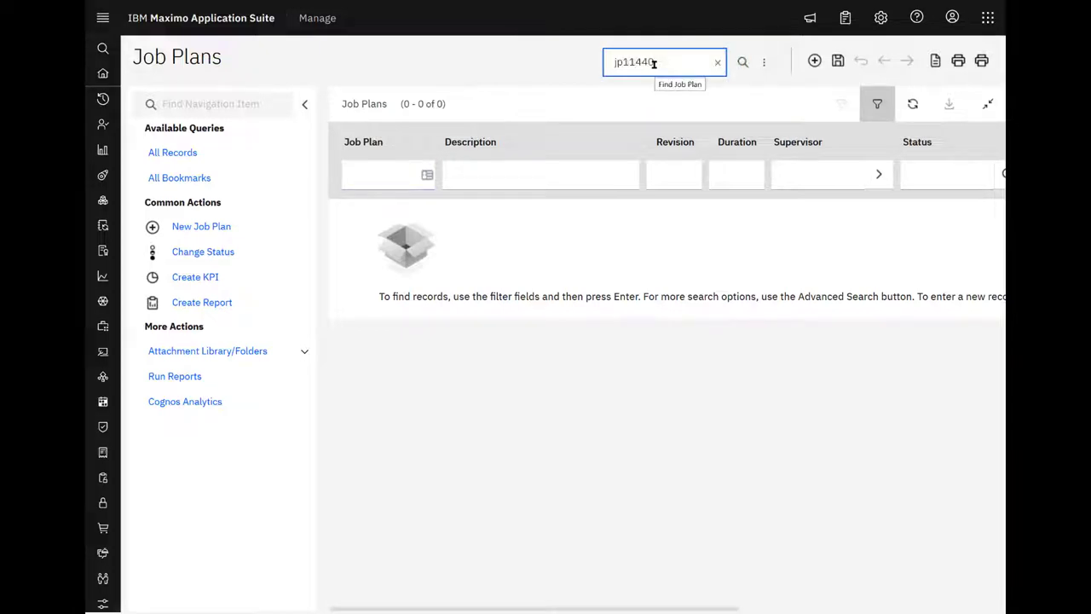
{"action": "key", "text": "Enter"}
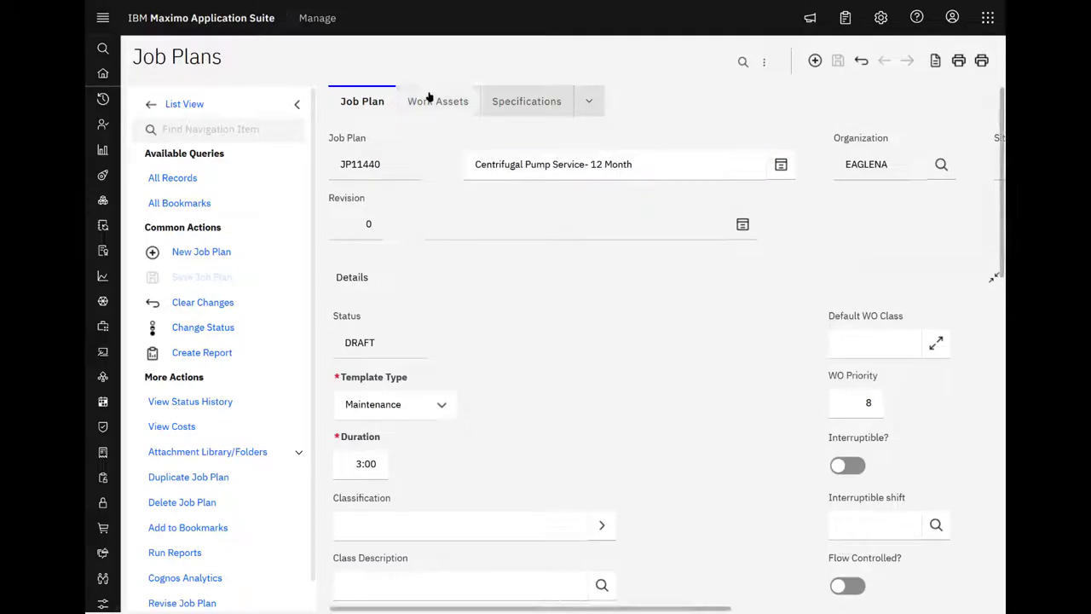
{"action": "left_click", "coordinate": [437, 100]}
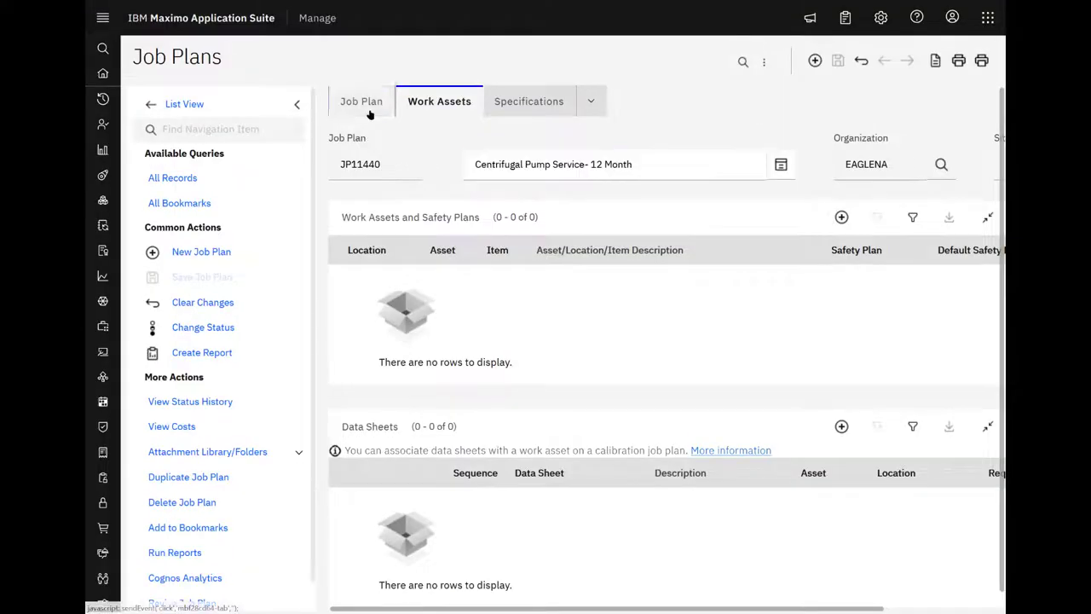
- Show JP11440's planned materials: 11241 Contactor Renewal Kit and XMP-9500 Gasket
{"action": "left_click", "coordinate": [362, 101]}
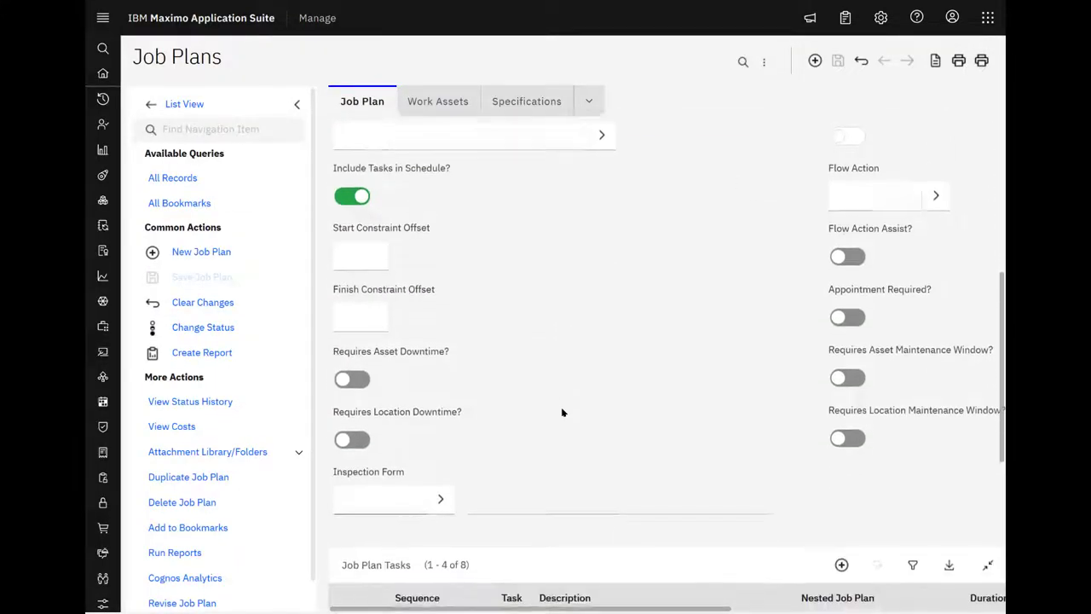
{"action": "scroll", "scroll_direction": "down", "scroll_amount": 3}
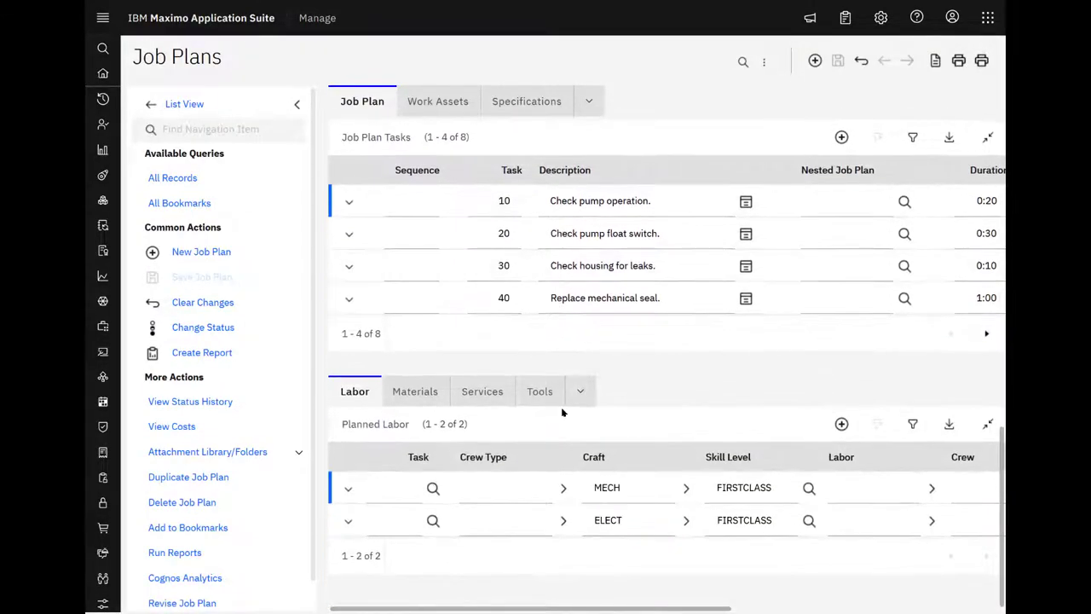
{"action": "mouse_move", "coordinate": [522, 334]}
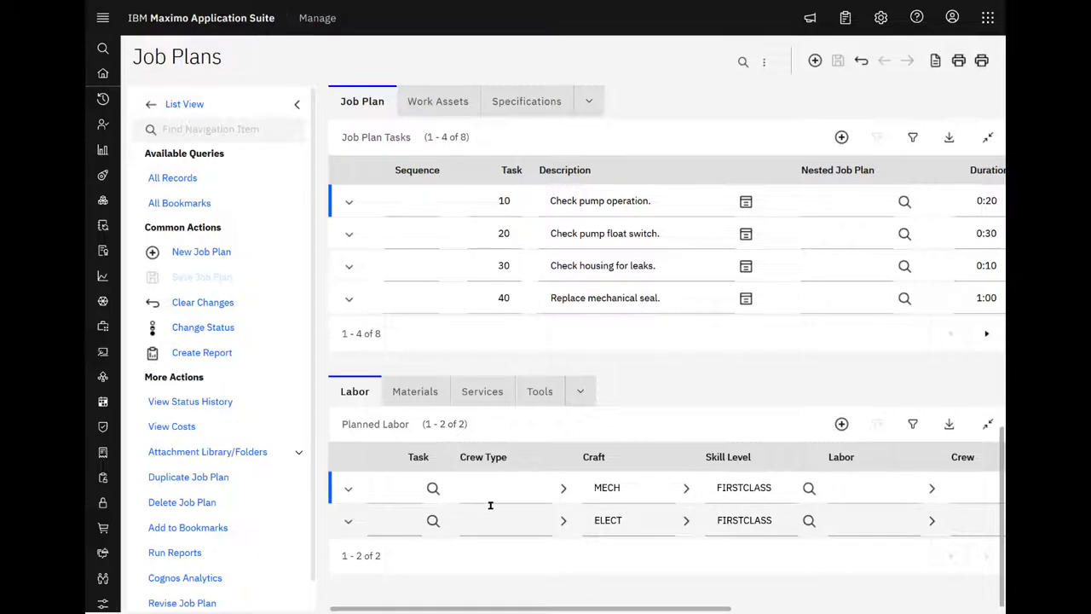
{"action": "left_click", "coordinate": [416, 391]}
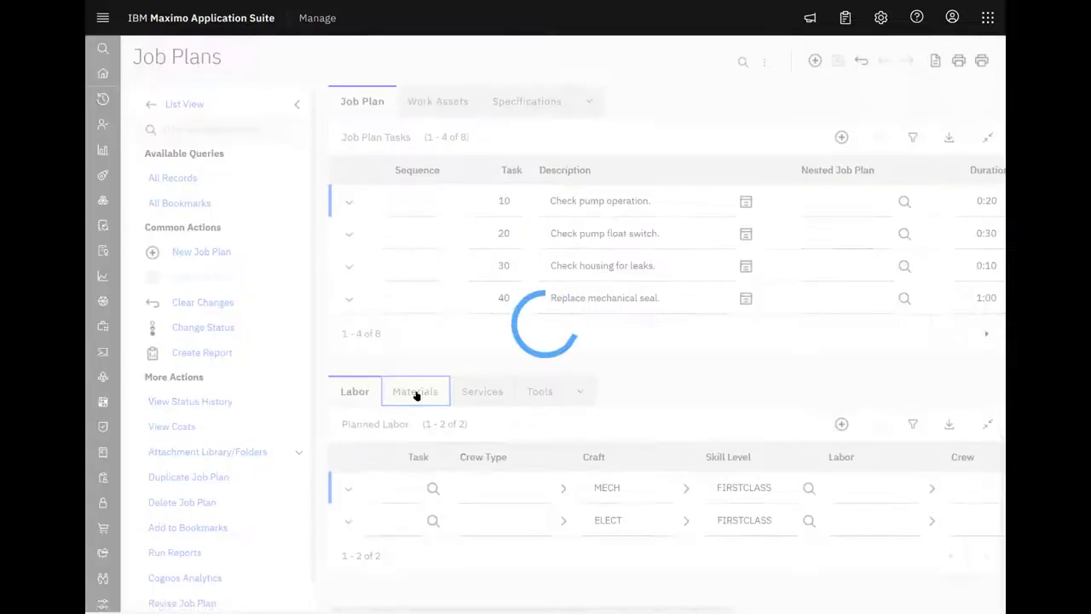
{"action": "left_click", "coordinate": [416, 391]}
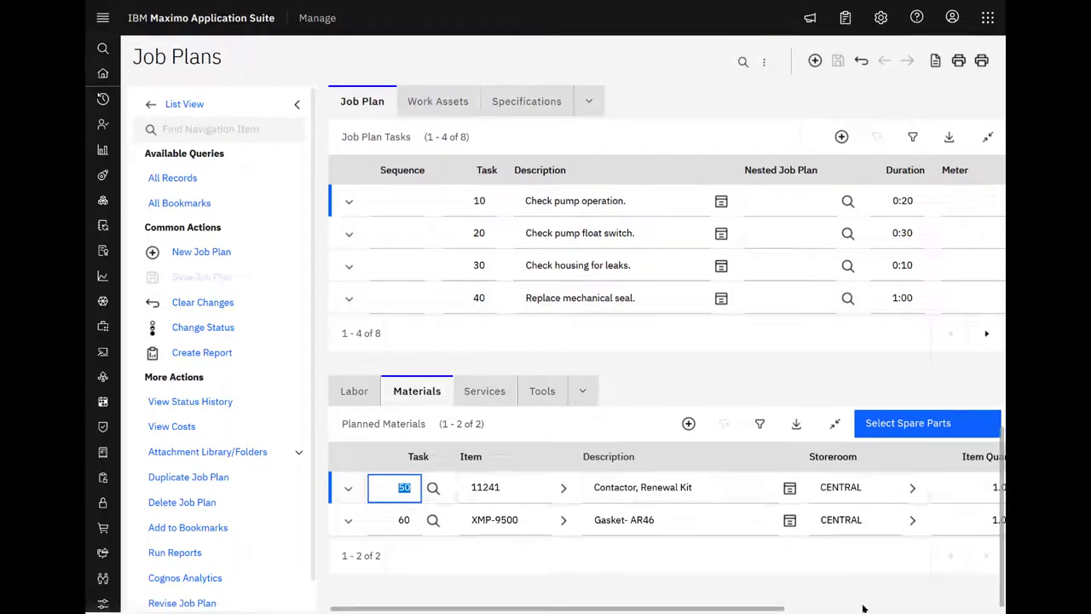
{"action": "mouse_move", "coordinate": [938, 426]}
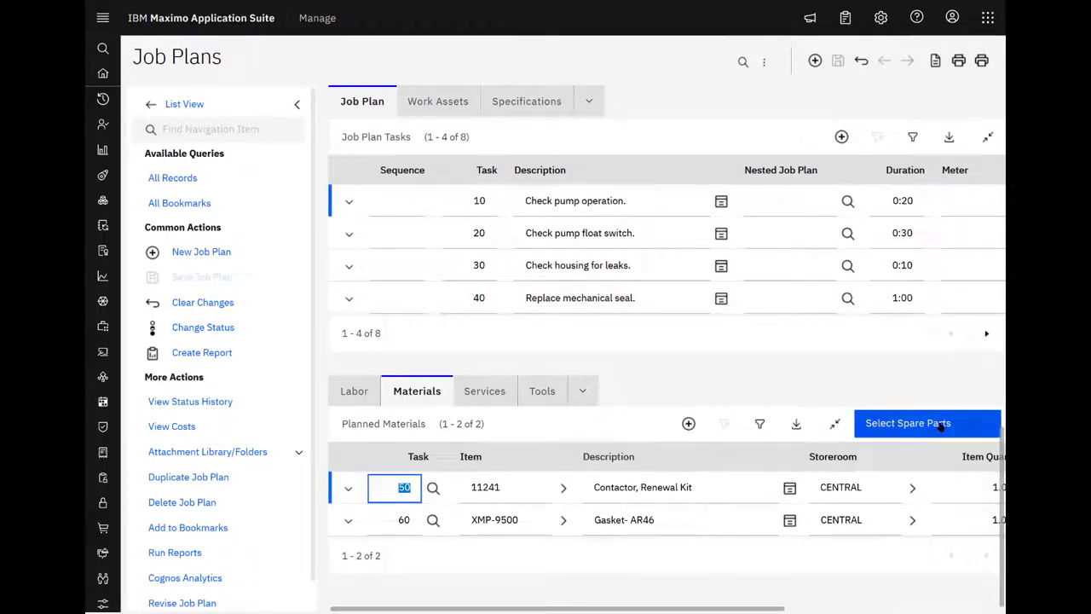
- Pick seal 11453 from asset 11440's spare parts as a planned material
{"action": "left_click", "coordinate": [907, 423]}
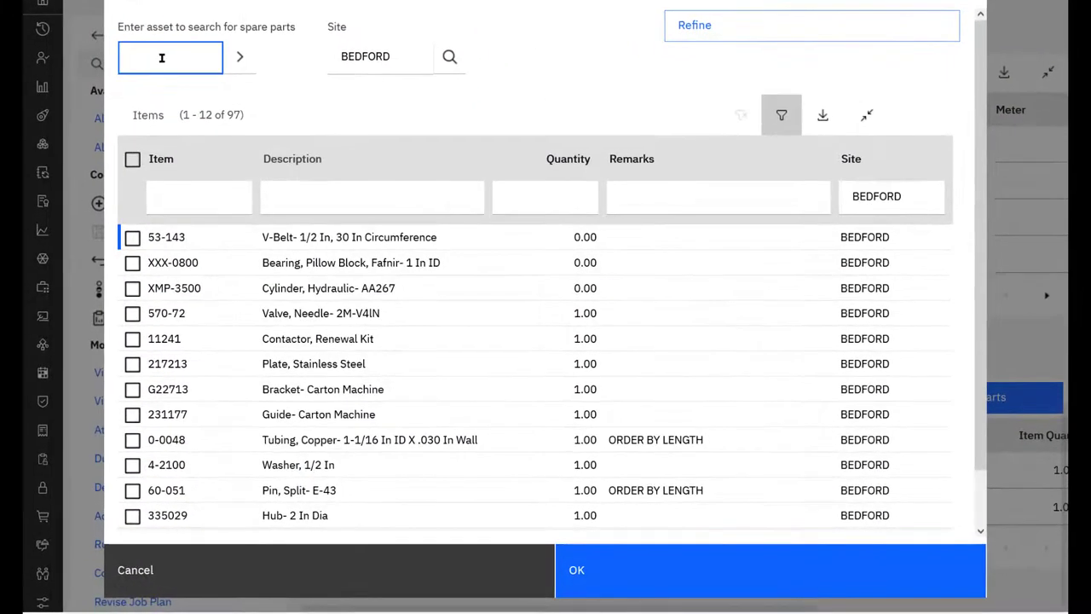
{"action": "type", "text": "11440"}
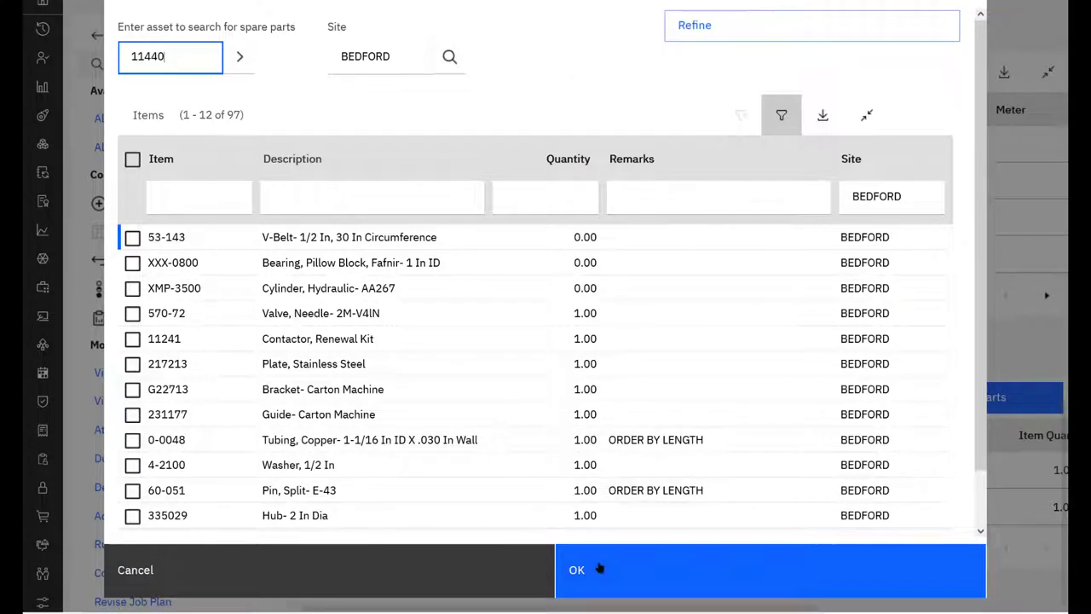
{"action": "mouse_move", "coordinate": [576, 570]}
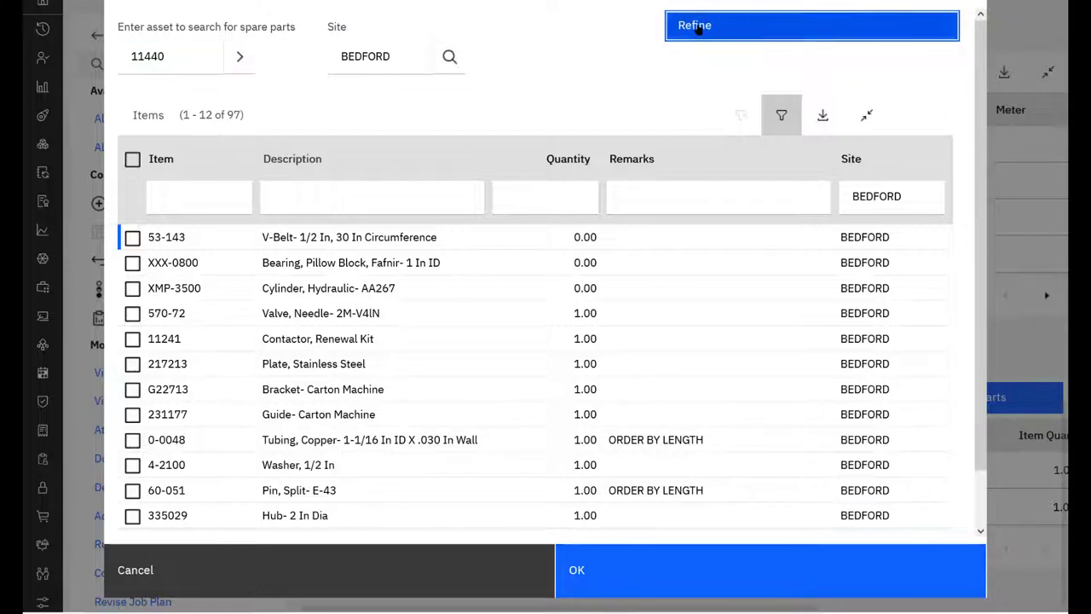
{"action": "left_click", "coordinate": [812, 25]}
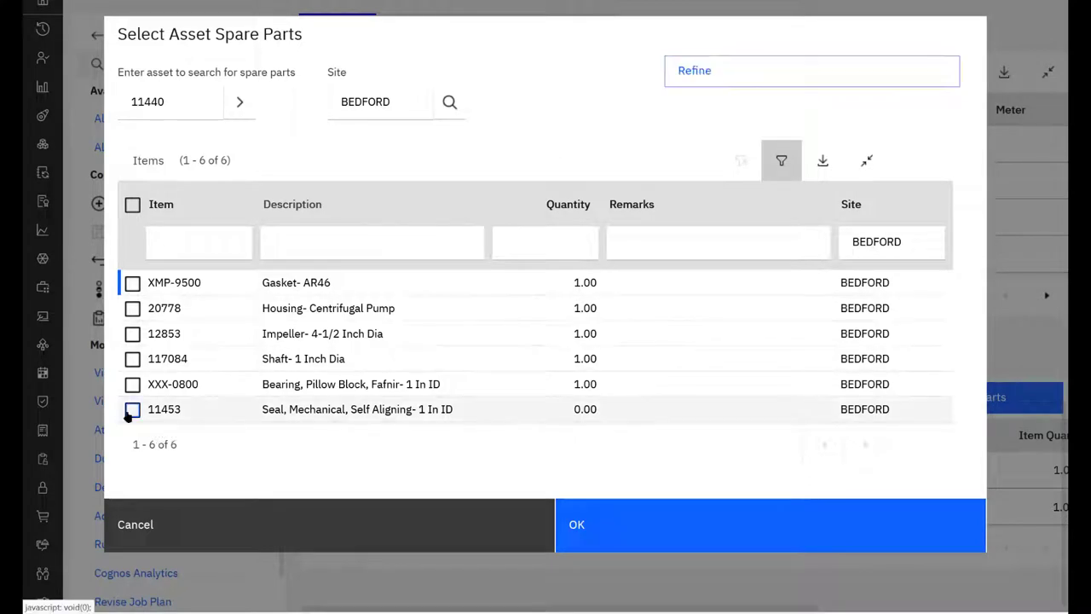
{"action": "left_click", "coordinate": [133, 409]}
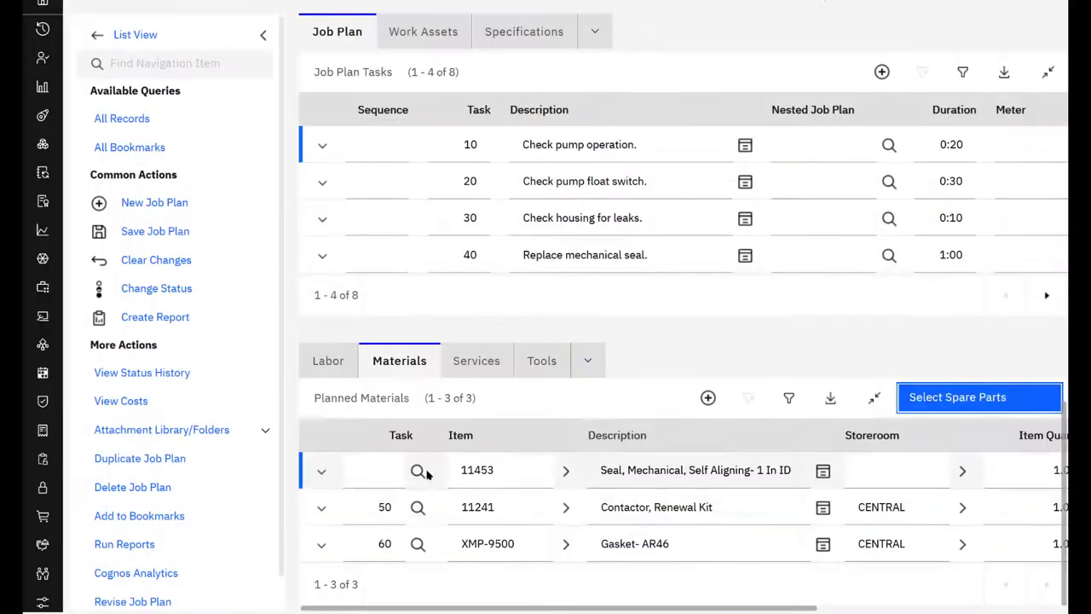
- Assign the seal line to task 40, Replace mechanical seal, and save
{"action": "left_click", "coordinate": [418, 471]}
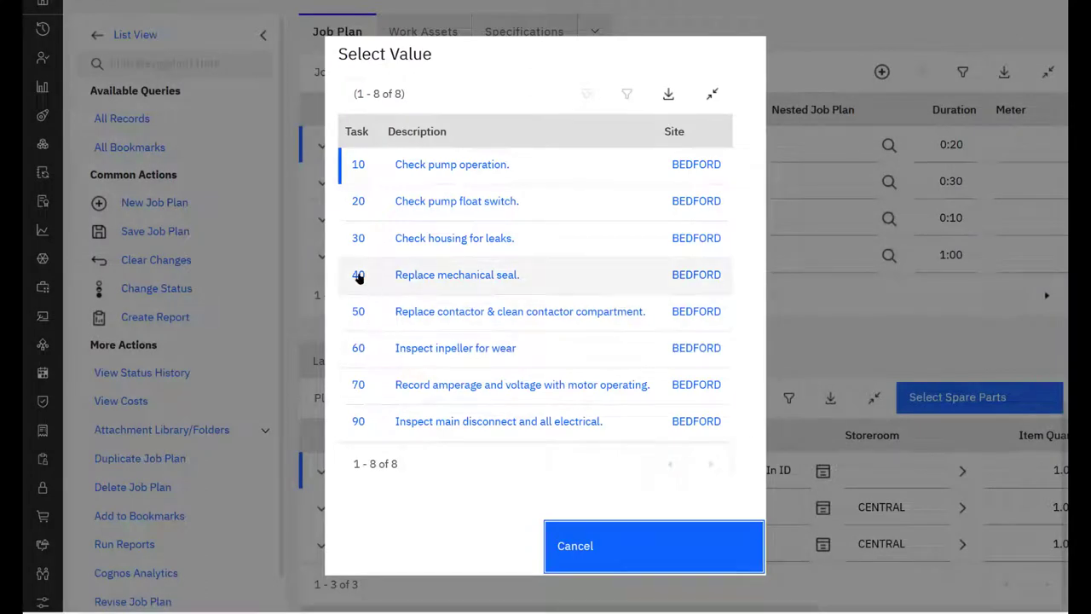
{"action": "left_click", "coordinate": [358, 275]}
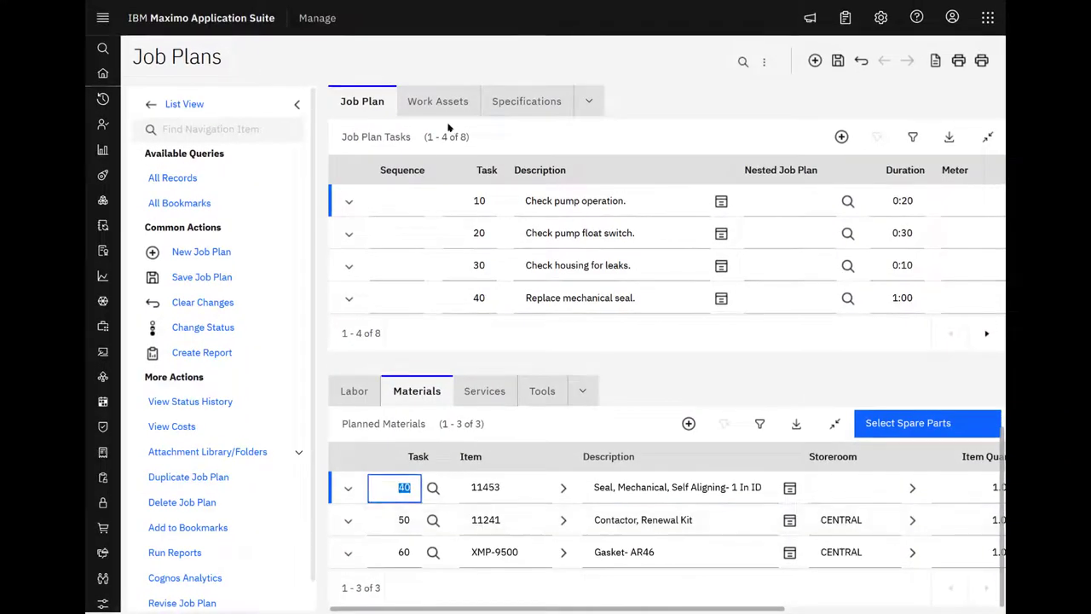
{"action": "left_click", "coordinate": [839, 61]}
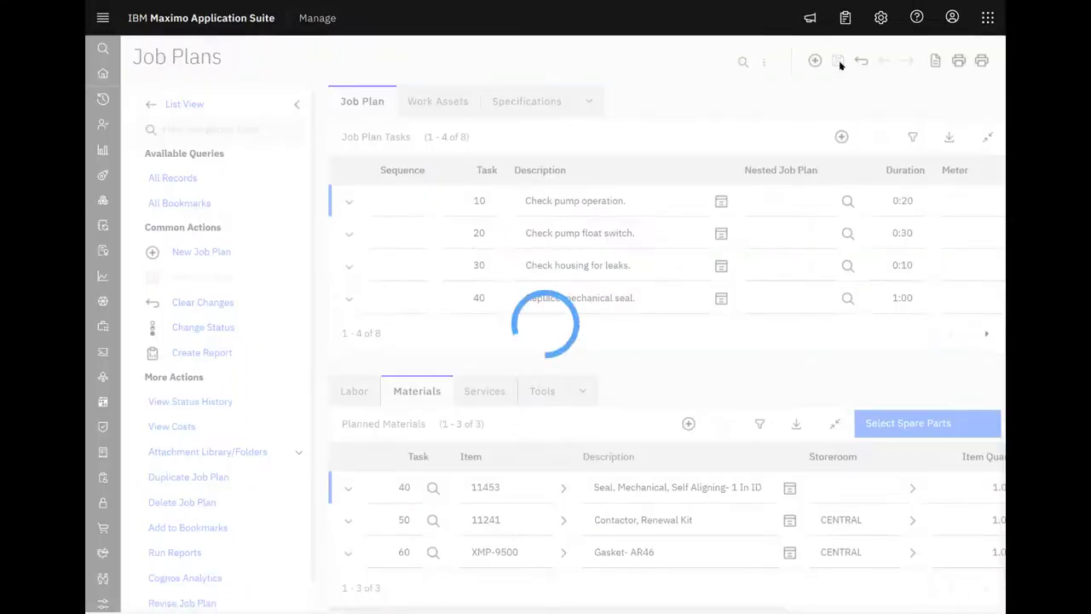
- Set the seal line's storeroom to CENTRAL at BEDFORD and save the job plan
{"action": "left_click", "coordinate": [839, 61]}
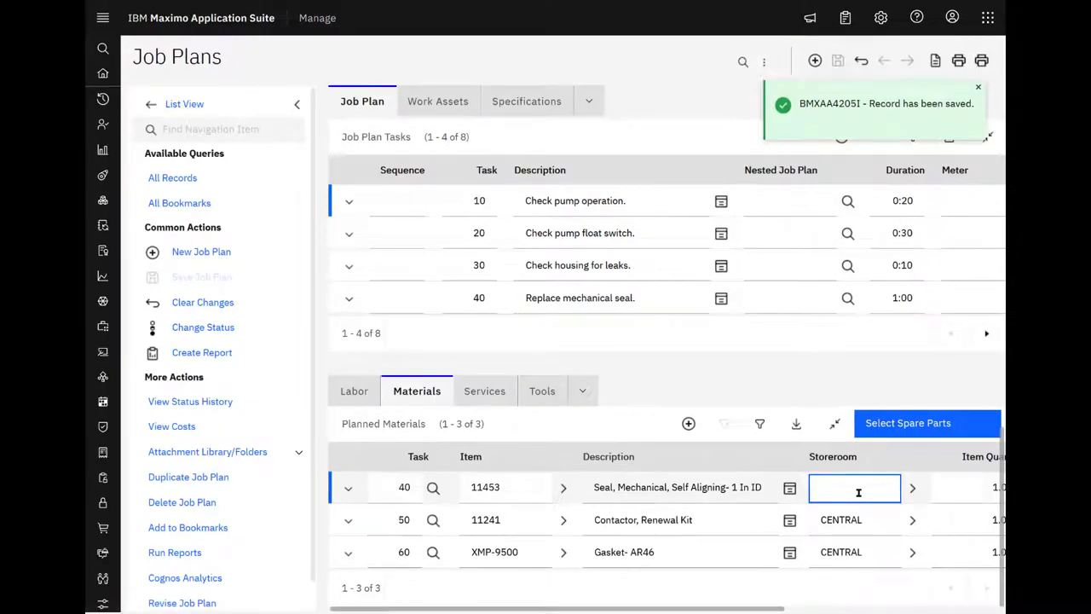
{"action": "type", "text": "centr"}
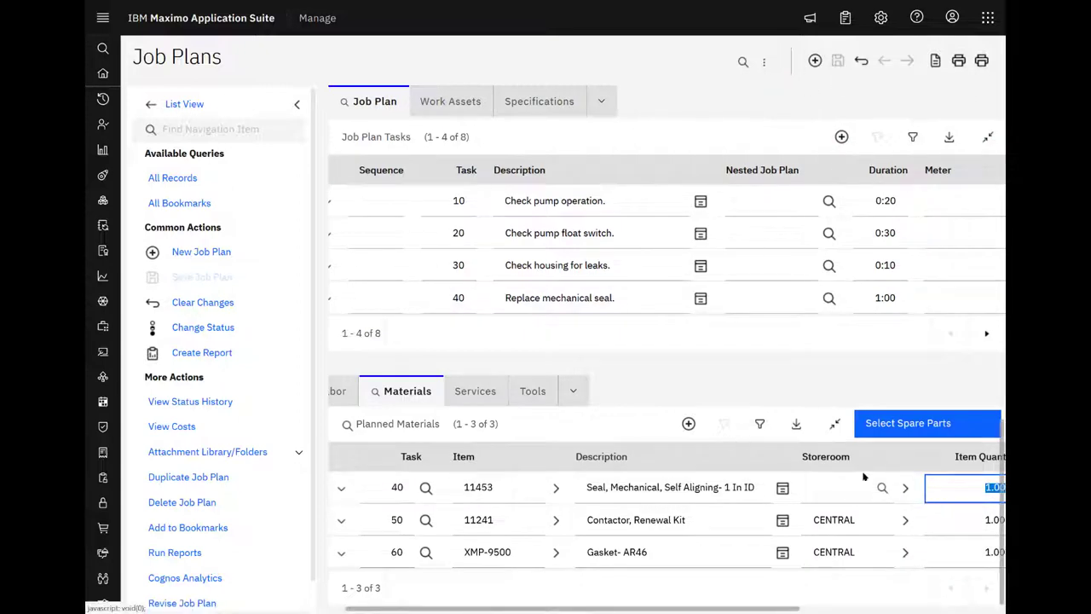
{"action": "left_click", "coordinate": [845, 488]}
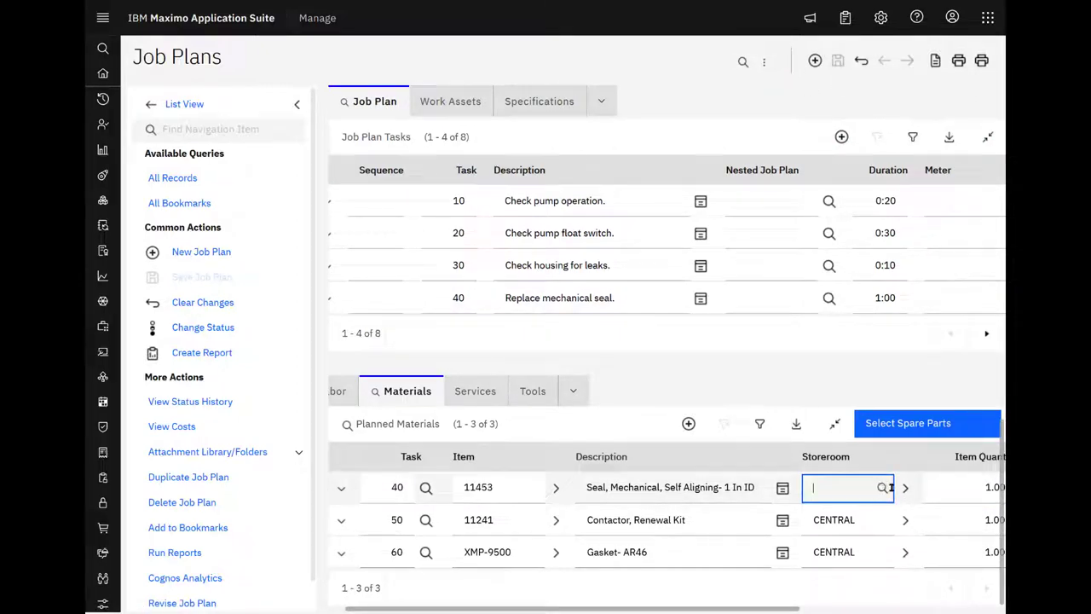
{"action": "left_click", "coordinate": [884, 488]}
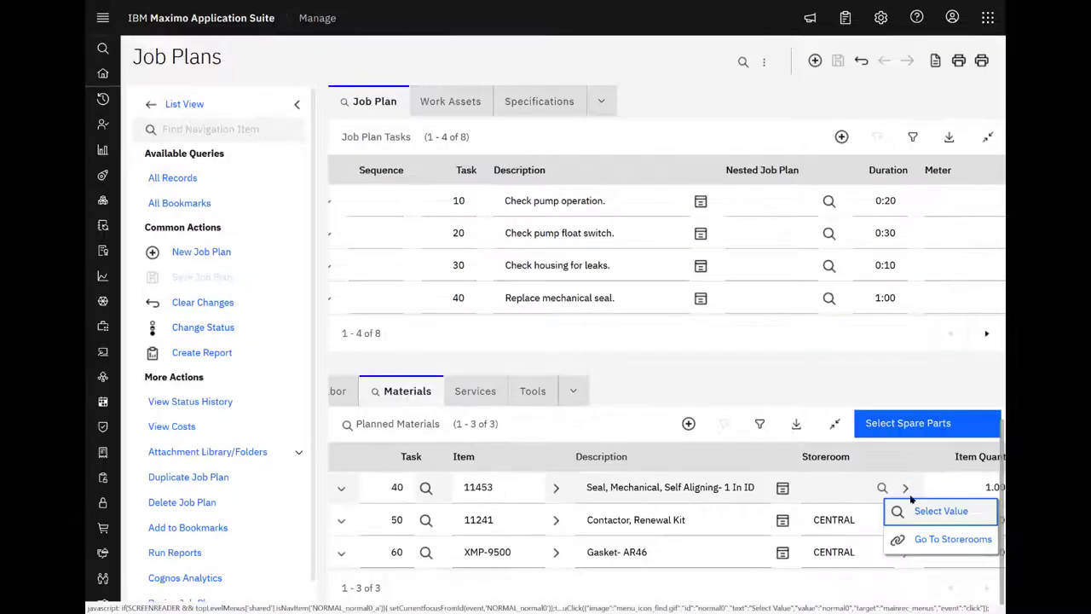
{"action": "left_click", "coordinate": [941, 512]}
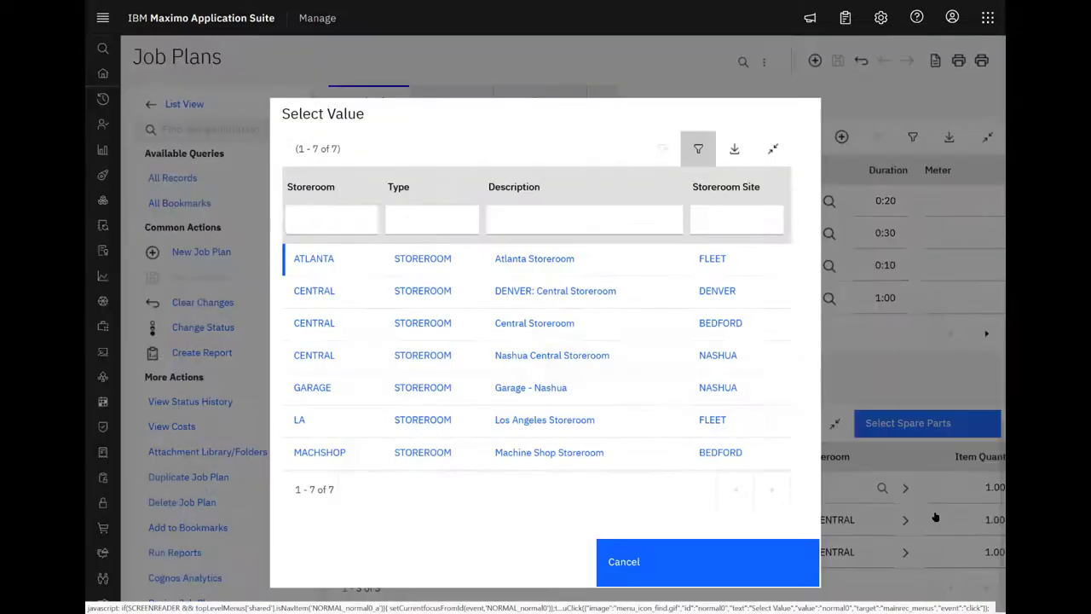
{"action": "left_click", "coordinate": [331, 218]}
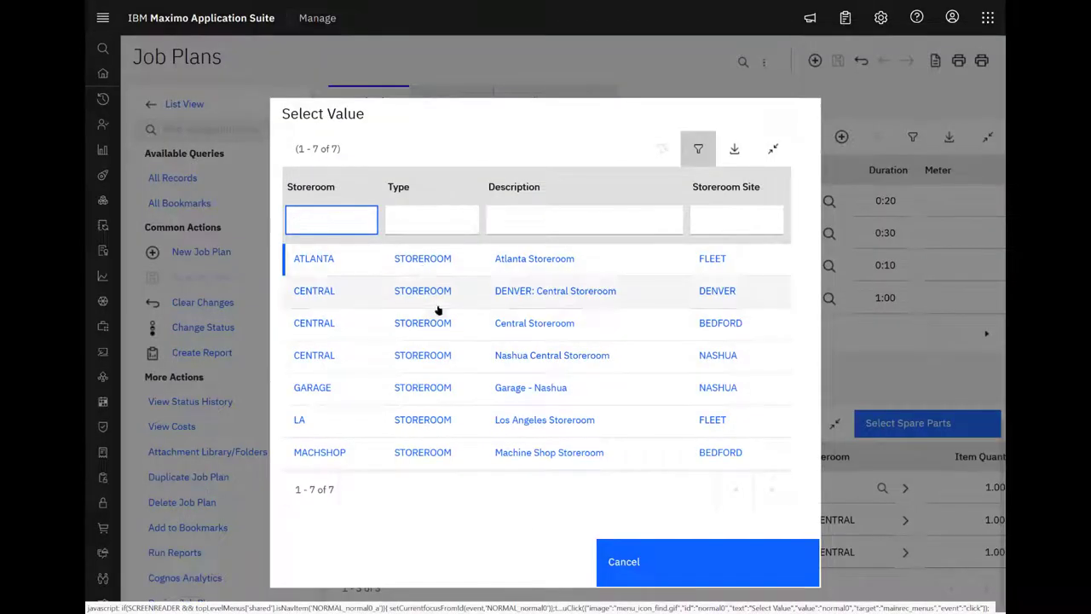
{"action": "left_click", "coordinate": [314, 322]}
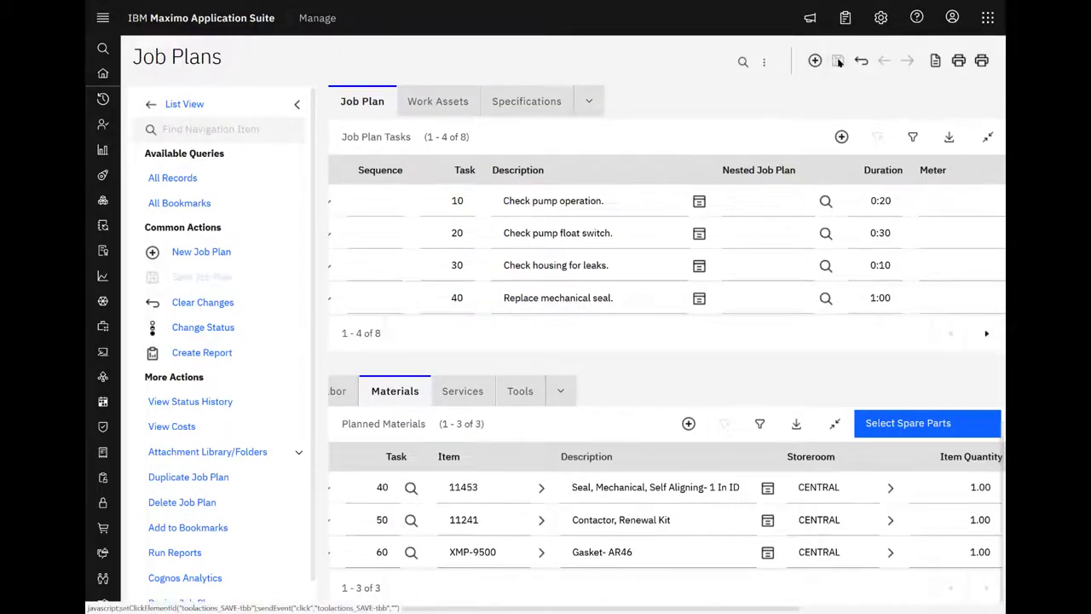
{"action": "left_click", "coordinate": [839, 61]}
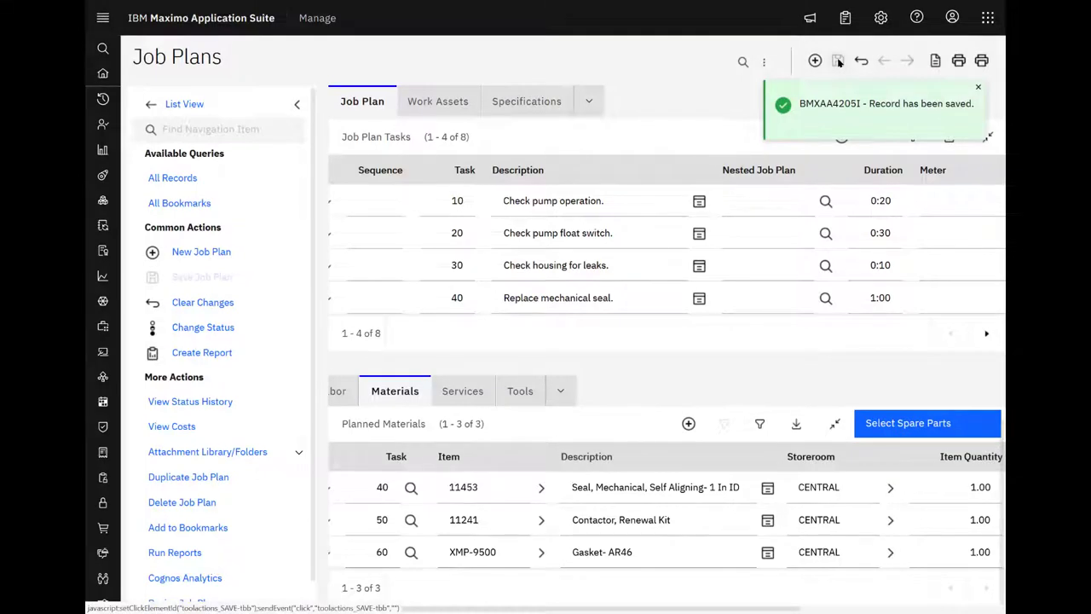
{"action": "left_click", "coordinate": [978, 87]}
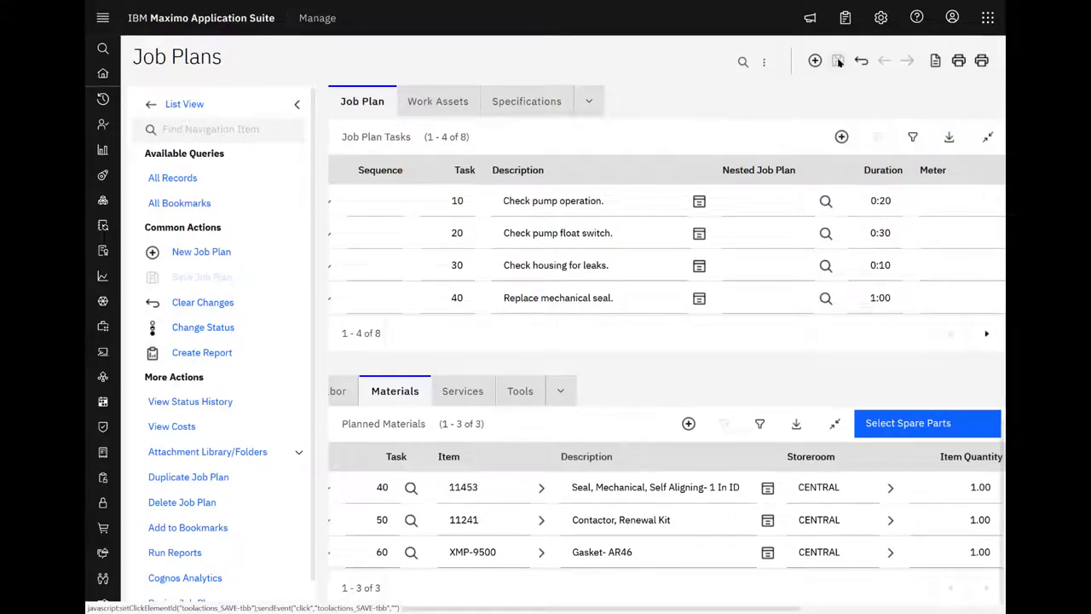
- Return to Work Assets and list the recently used applications
{"action": "left_click", "coordinate": [438, 101]}
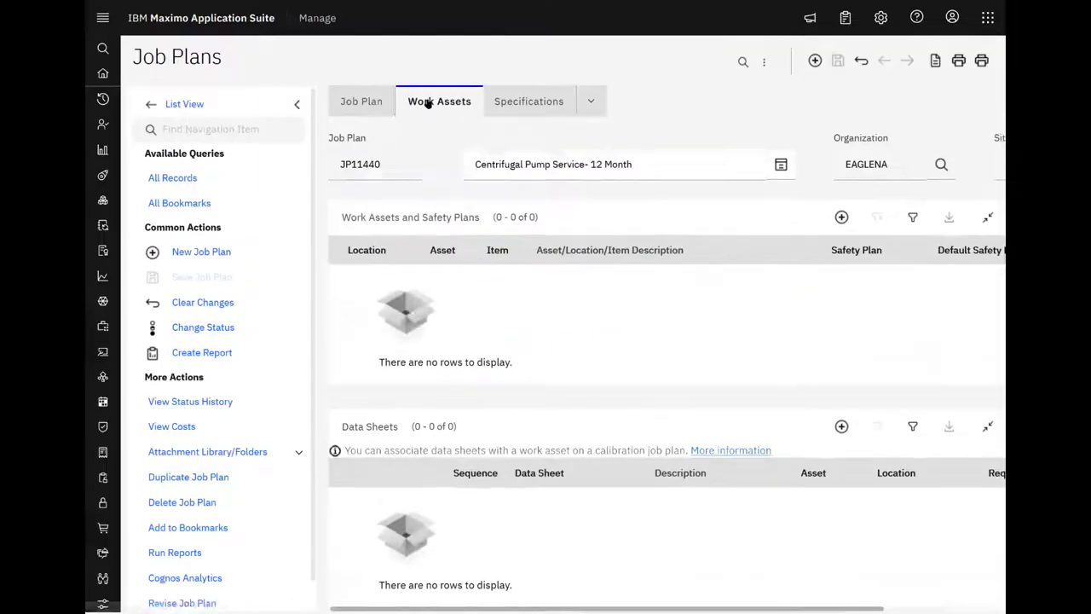
{"action": "left_click", "coordinate": [614, 164]}
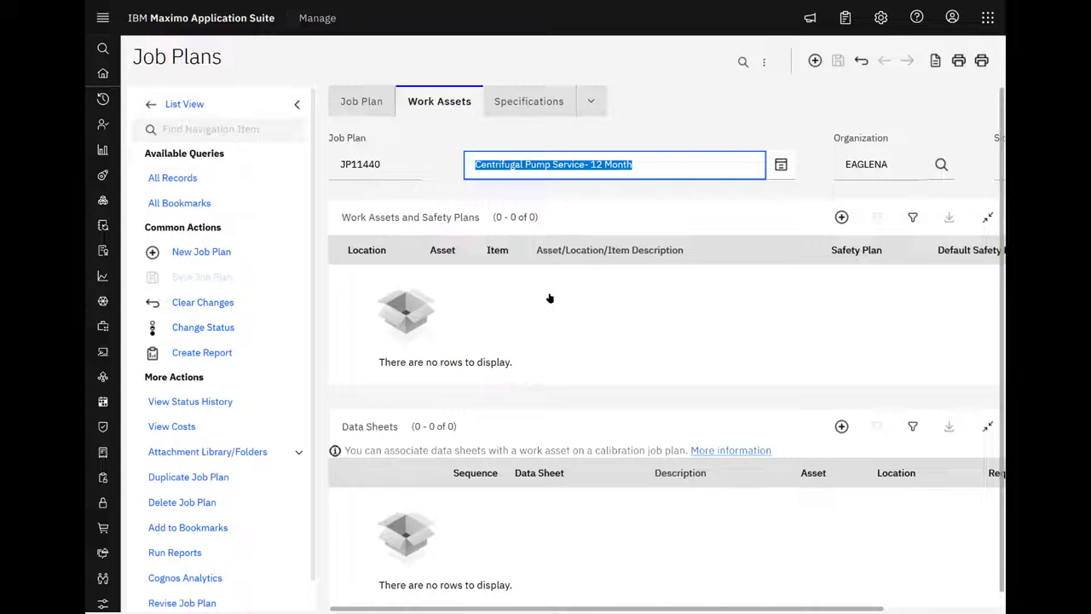
{"action": "left_click", "coordinate": [102, 18]}
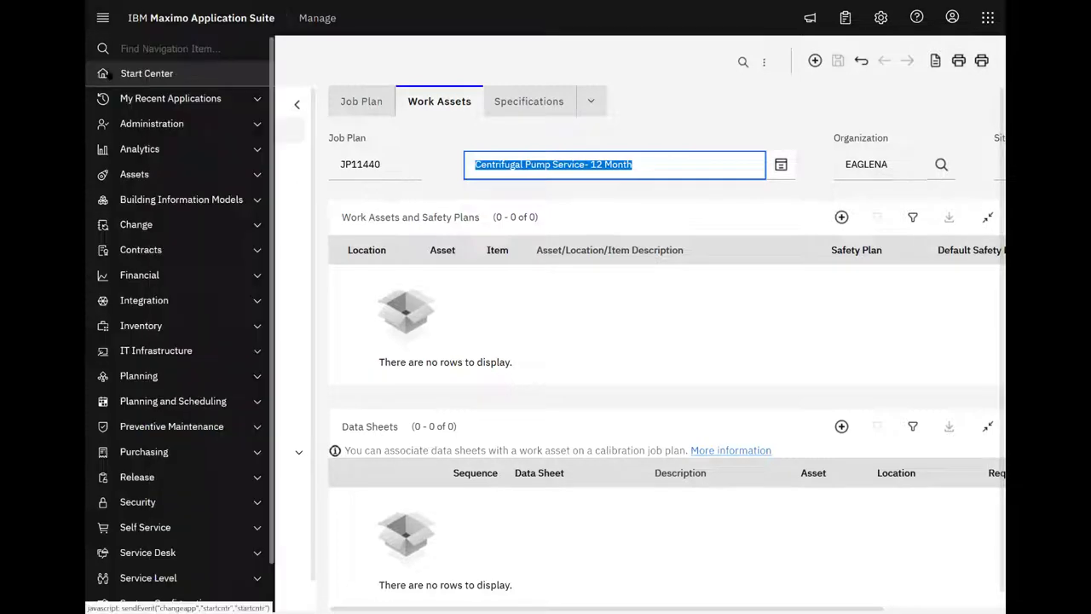
{"action": "left_click", "coordinate": [170, 97]}
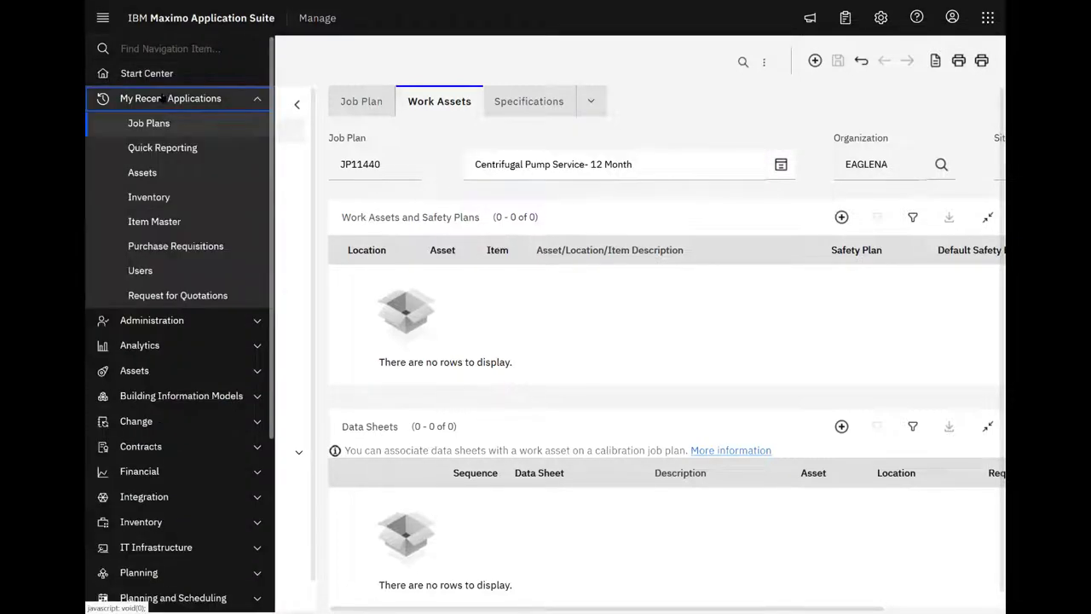
- Show purchase requisition 1012's PR lines and its line actions menu
{"action": "left_click", "coordinate": [170, 97]}
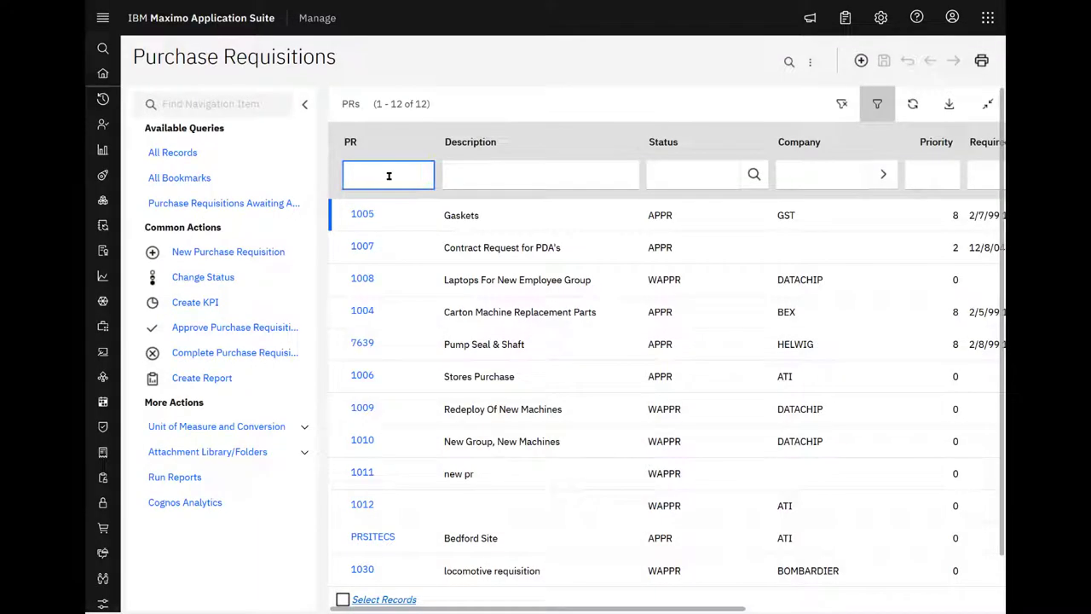
{"action": "left_click", "coordinate": [362, 505]}
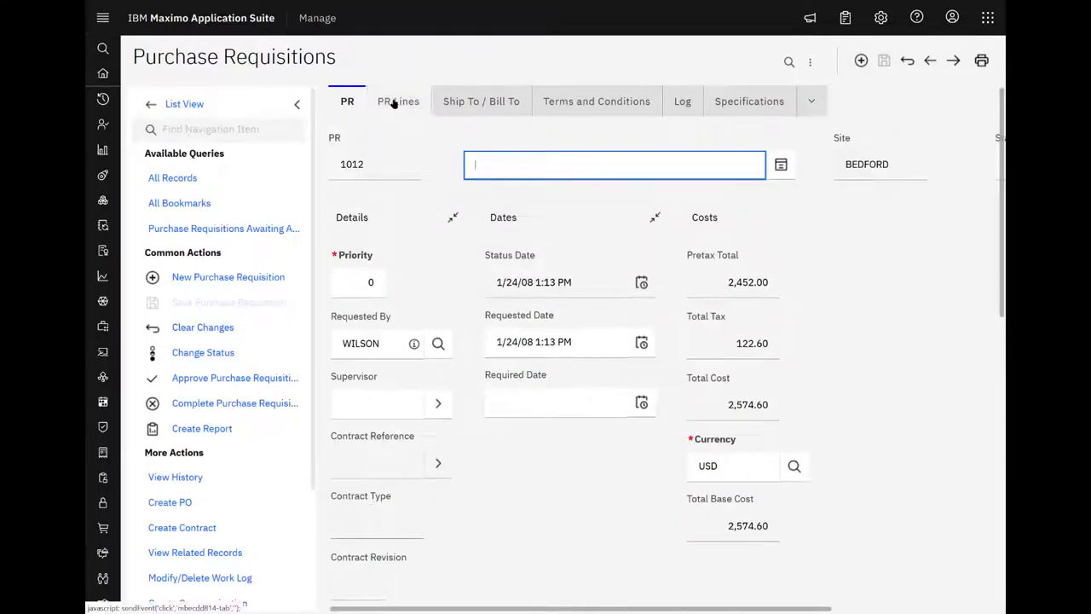
{"action": "left_click", "coordinate": [397, 100]}
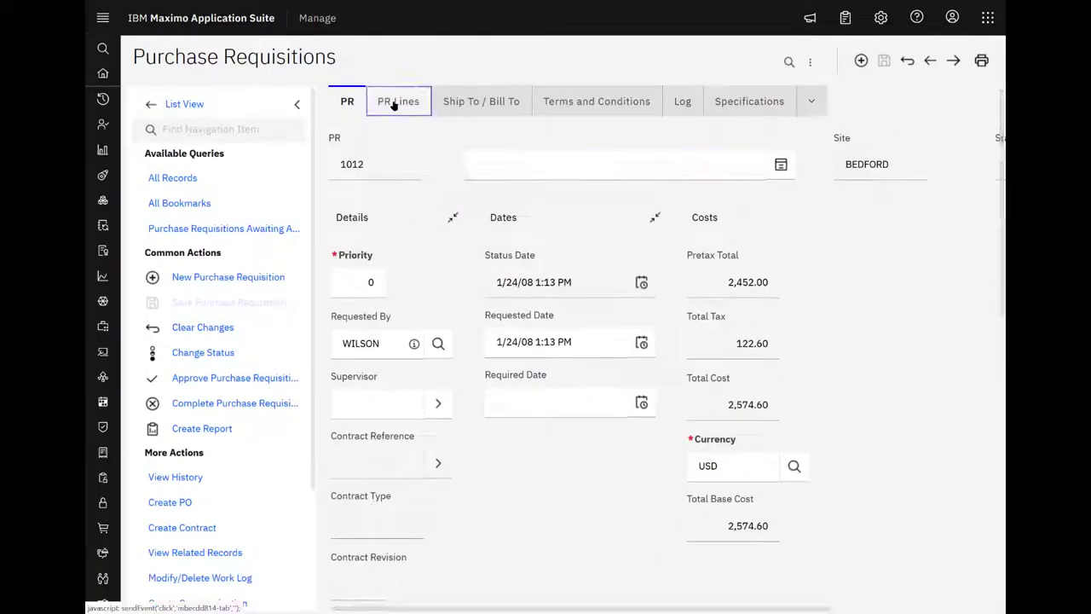
{"action": "left_click", "coordinate": [399, 100]}
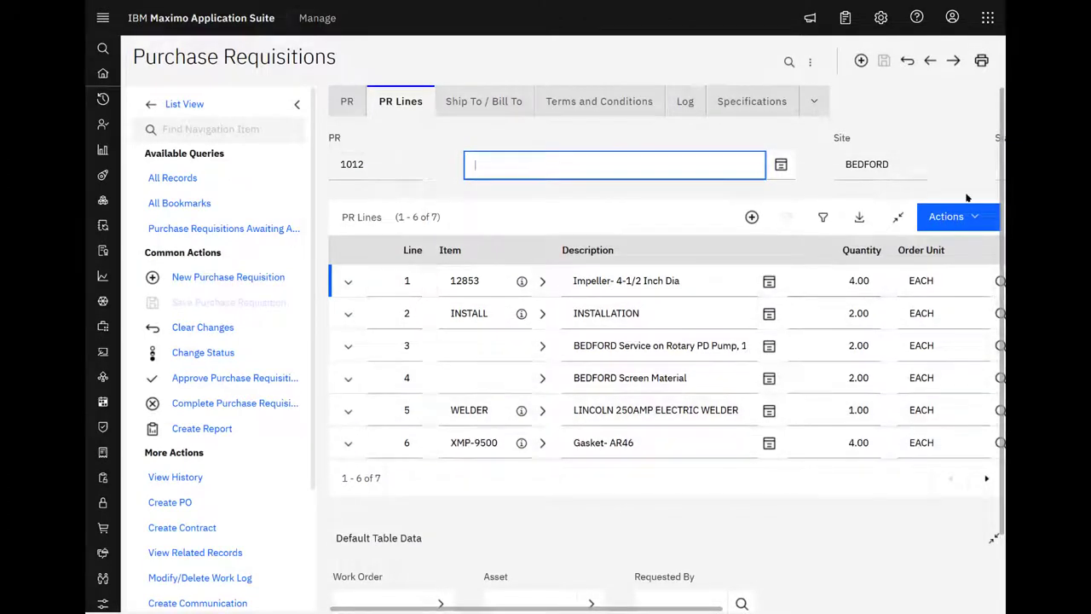
{"action": "left_click", "coordinate": [947, 215]}
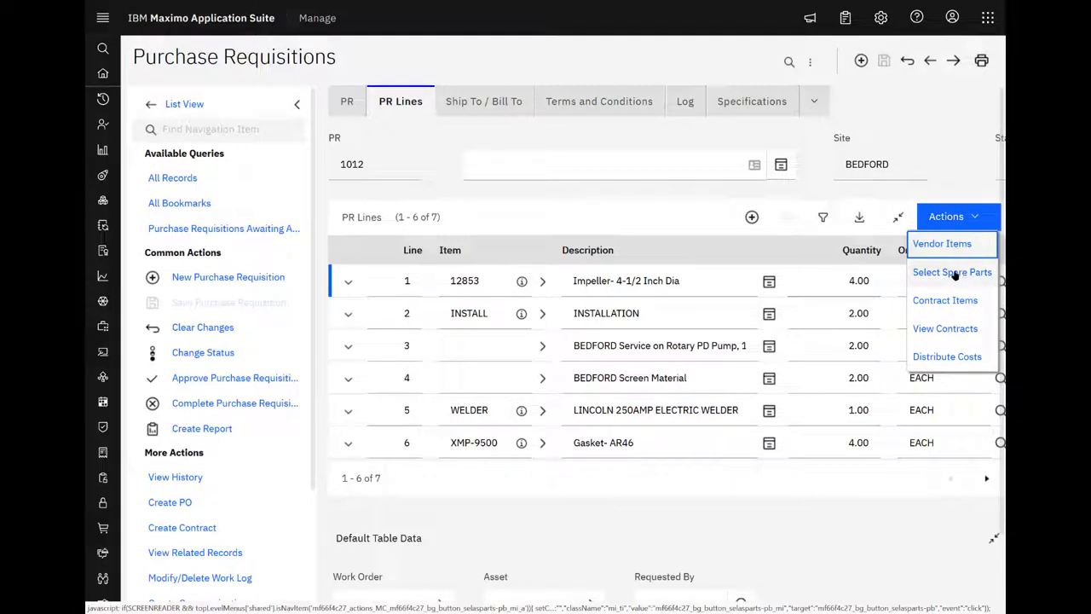
- Add seal 11453 from asset 11440's spare parts at BEDFORD as a PR line
{"action": "left_click", "coordinate": [951, 271]}
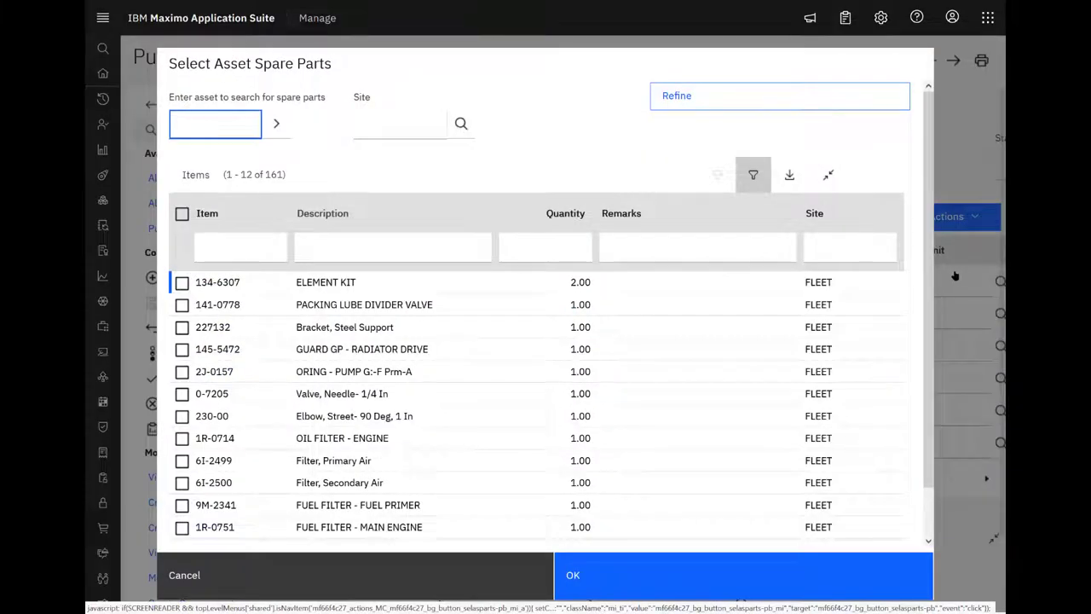
{"action": "mouse_move", "coordinate": [284, 181]}
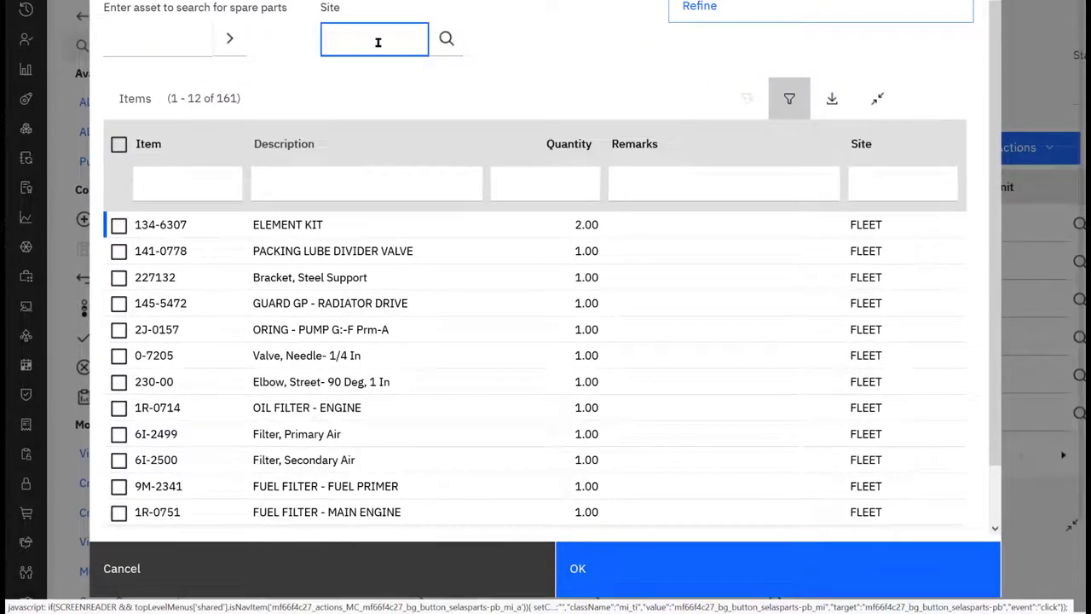
{"action": "type", "text": "bedford"}
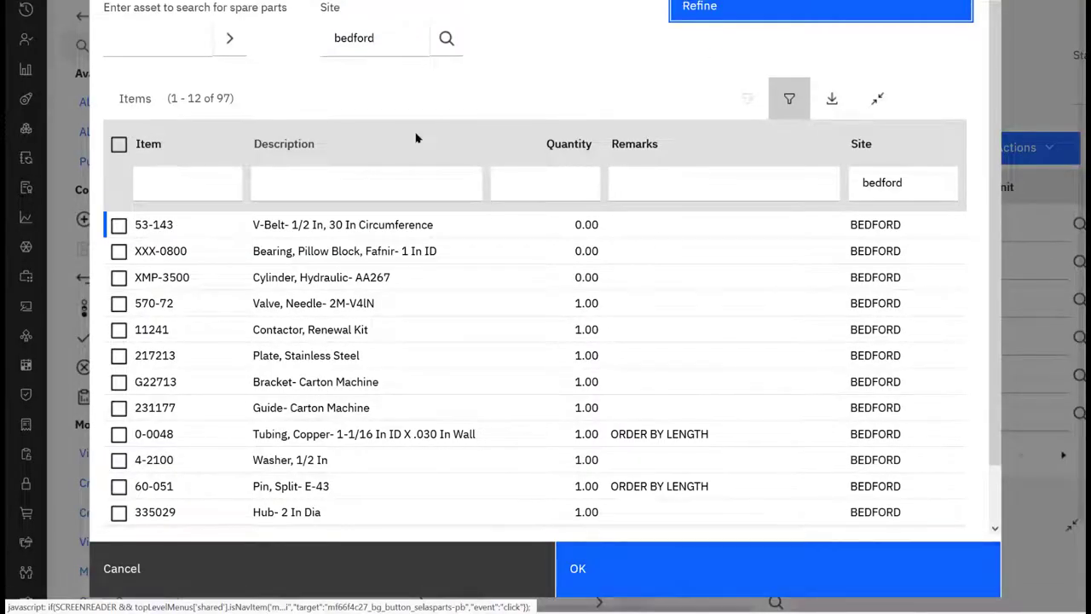
{"action": "left_click", "coordinate": [157, 38]}
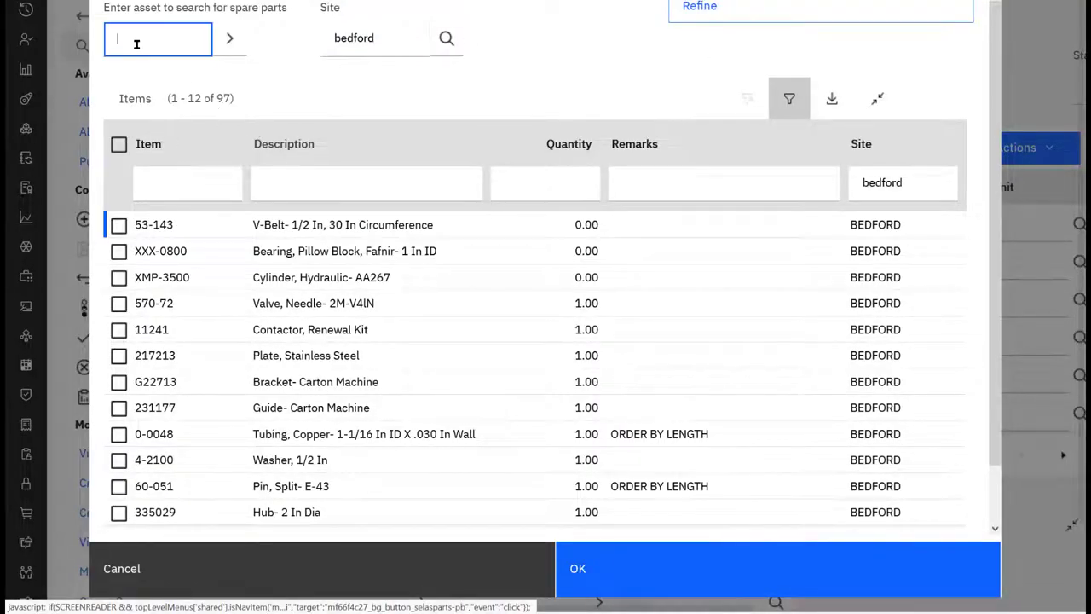
{"action": "type", "text": "11440"}
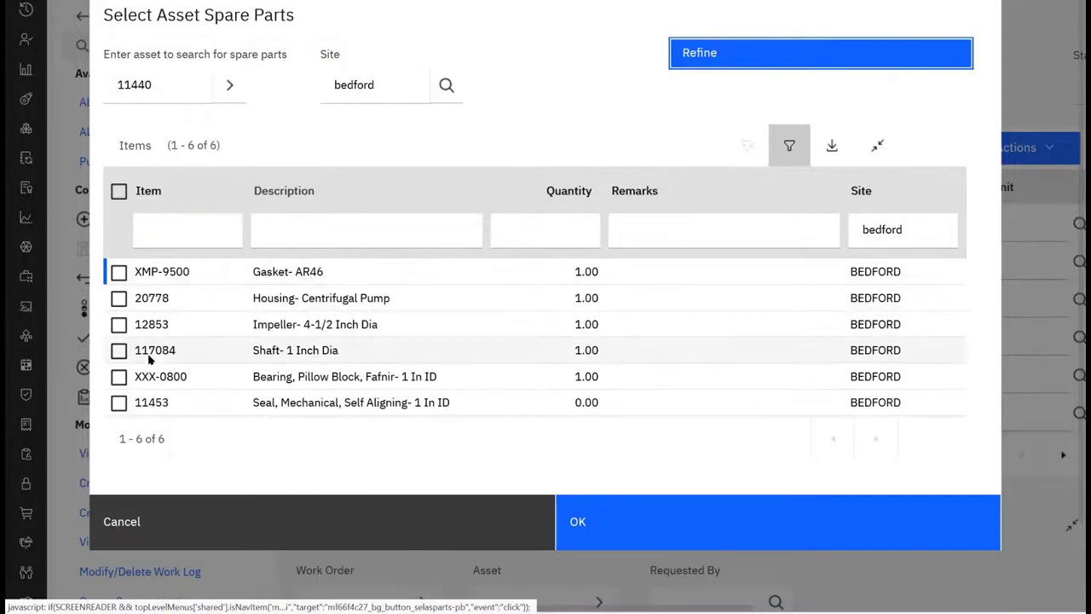
{"action": "left_click", "coordinate": [119, 402]}
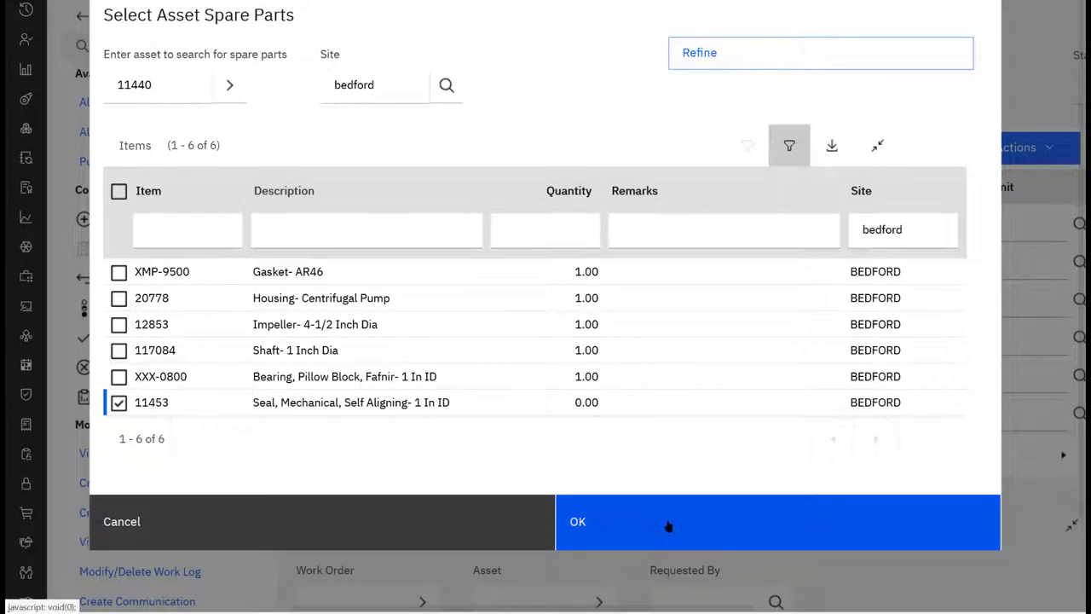
{"action": "left_click", "coordinate": [576, 521]}
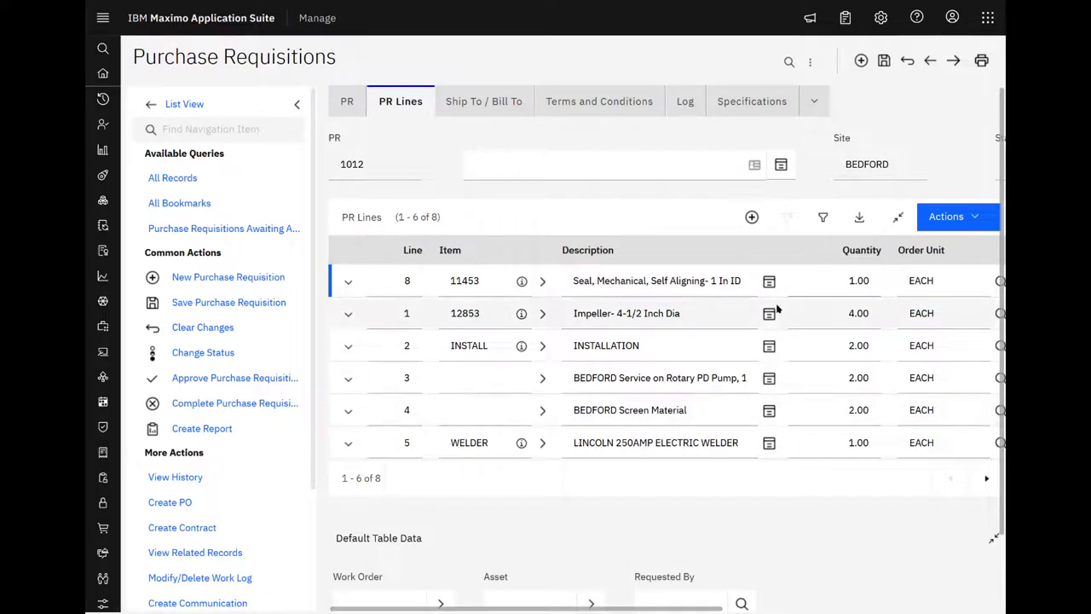
- Give the new seal line 8 a conversion factor of 1
{"action": "scroll", "scroll_direction": "down", "scroll_amount": 3}
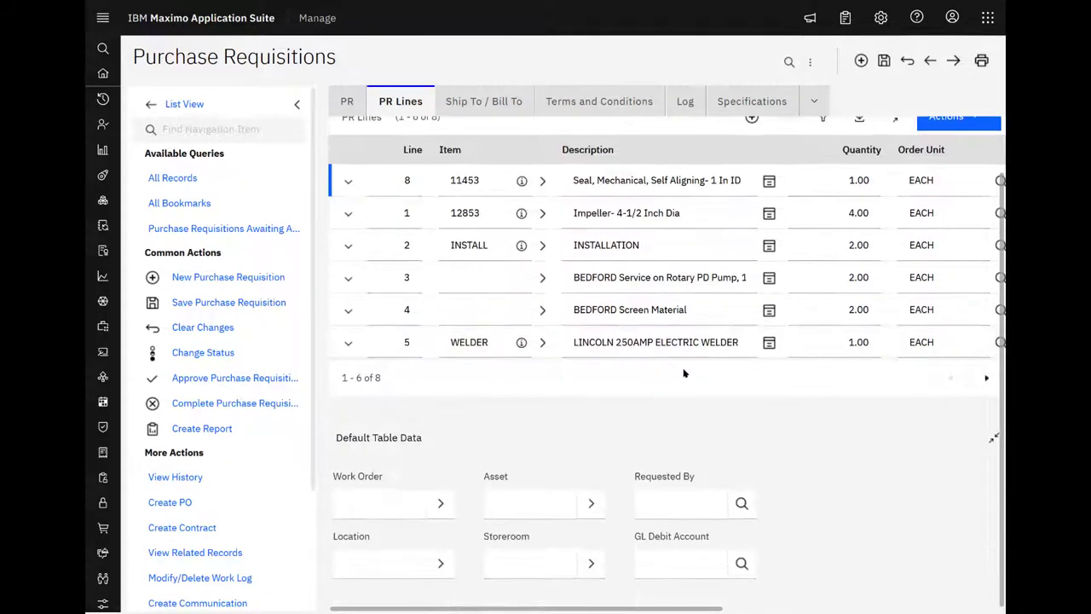
{"action": "left_click", "coordinate": [348, 181]}
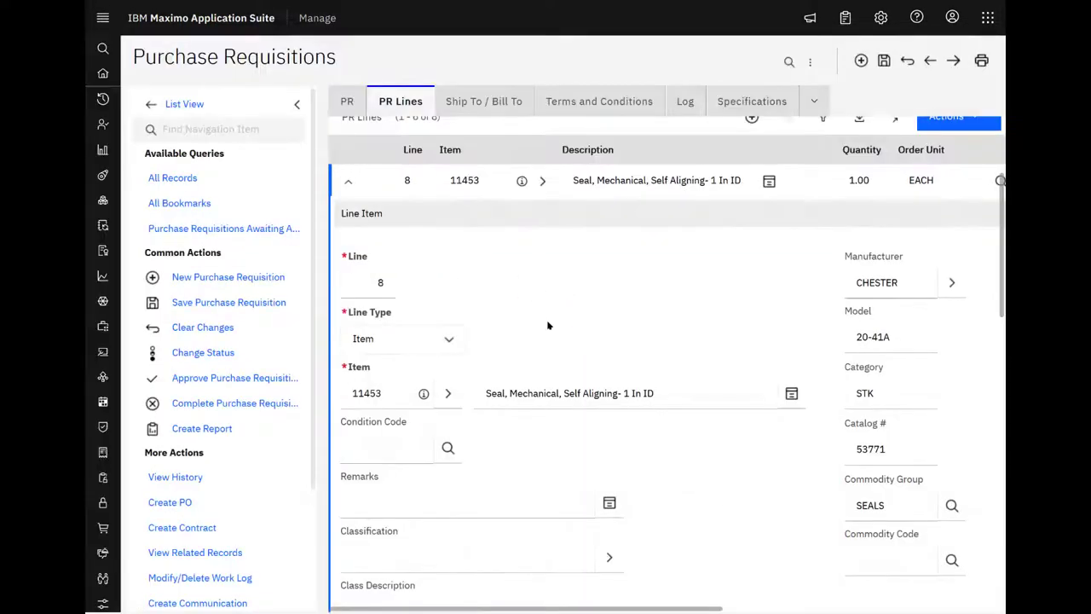
{"action": "scroll", "scroll_direction": "down", "scroll_amount": 3}
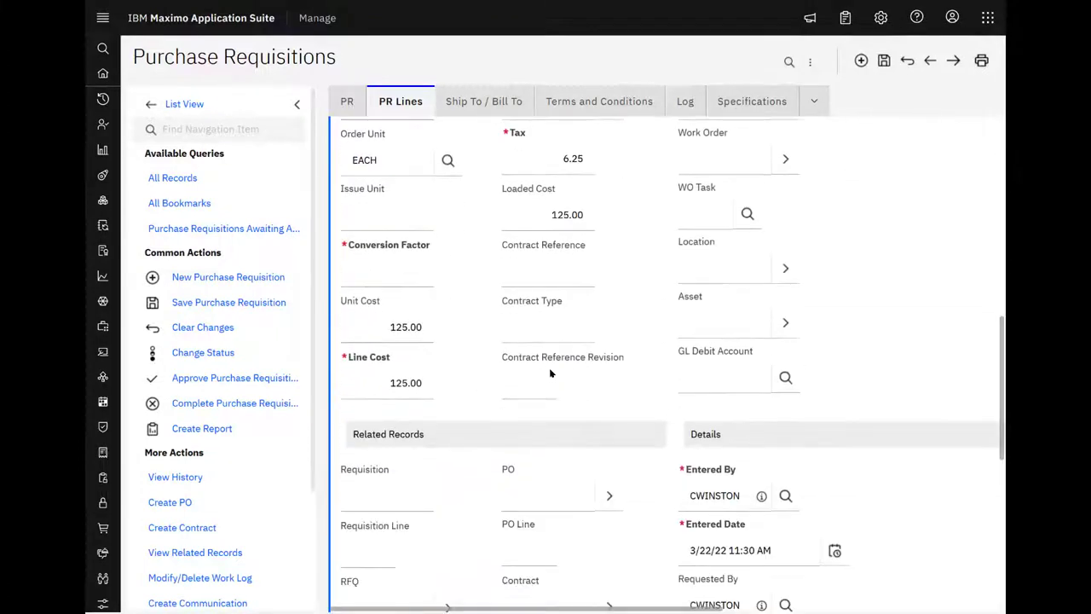
{"action": "left_click", "coordinate": [385, 271]}
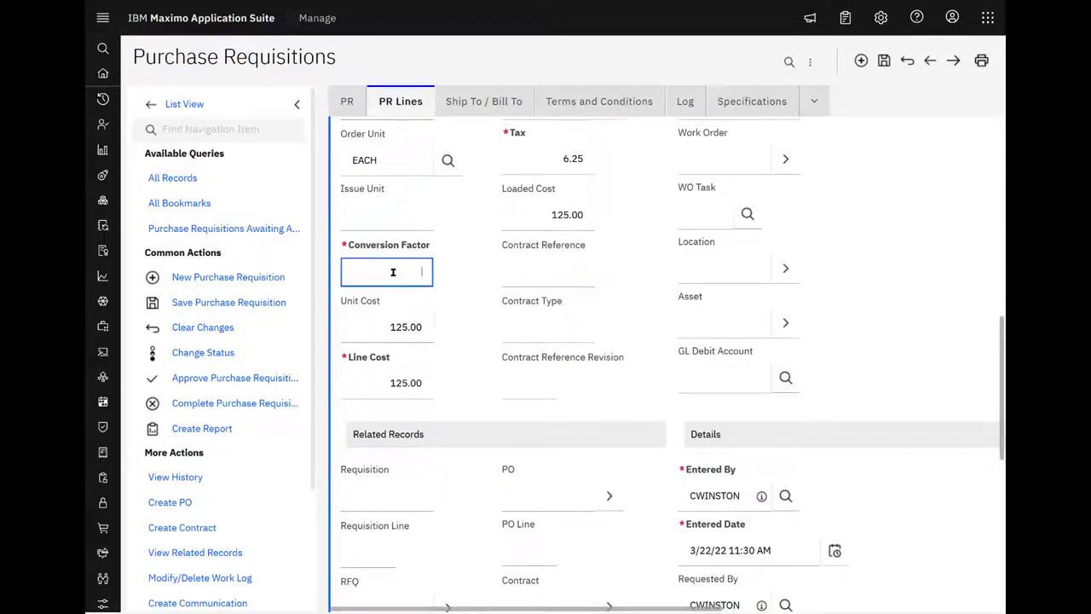
{"action": "type", "text": "1"}
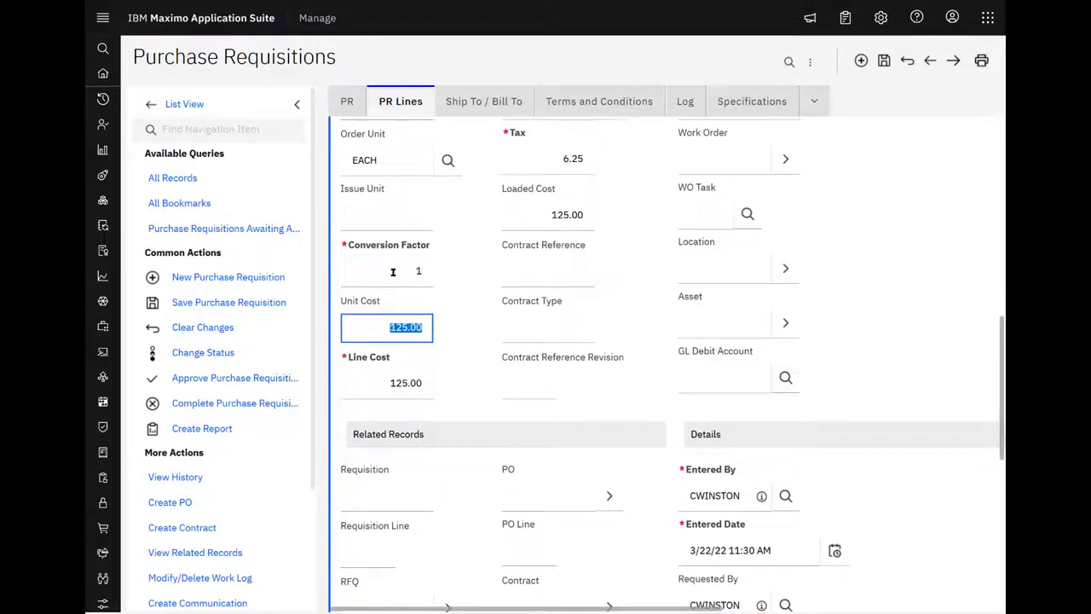
{"action": "scroll", "scroll_direction": "down", "scroll_amount": 3}
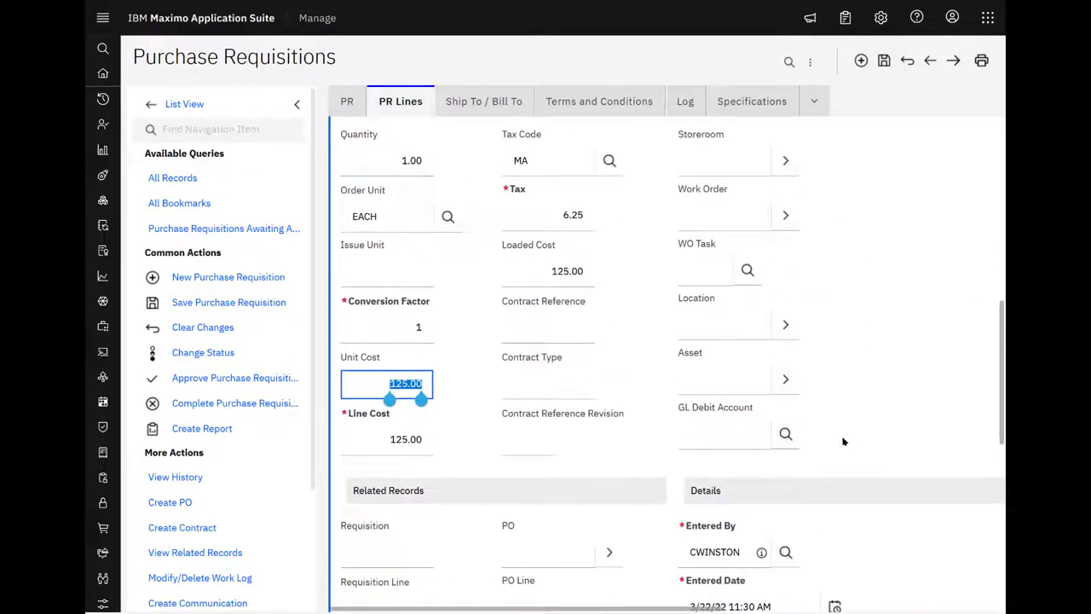
{"action": "left_click", "coordinate": [884, 62]}
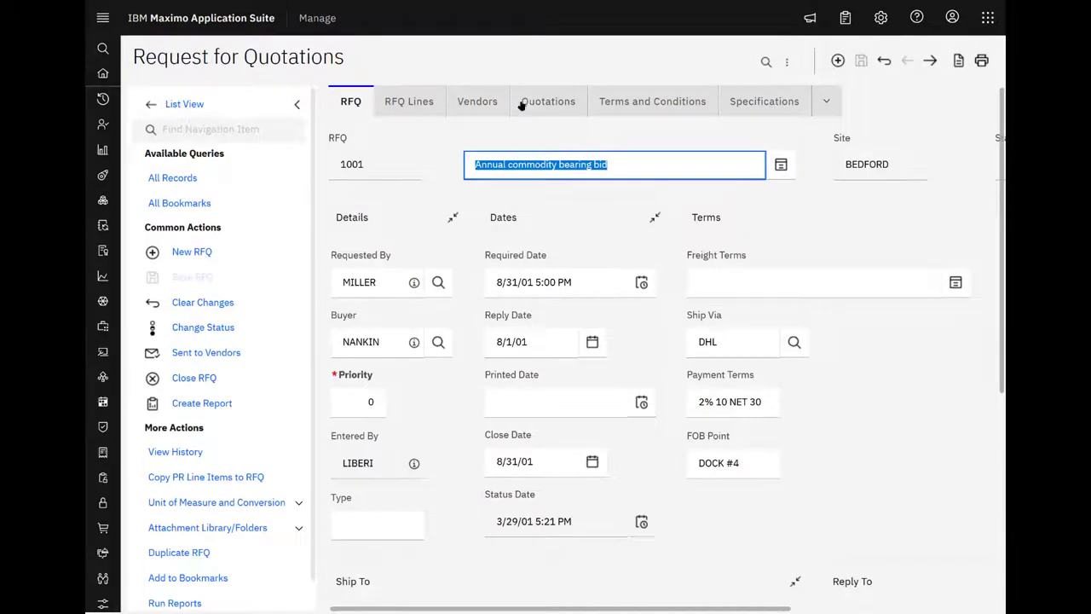
- Show RFQ 1001's four bearing lines and start the spare parts picker
{"action": "left_click", "coordinate": [411, 101]}
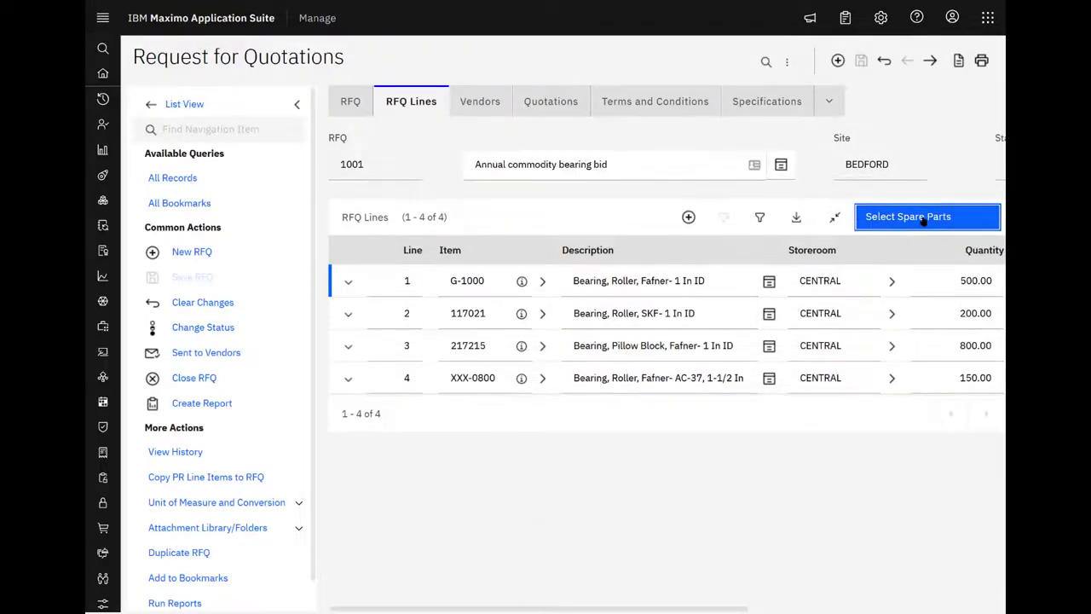
{"action": "left_click", "coordinate": [928, 215]}
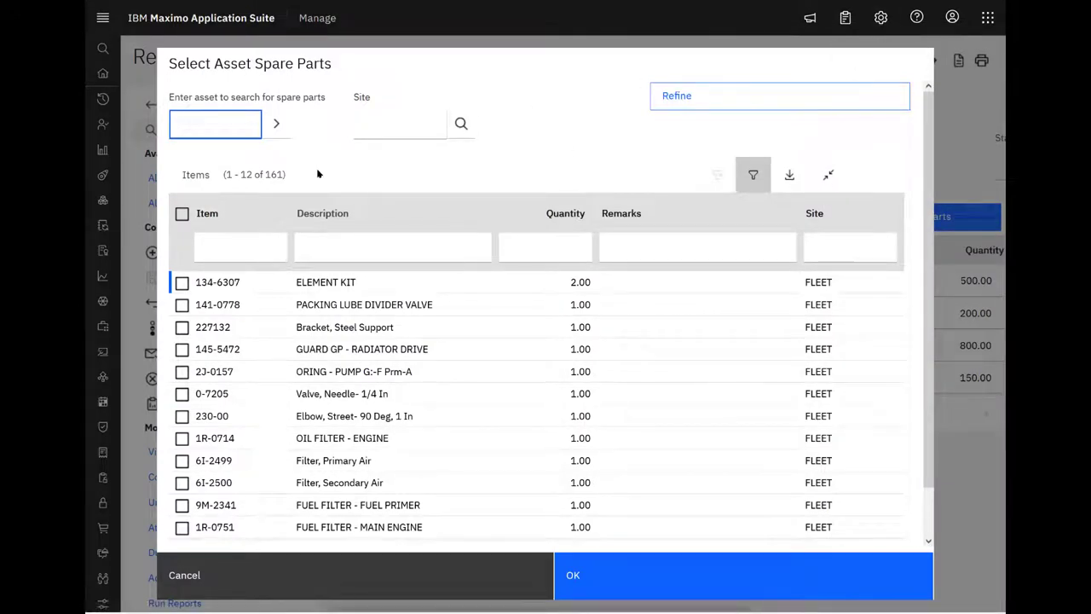
- Add seal 11453 from asset 11440's spare parts as RFQ 1001's fifth line
{"action": "type", "text": "1"}
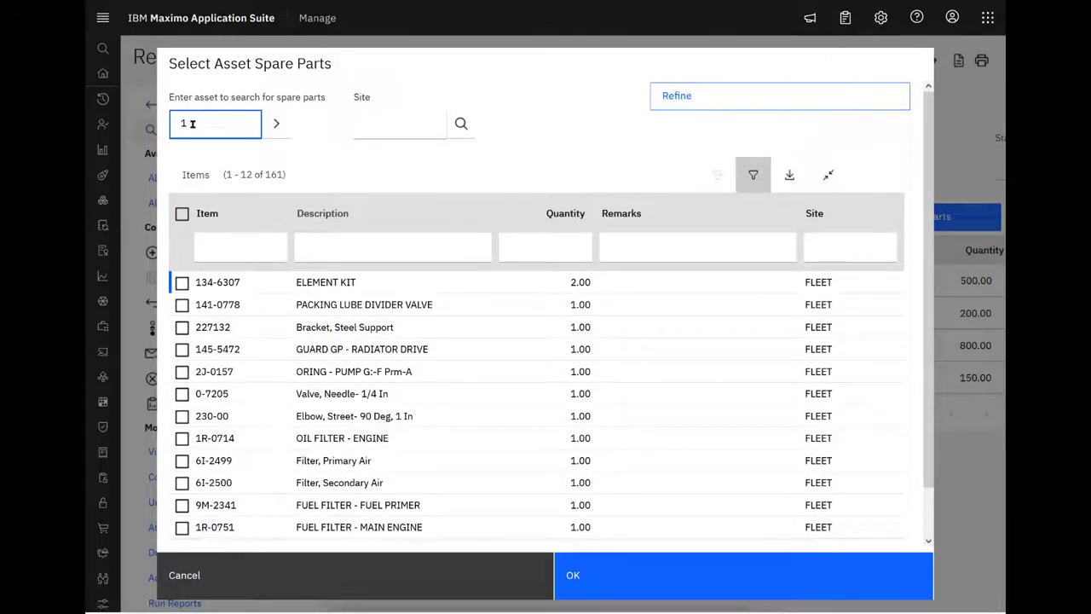
{"action": "type", "text": "1440"}
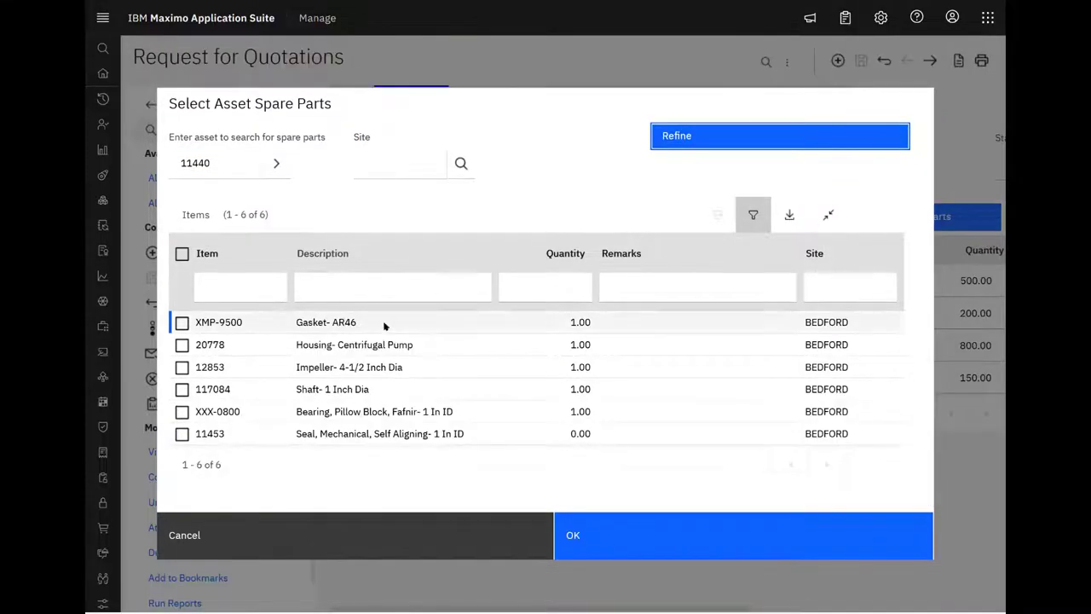
{"action": "left_click", "coordinate": [180, 433]}
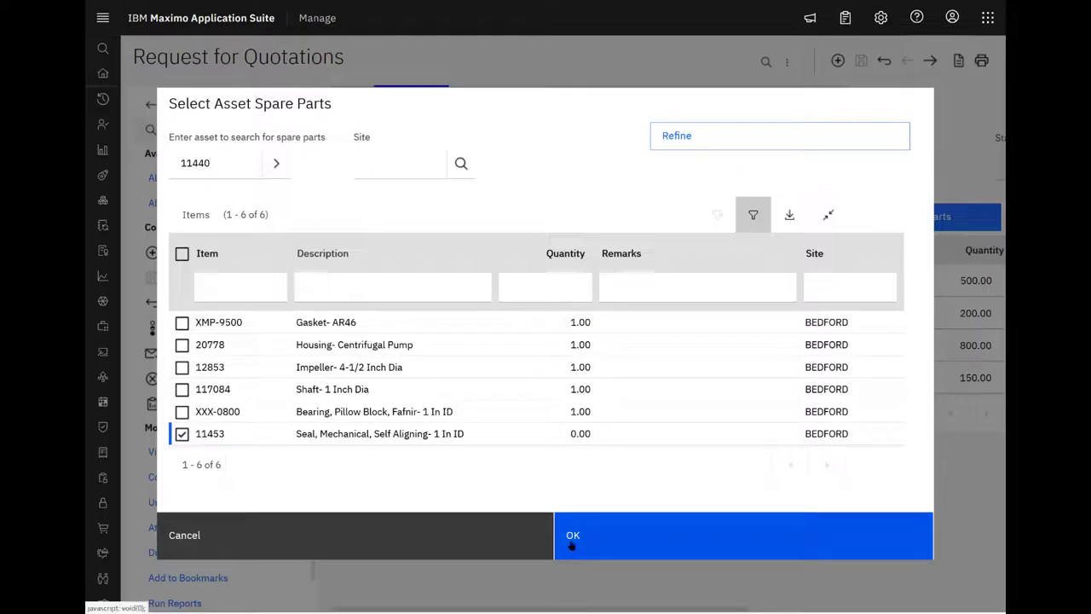
{"action": "mouse_move", "coordinate": [589, 536]}
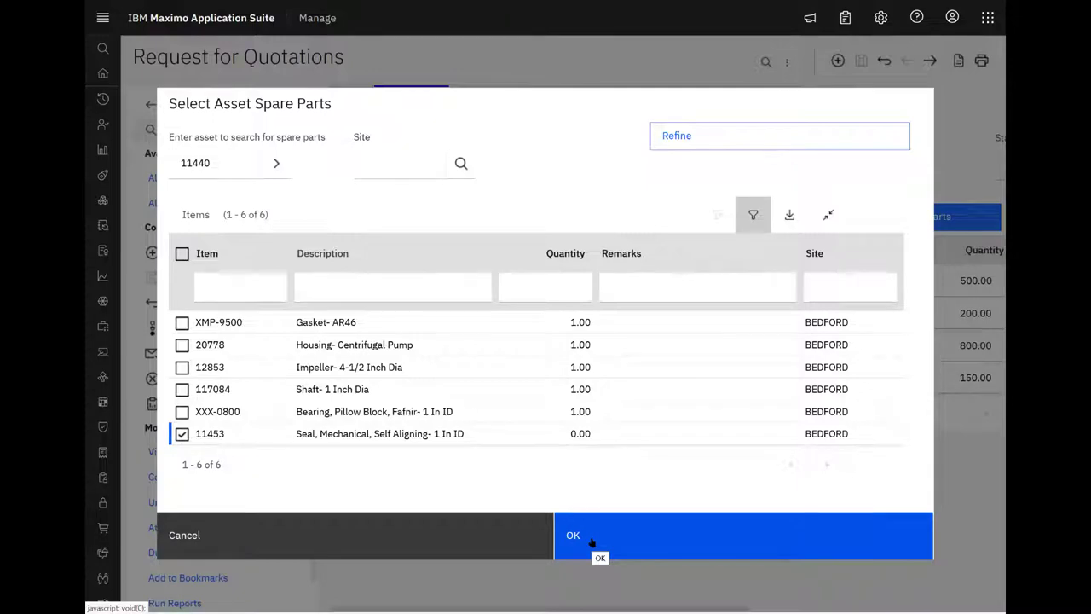
{"action": "left_click", "coordinate": [573, 535]}
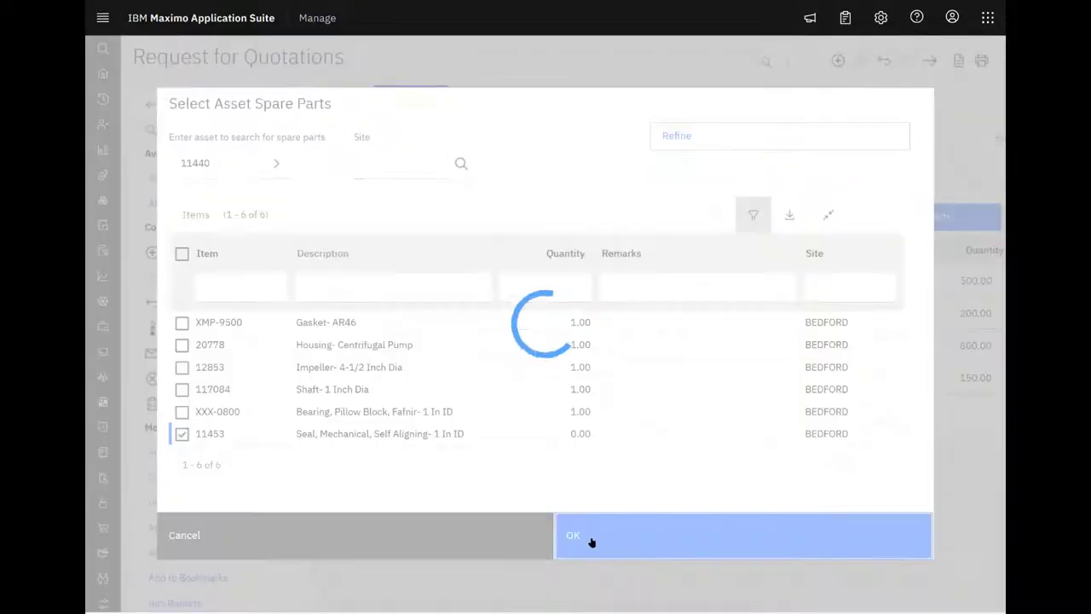
{"action": "left_click", "coordinate": [573, 535]}
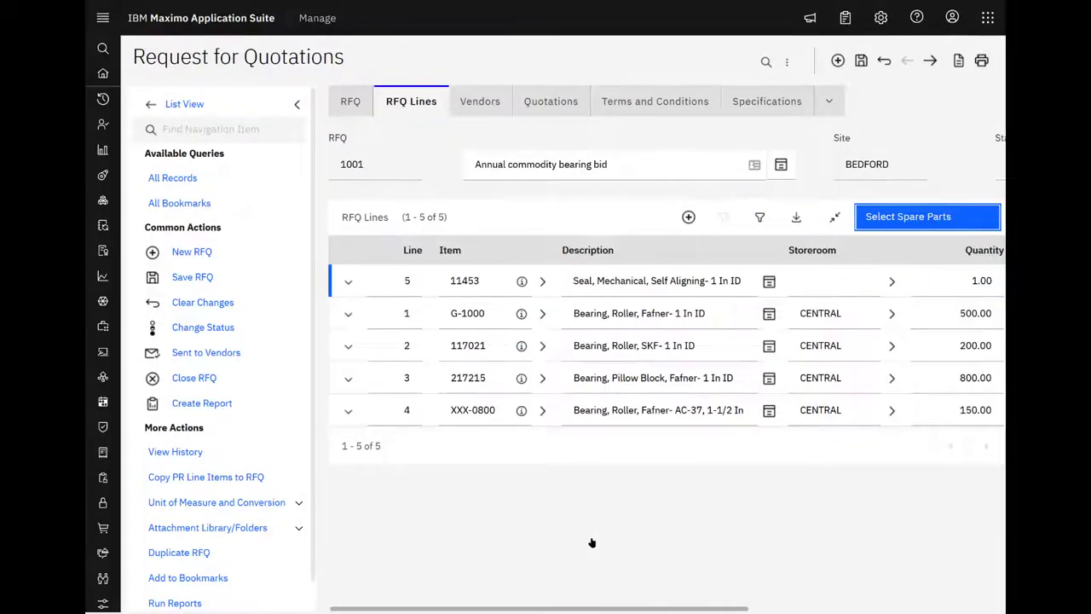